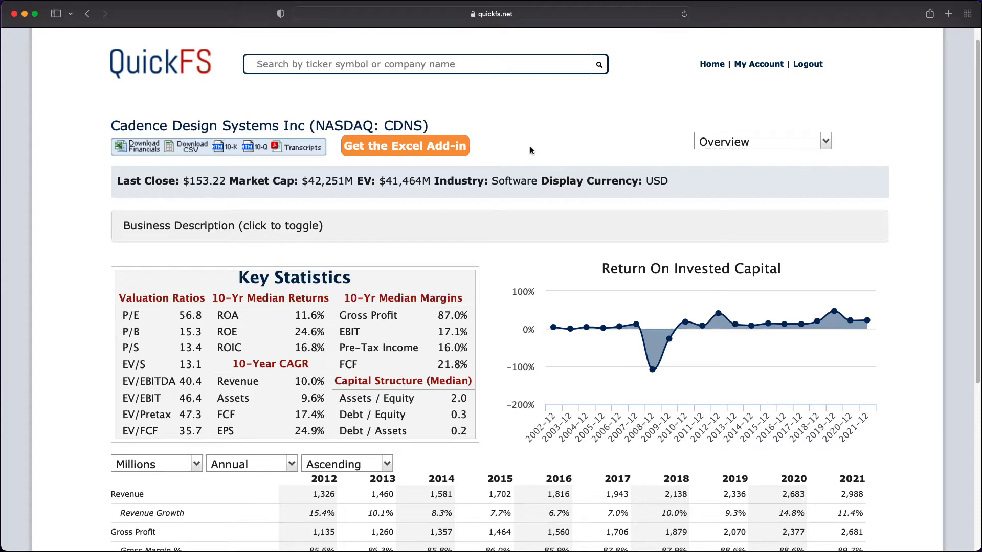
{"action": "mouse_move", "coordinate": [523, 152]}
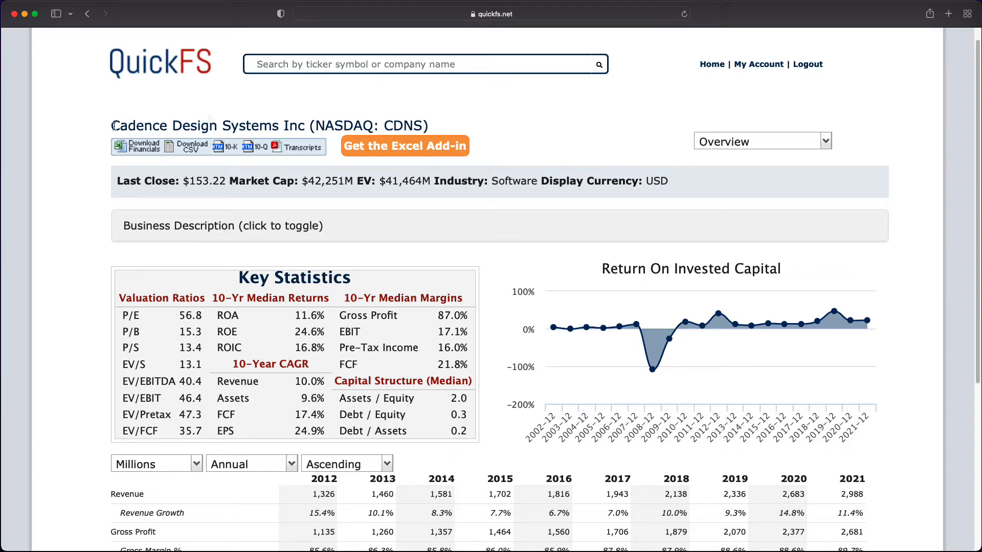
Step: Highlight the Cadence Design Systems name and Software industry label, then expand the business description
{"action": "left_click_drag", "start_coordinate": [111, 125], "coordinate": [287, 125]}
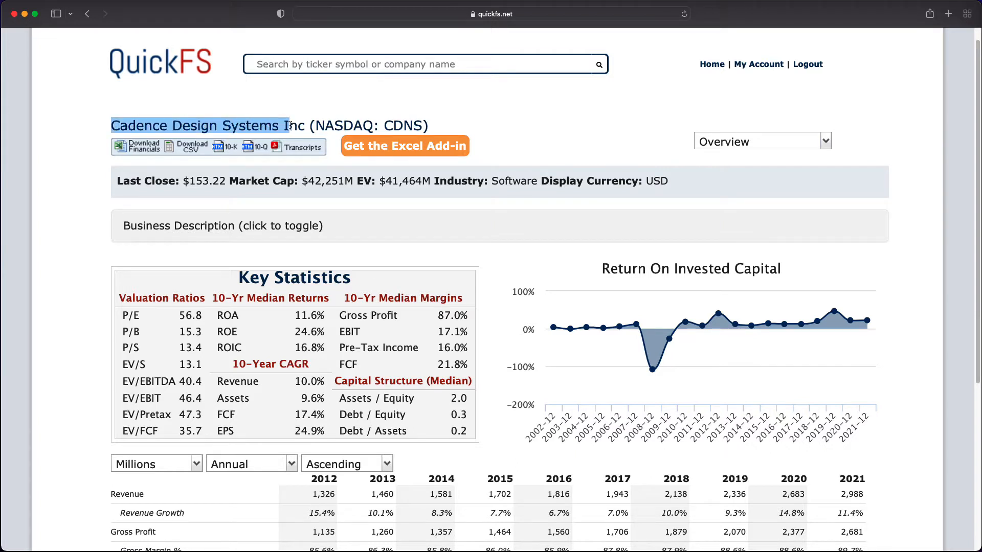
{"action": "left_click", "coordinate": [424, 125]}
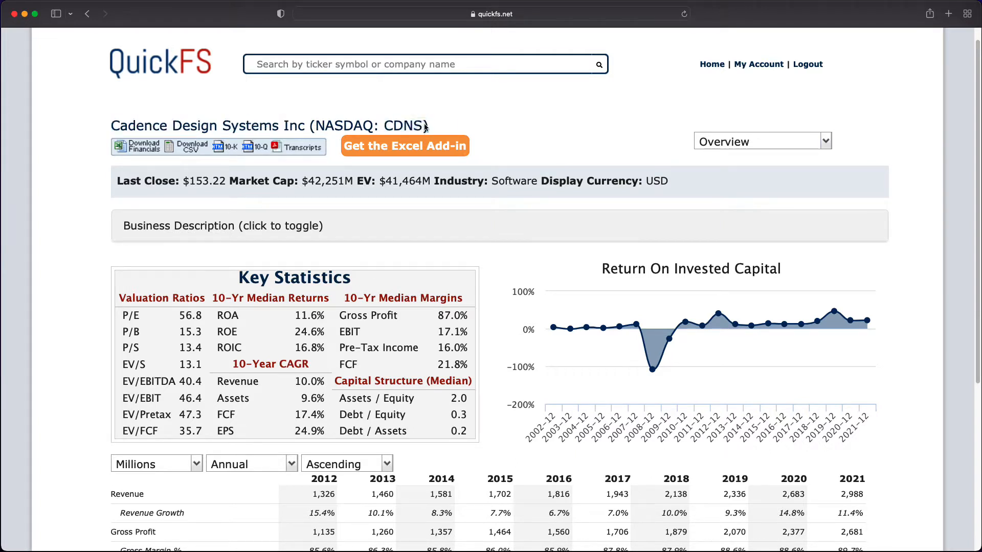
{"action": "mouse_move", "coordinate": [496, 127]}
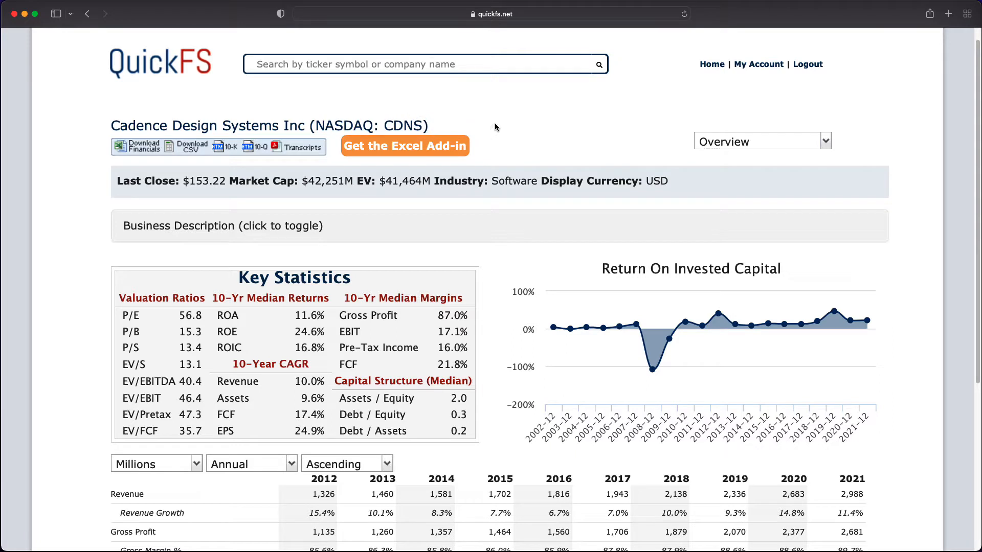
{"action": "mouse_move", "coordinate": [496, 128]}
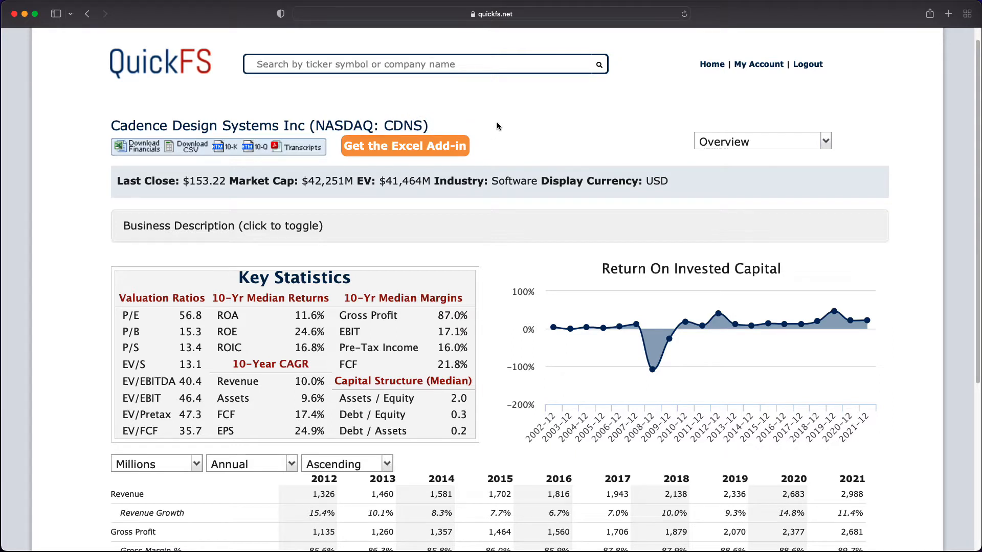
{"action": "mouse_move", "coordinate": [493, 172]}
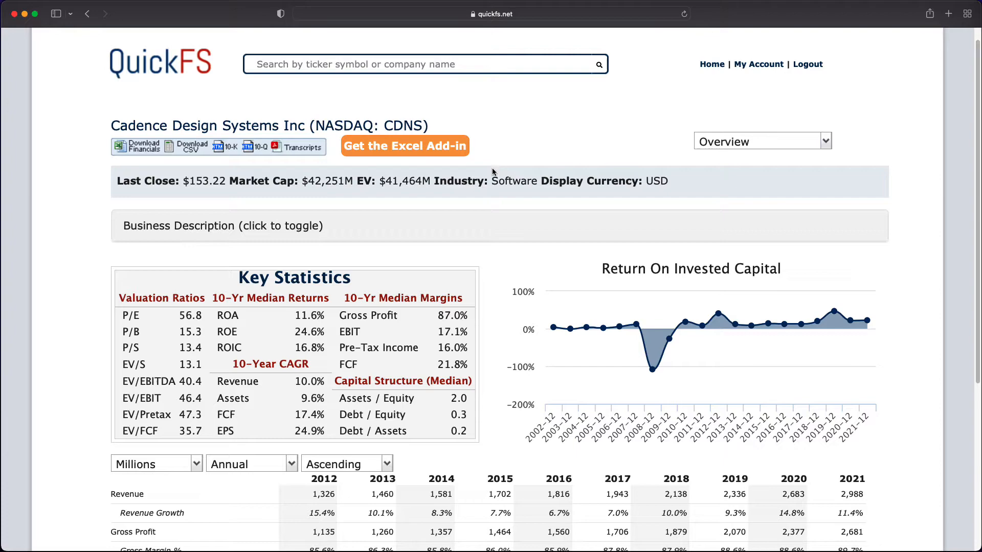
{"action": "double_click", "coordinate": [514, 181]}
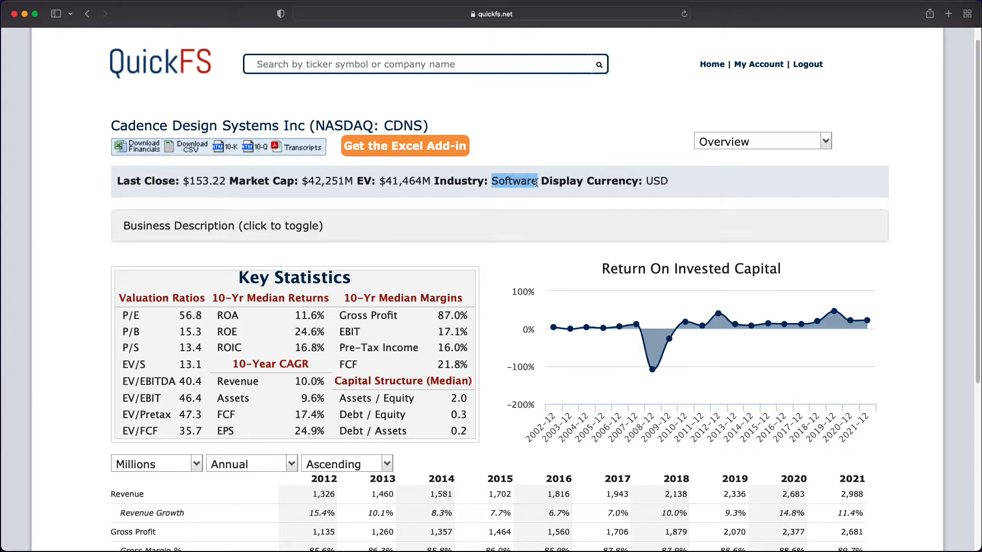
{"action": "left_click", "coordinate": [223, 226]}
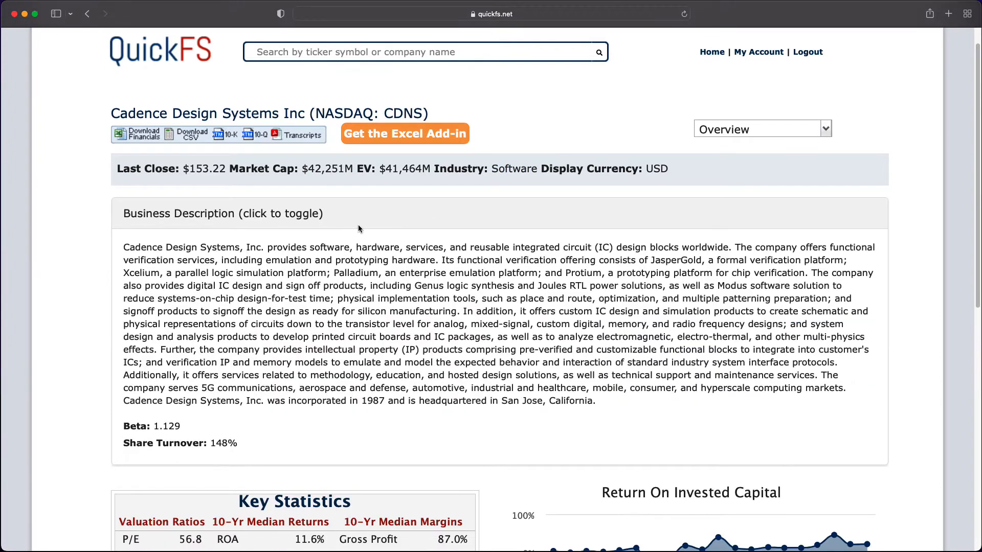
{"action": "scroll", "scroll_direction": "down", "scroll_amount": 3}
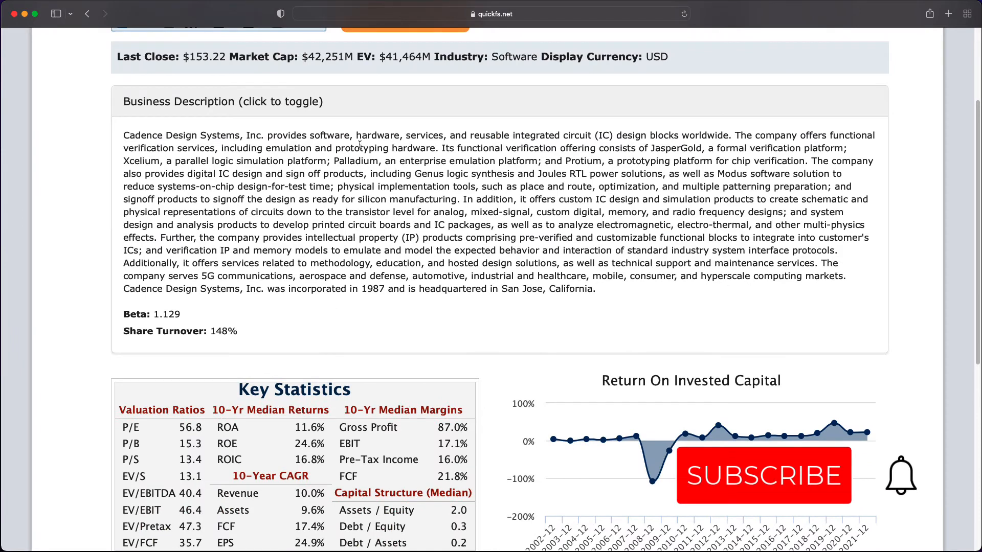
{"action": "left_click", "coordinate": [762, 474]}
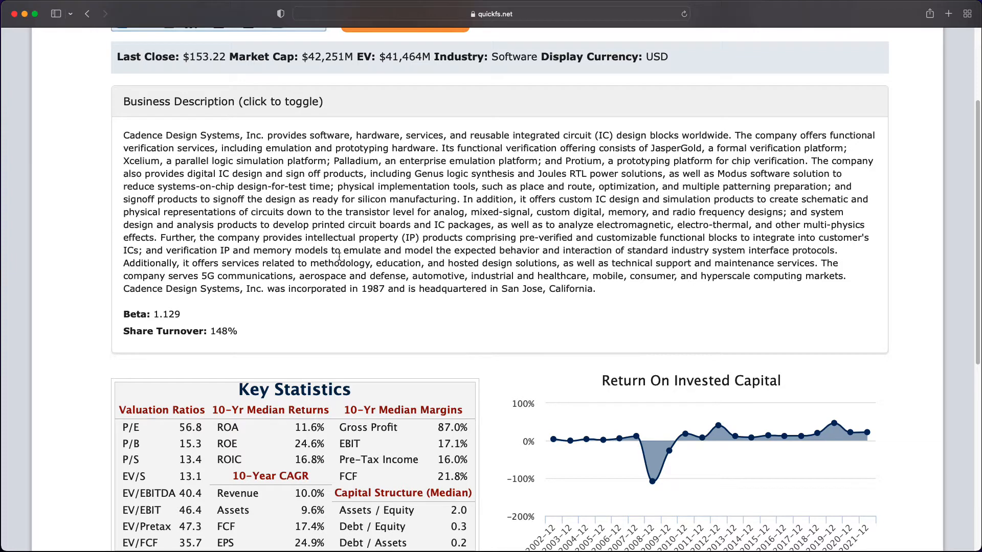
{"action": "mouse_move", "coordinate": [368, 267]}
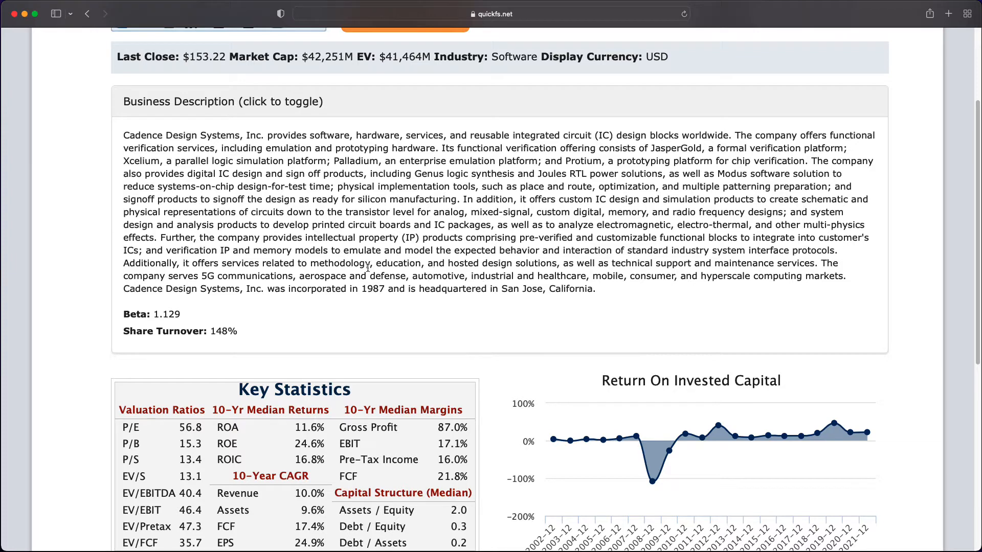
Step: Highlight the sentences about Cadence's offered services and the markets it serves
{"action": "left_click_drag", "start_coordinate": [220, 263], "coordinate": [295, 276]}
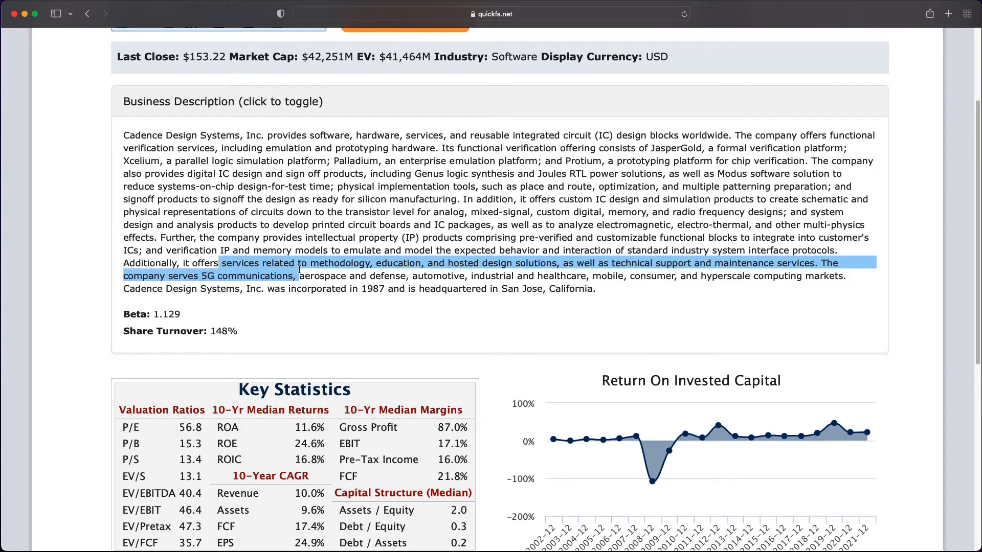
{"action": "left_click", "coordinate": [451, 269]}
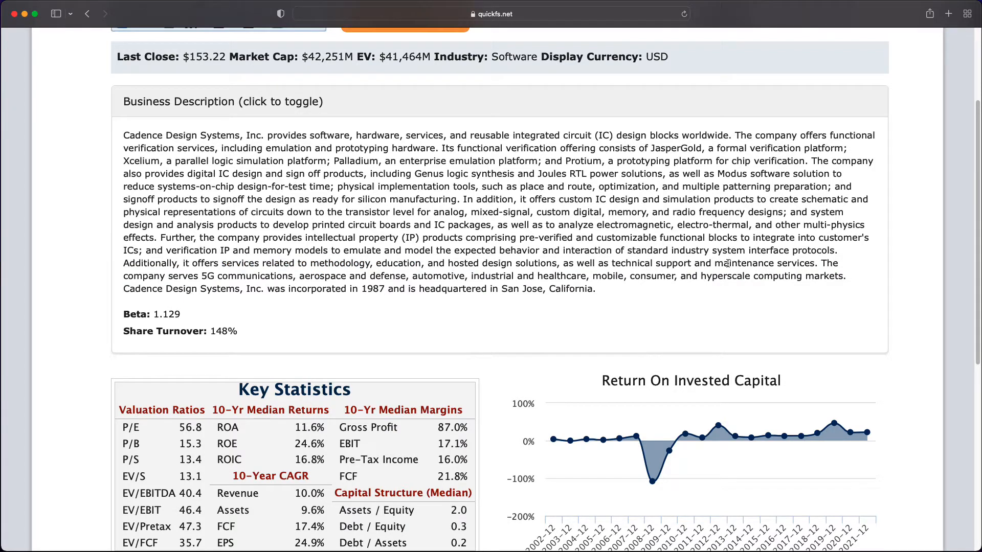
{"action": "mouse_move", "coordinate": [283, 274]}
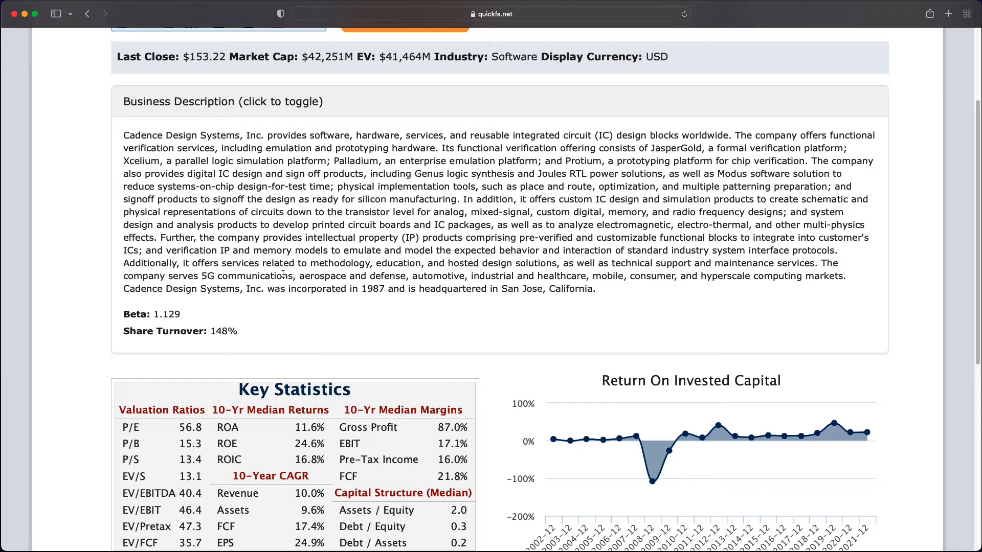
{"action": "left_click_drag", "start_coordinate": [210, 276], "coordinate": [811, 275]}
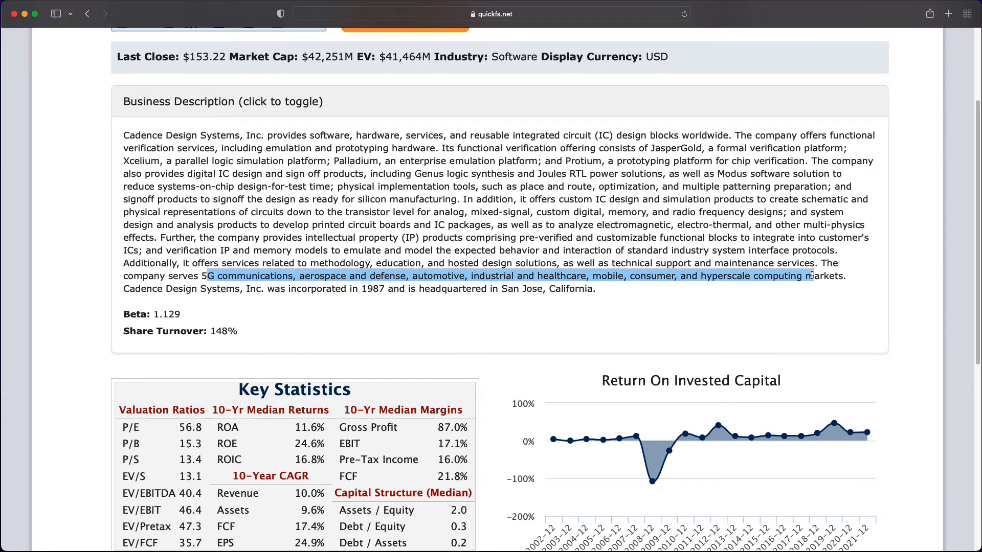
{"action": "left_click", "coordinate": [326, 248]}
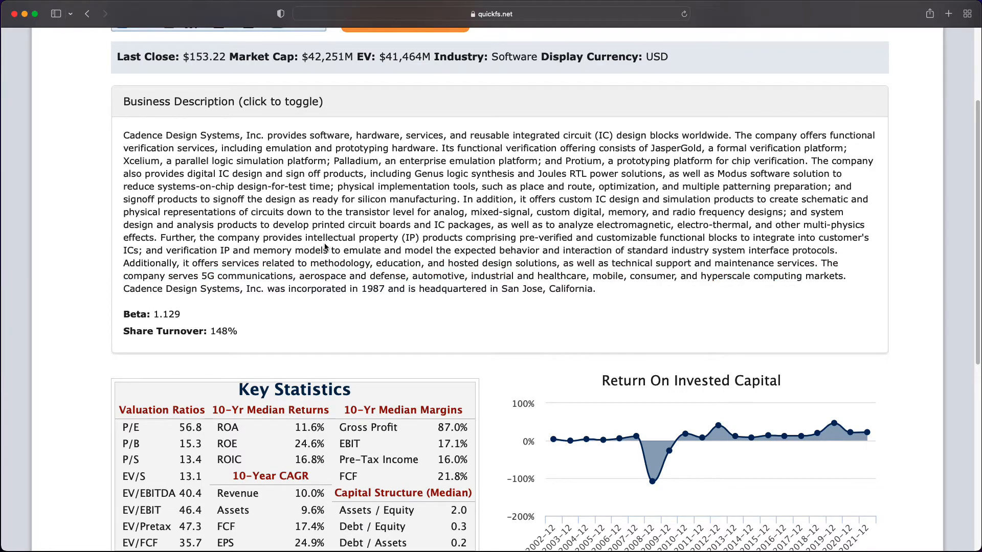
Step: Scroll below the ROIC chart to the summary table's ROA, ROE and ROIC rows through 2021
{"action": "scroll", "scroll_direction": "down", "scroll_amount": 3}
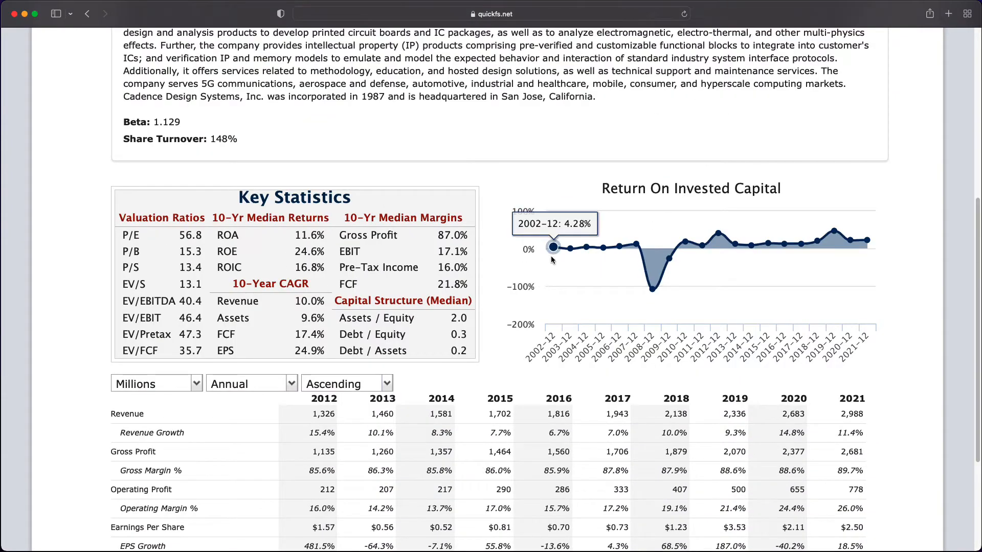
{"action": "mouse_move", "coordinate": [685, 242]}
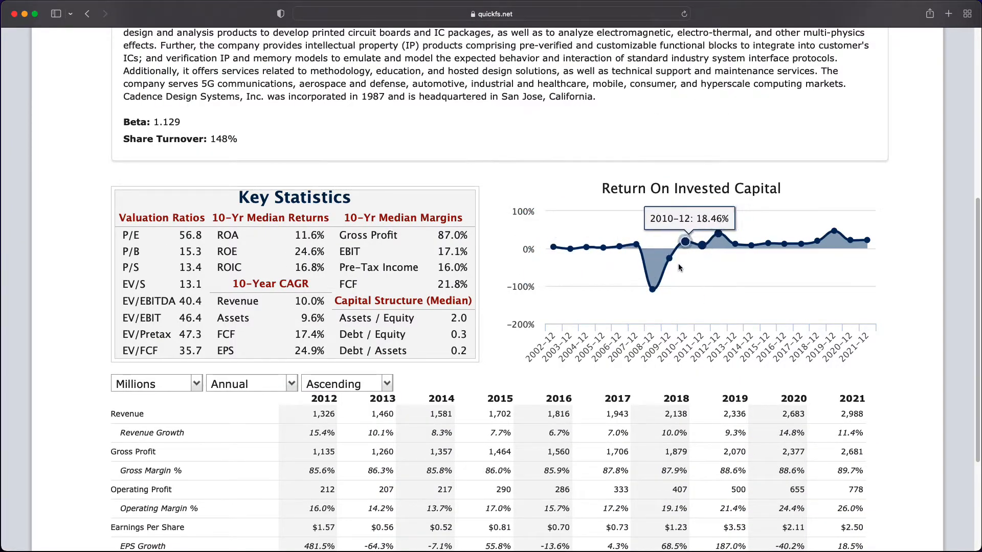
{"action": "mouse_move", "coordinate": [867, 240]}
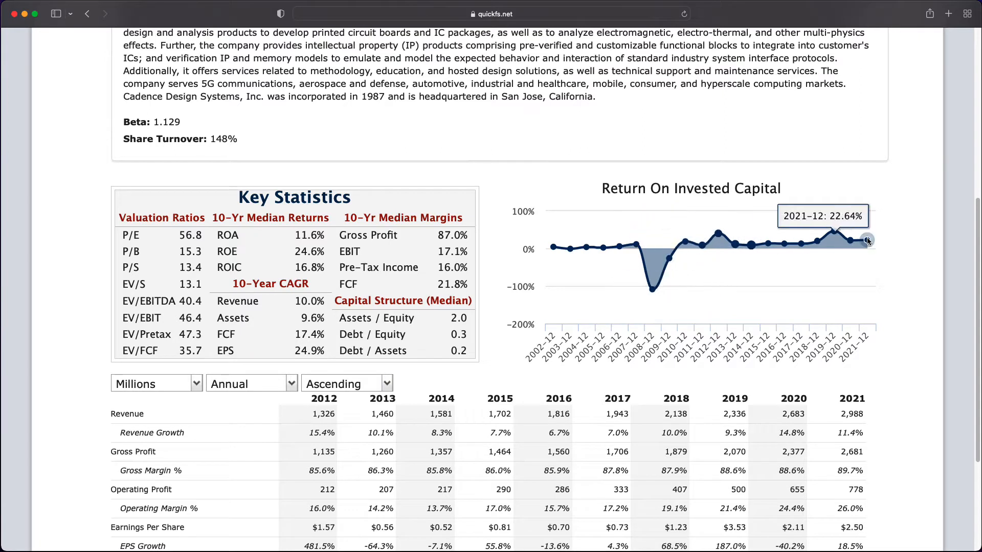
{"action": "mouse_move", "coordinate": [568, 248]}
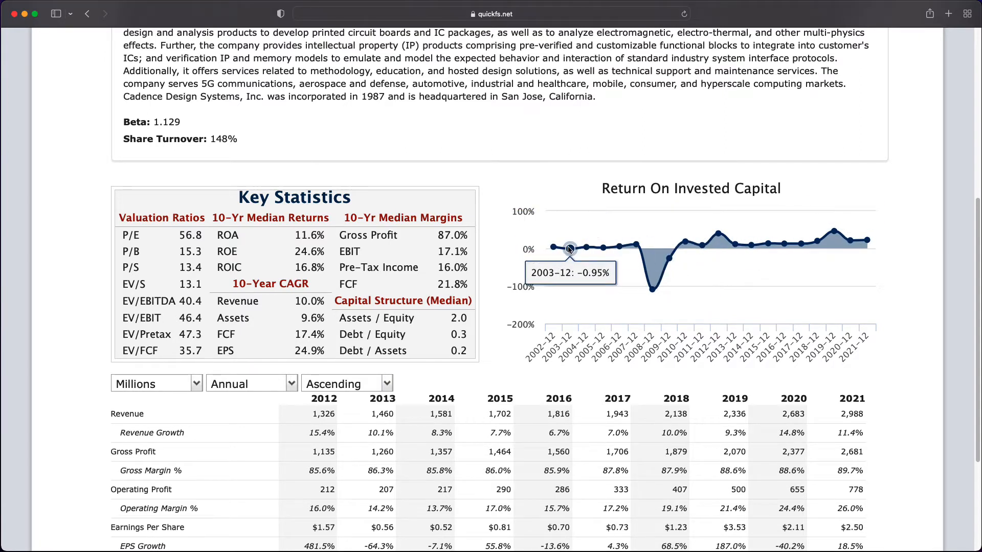
{"action": "mouse_move", "coordinate": [603, 246]}
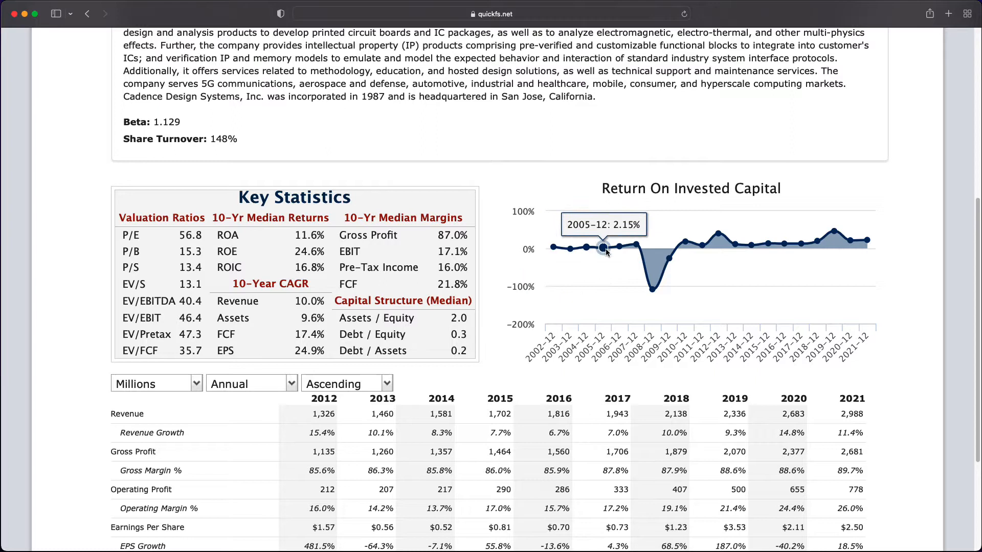
{"action": "mouse_move", "coordinate": [652, 288]}
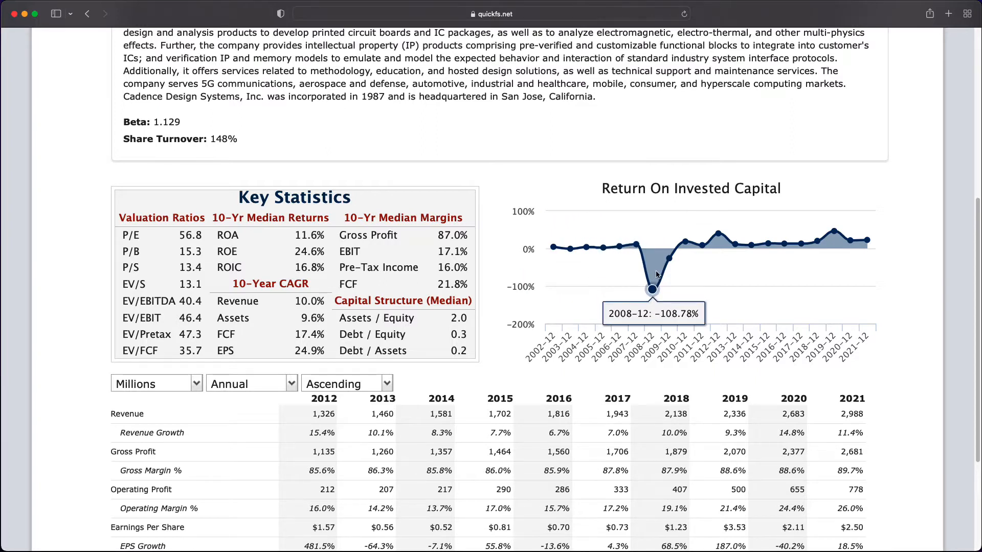
{"action": "mouse_move", "coordinate": [669, 259]}
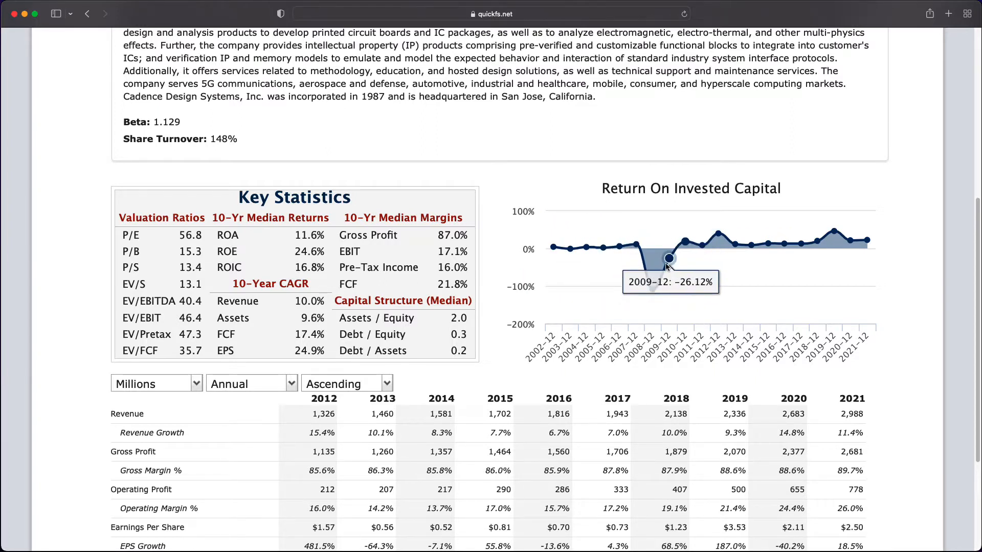
{"action": "mouse_move", "coordinate": [867, 242]}
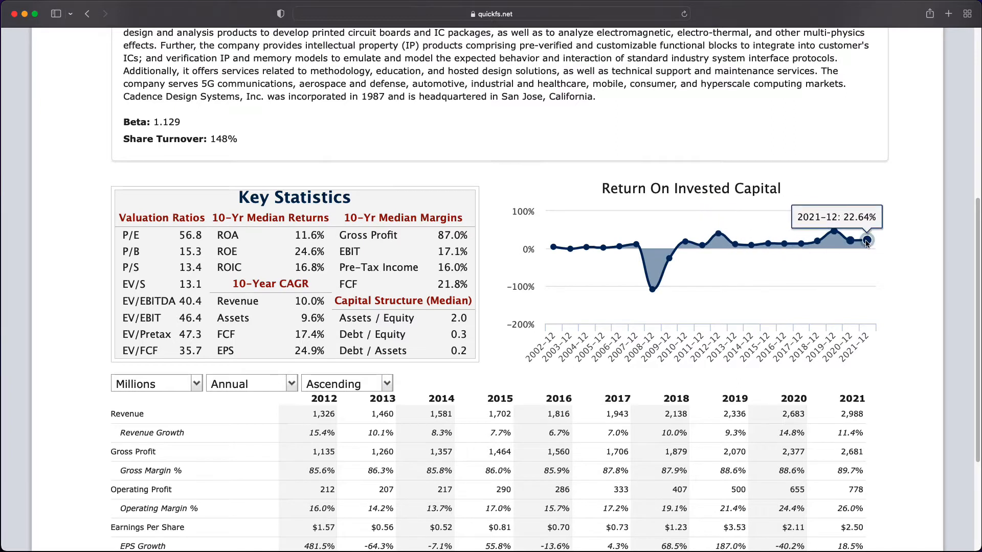
{"action": "mouse_move", "coordinate": [585, 247]}
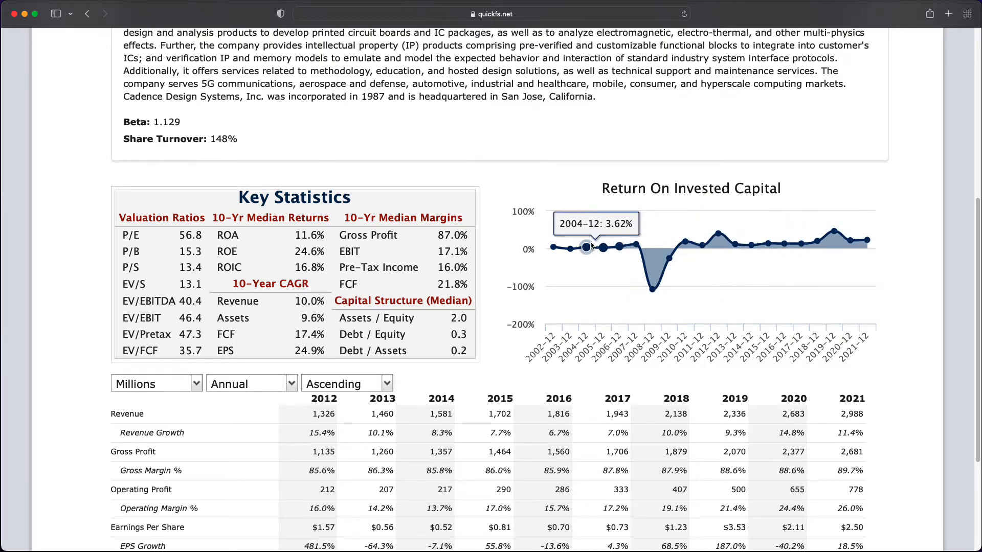
{"action": "mouse_move", "coordinate": [569, 248]}
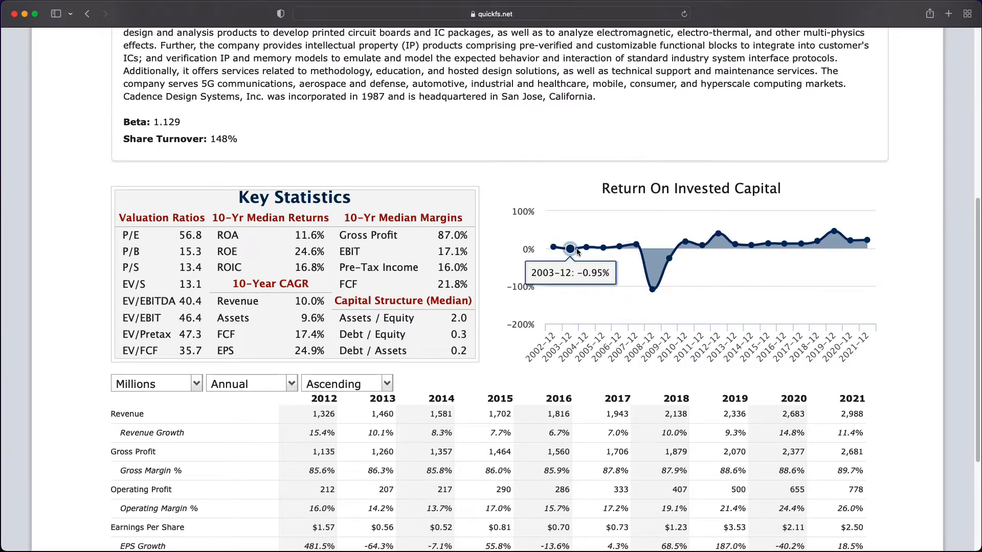
{"action": "mouse_move", "coordinate": [552, 248]}
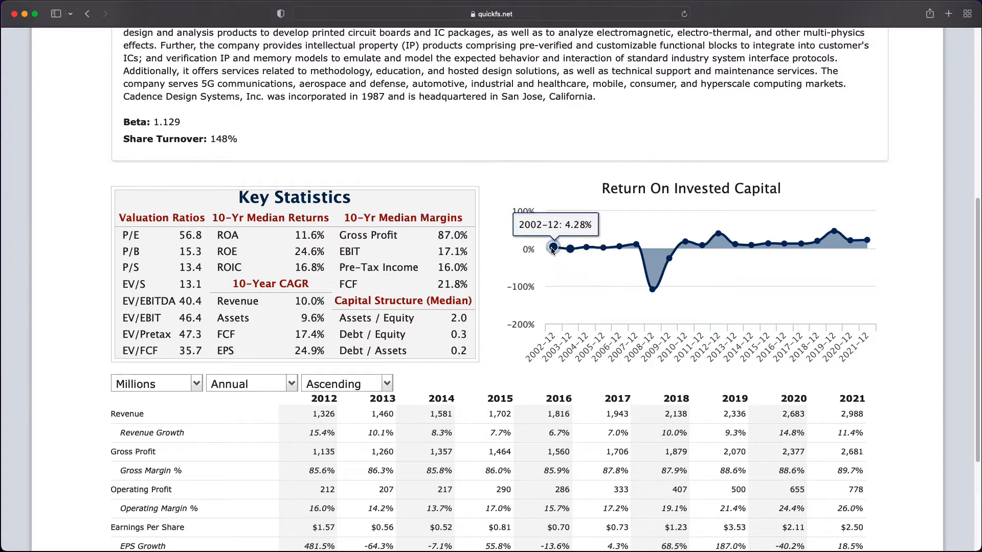
{"action": "mouse_move", "coordinate": [570, 249]}
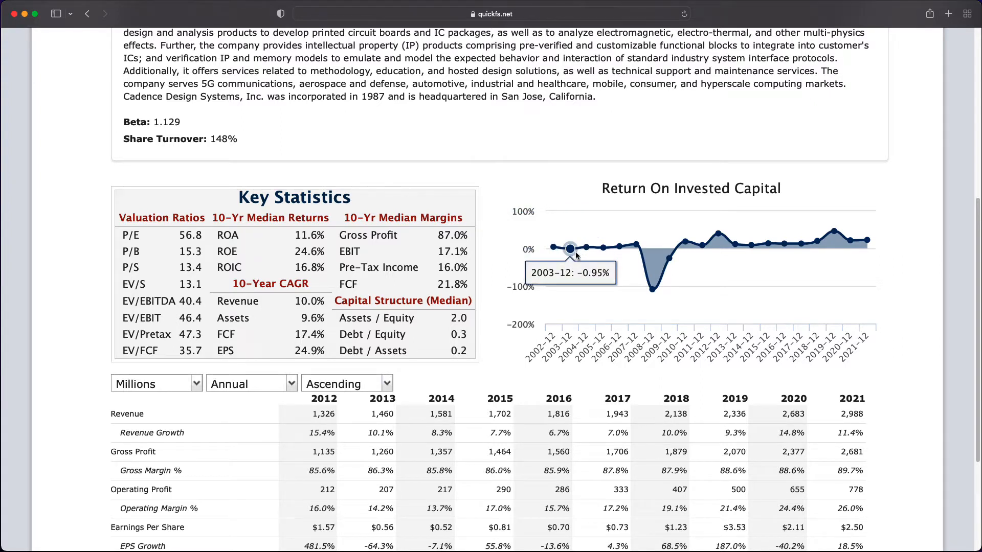
{"action": "mouse_move", "coordinate": [651, 288]}
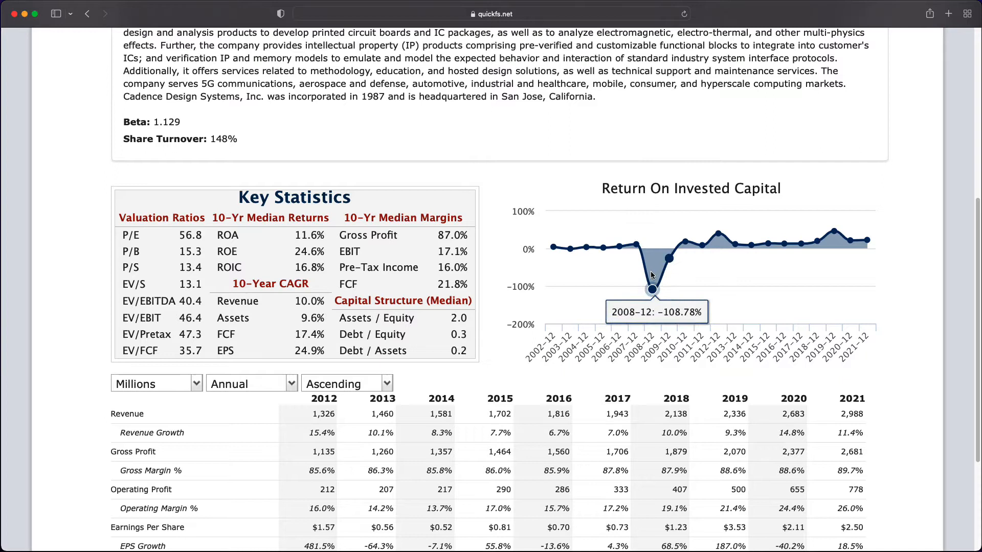
{"action": "mouse_move", "coordinate": [635, 244]}
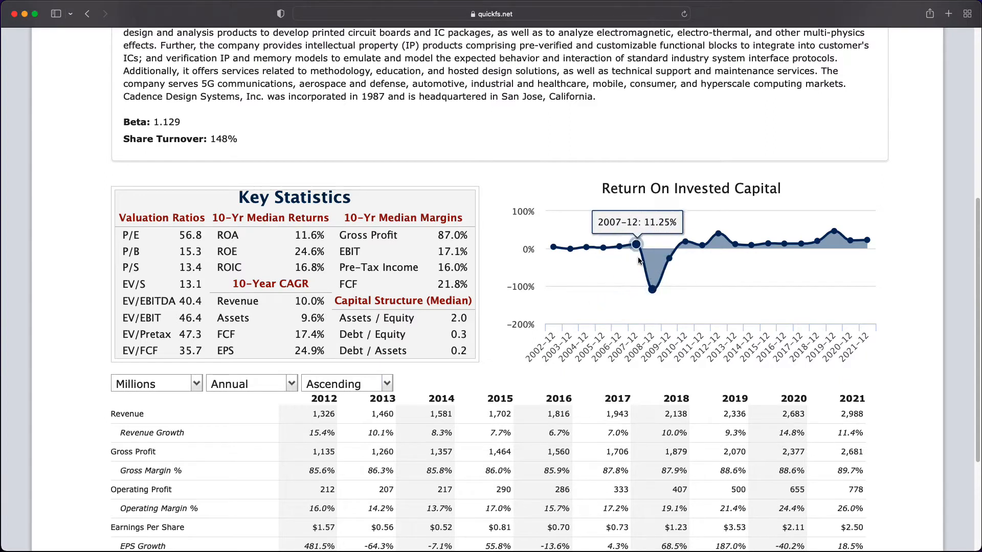
{"action": "mouse_move", "coordinate": [635, 244]}
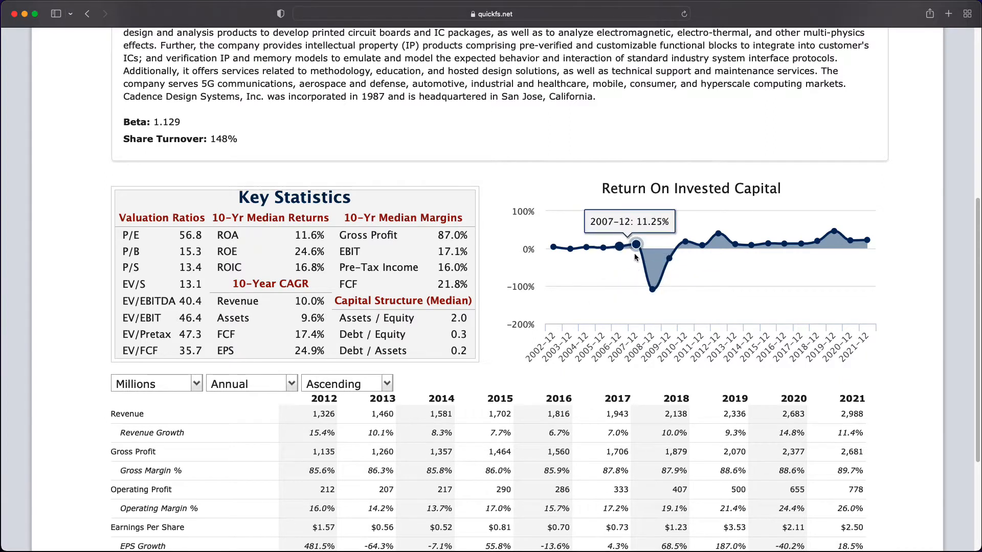
{"action": "mouse_move", "coordinate": [652, 288]}
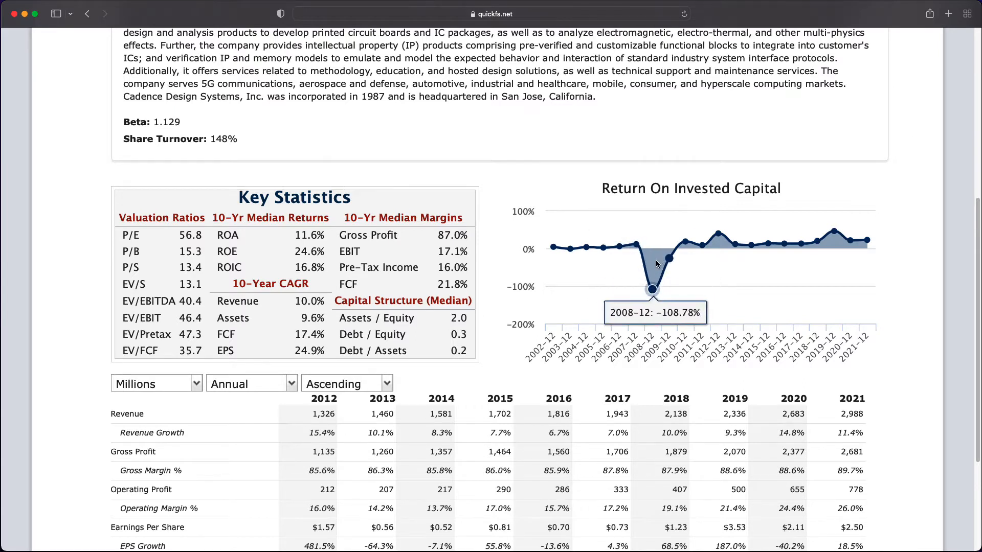
{"action": "mouse_move", "coordinate": [569, 248]}
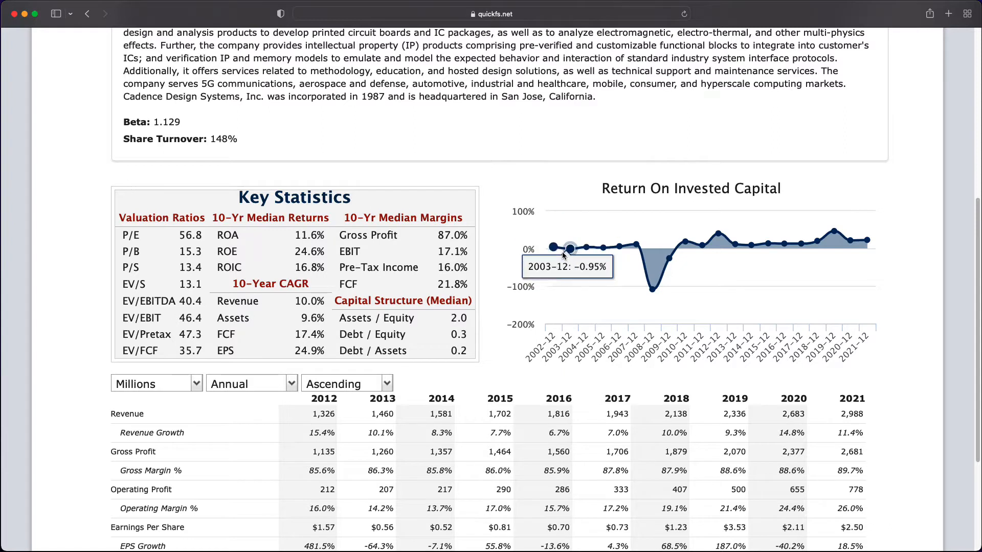
{"action": "mouse_move", "coordinate": [587, 246]}
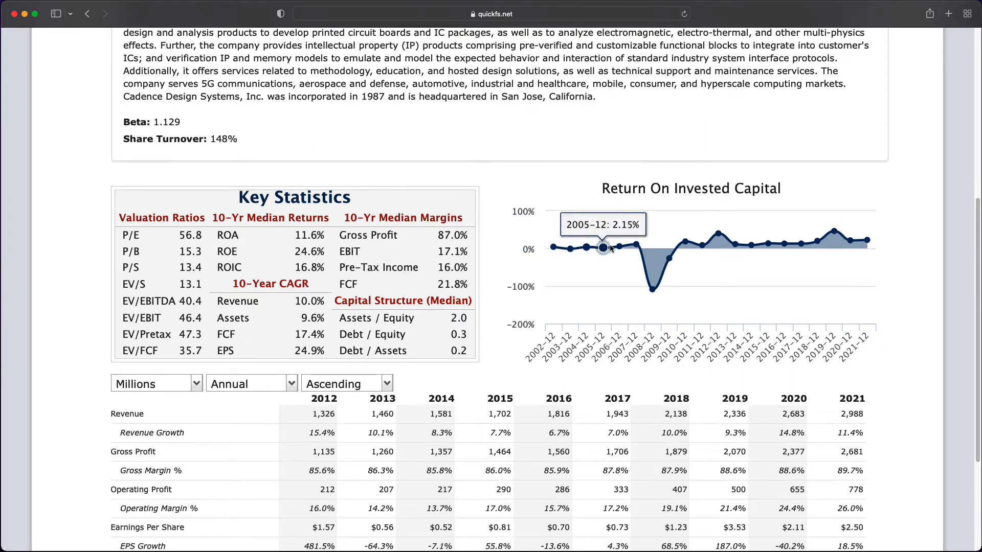
{"action": "mouse_move", "coordinate": [667, 259]}
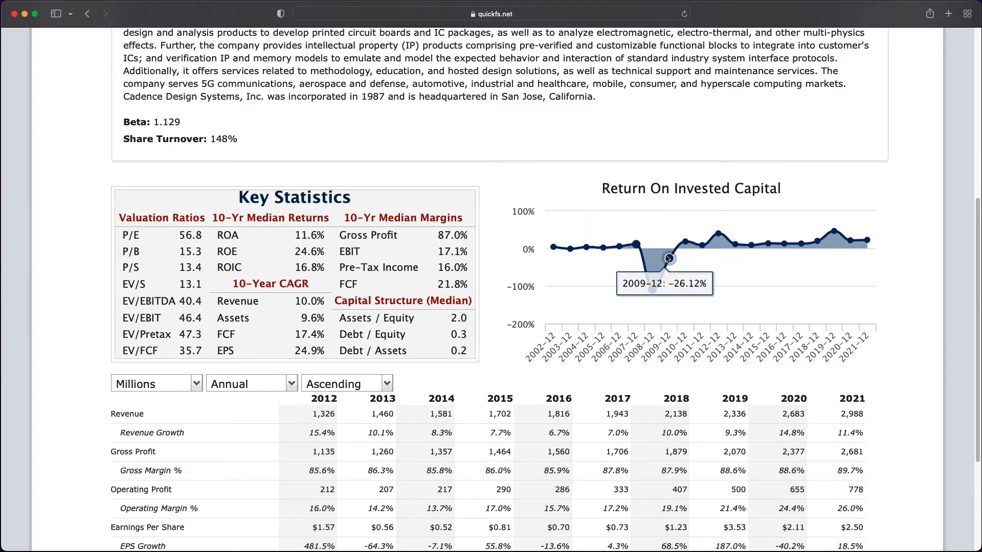
{"action": "mouse_move", "coordinate": [718, 243]}
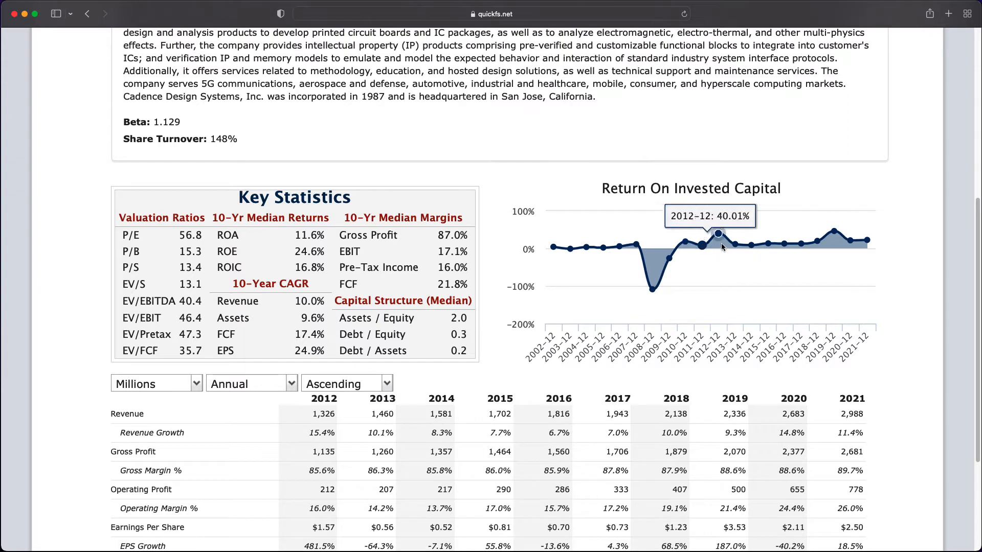
{"action": "mouse_move", "coordinate": [865, 240]}
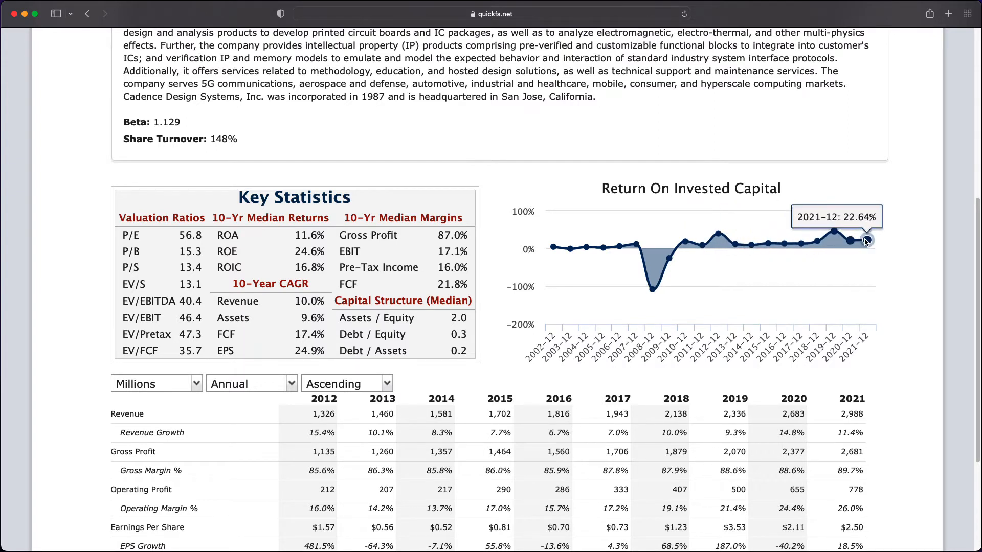
{"action": "mouse_move", "coordinate": [685, 242]}
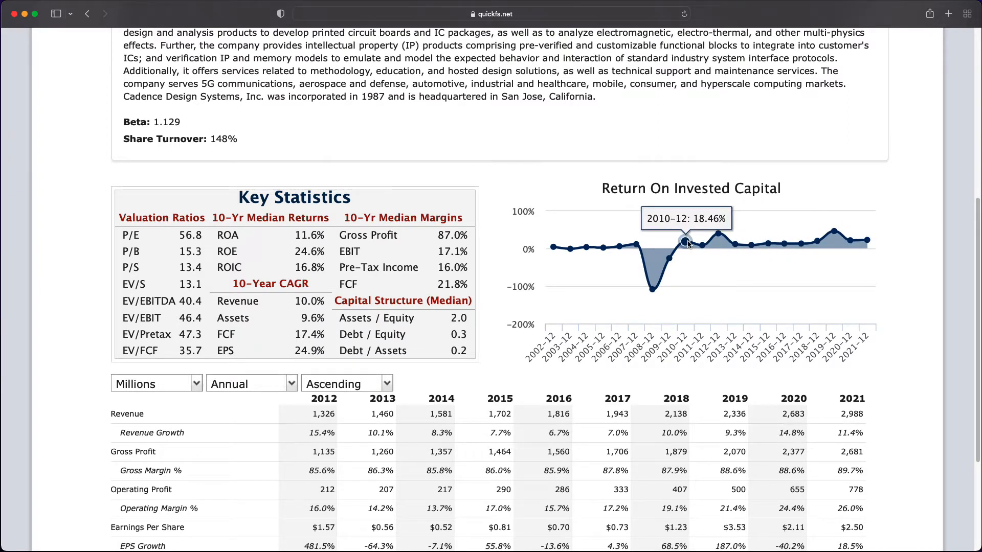
{"action": "mouse_move", "coordinate": [701, 245]}
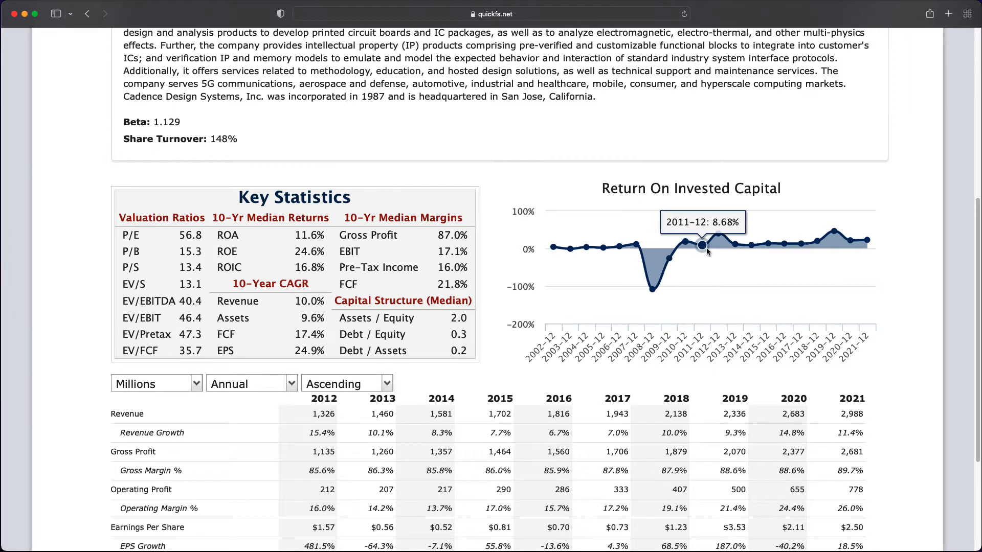
{"action": "mouse_move", "coordinate": [733, 244]}
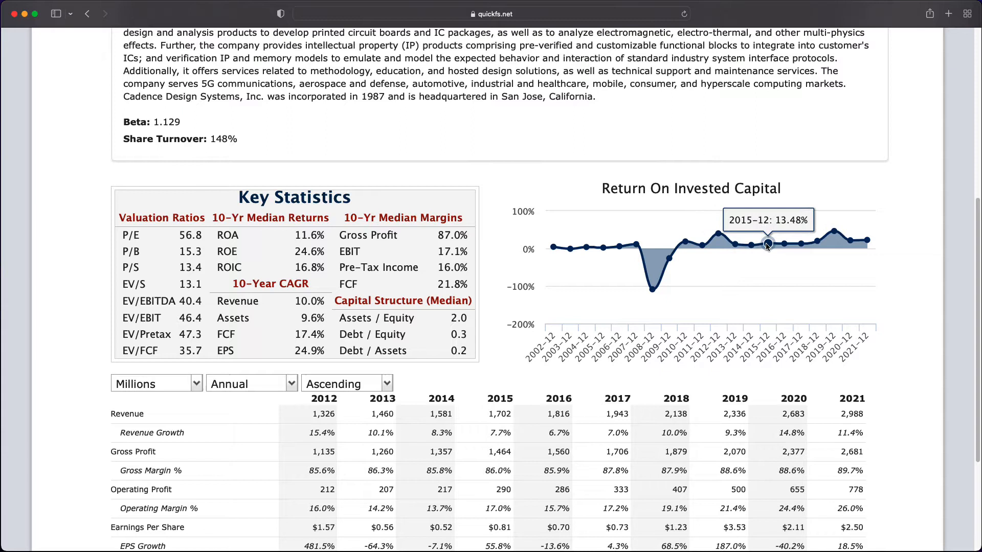
{"action": "mouse_move", "coordinate": [734, 244]}
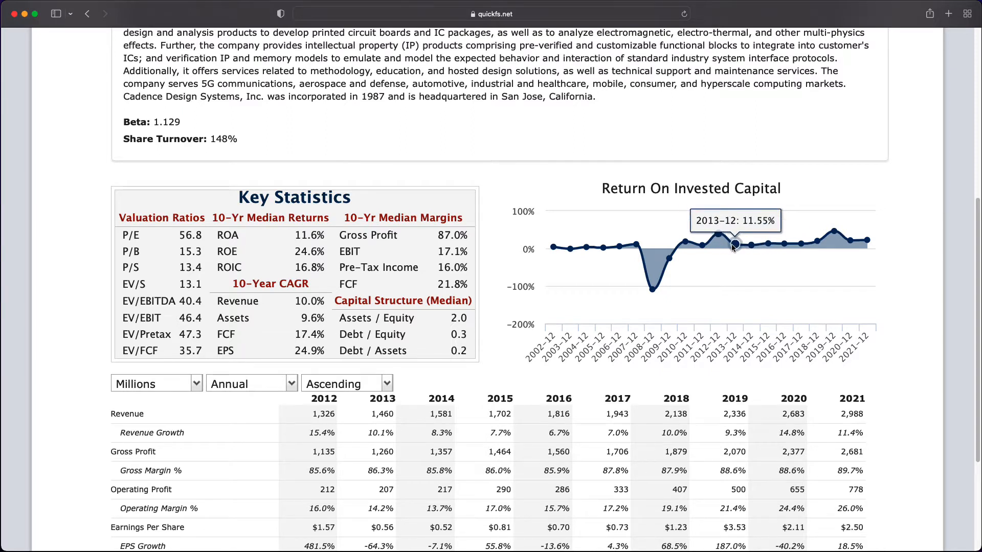
{"action": "mouse_move", "coordinate": [767, 244]}
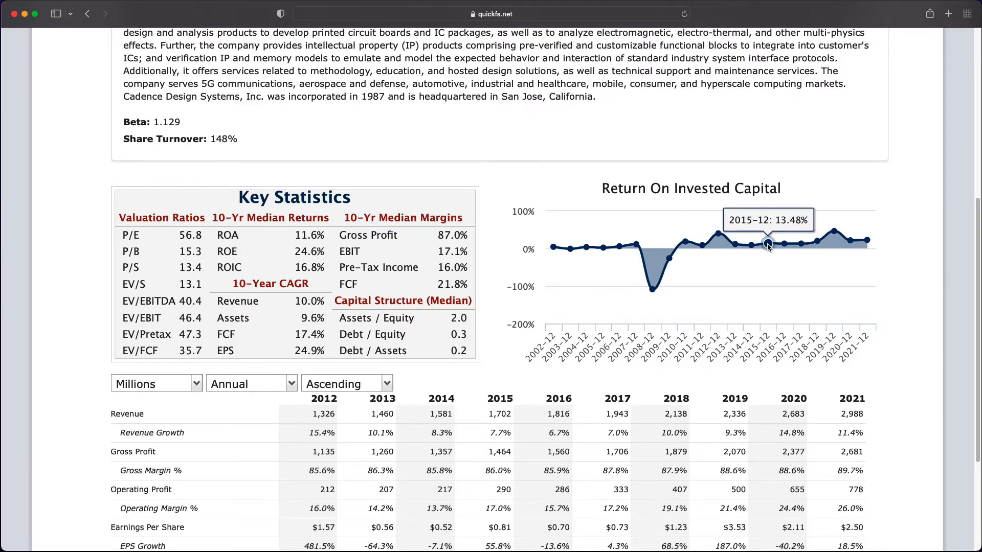
{"action": "mouse_move", "coordinate": [784, 245]}
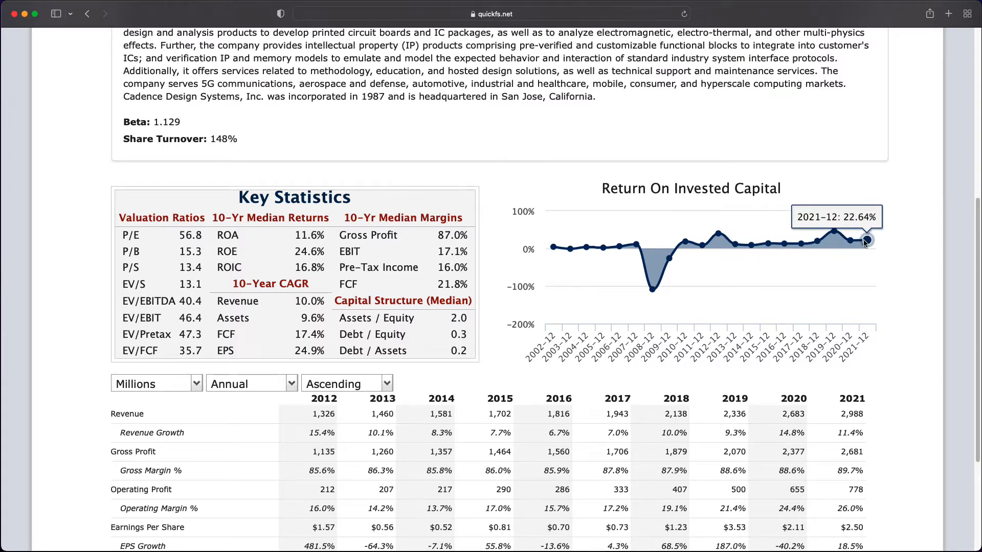
{"action": "mouse_move", "coordinate": [766, 243]}
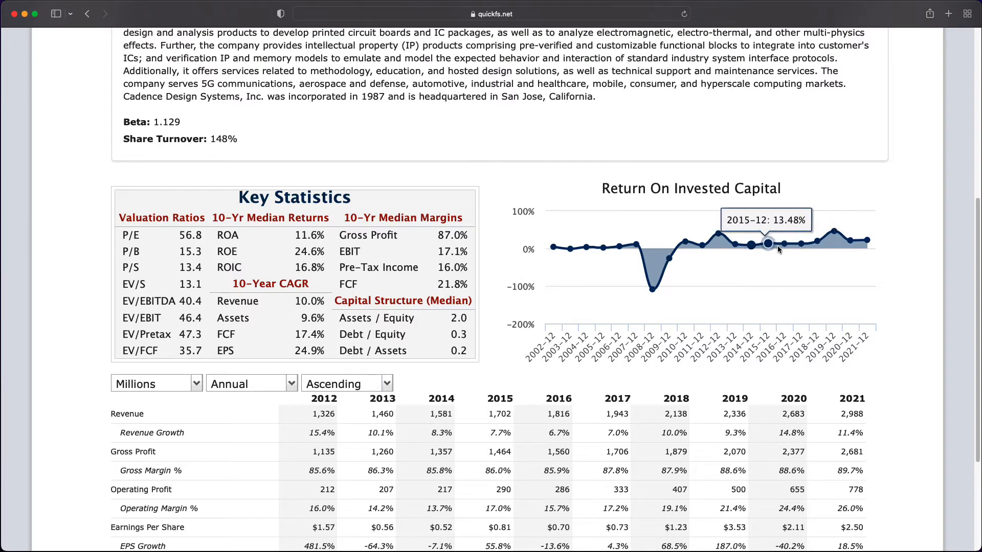
{"action": "mouse_move", "coordinate": [751, 244]}
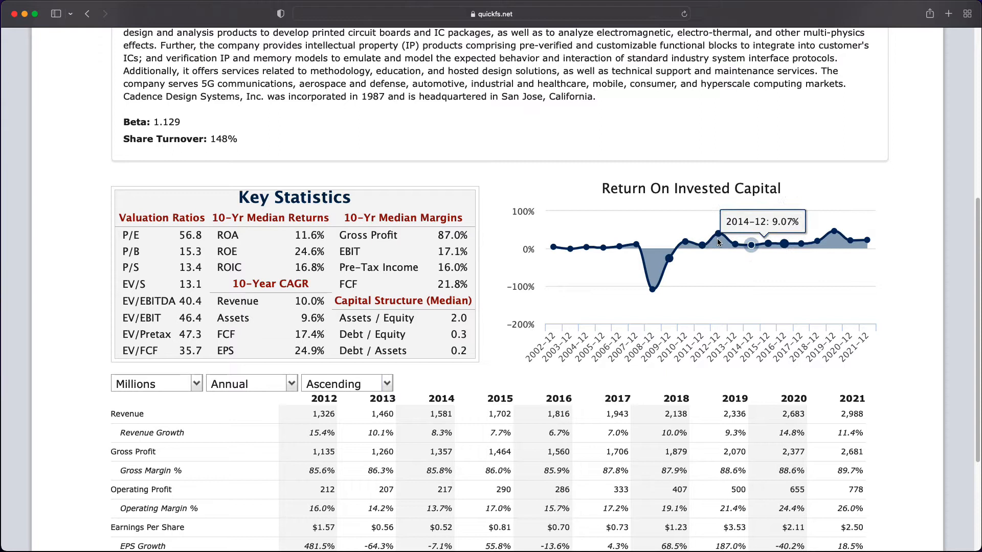
{"action": "mouse_move", "coordinate": [866, 240]}
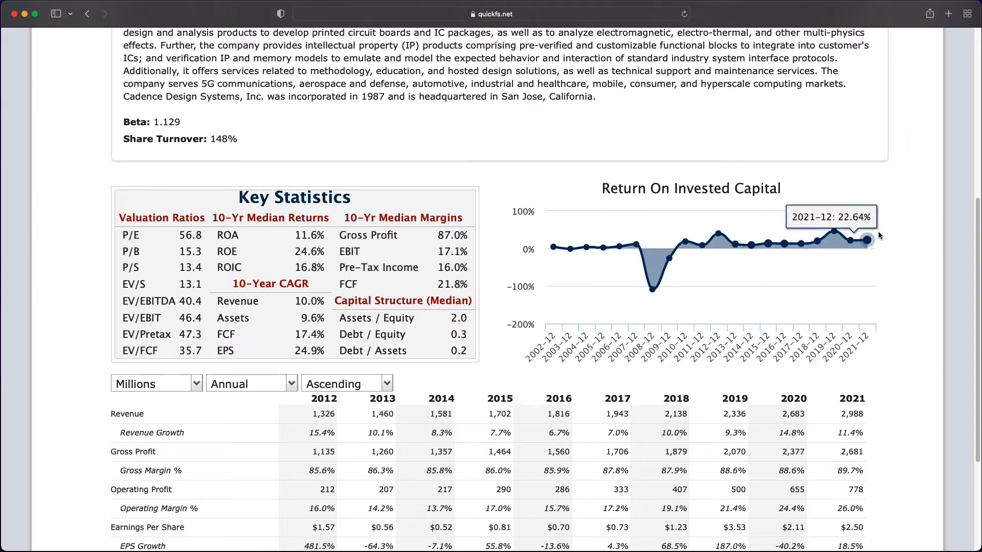
{"action": "mouse_move", "coordinate": [636, 244]}
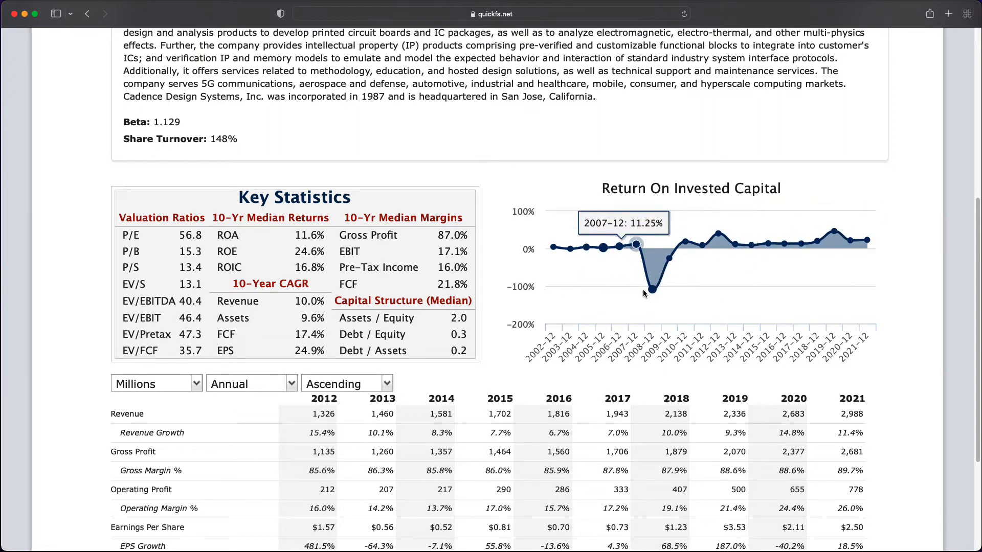
{"action": "mouse_move", "coordinate": [703, 246]}
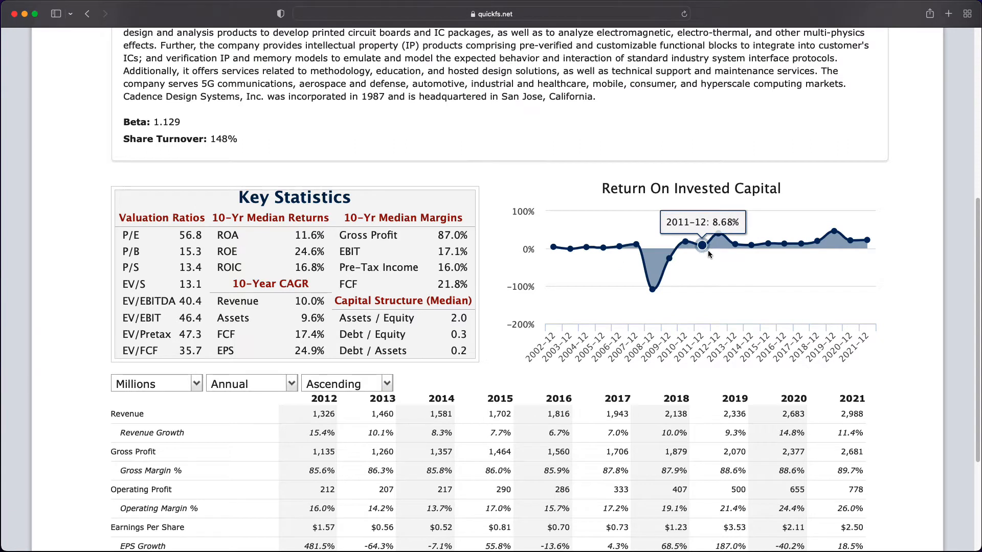
{"action": "mouse_move", "coordinate": [834, 232]}
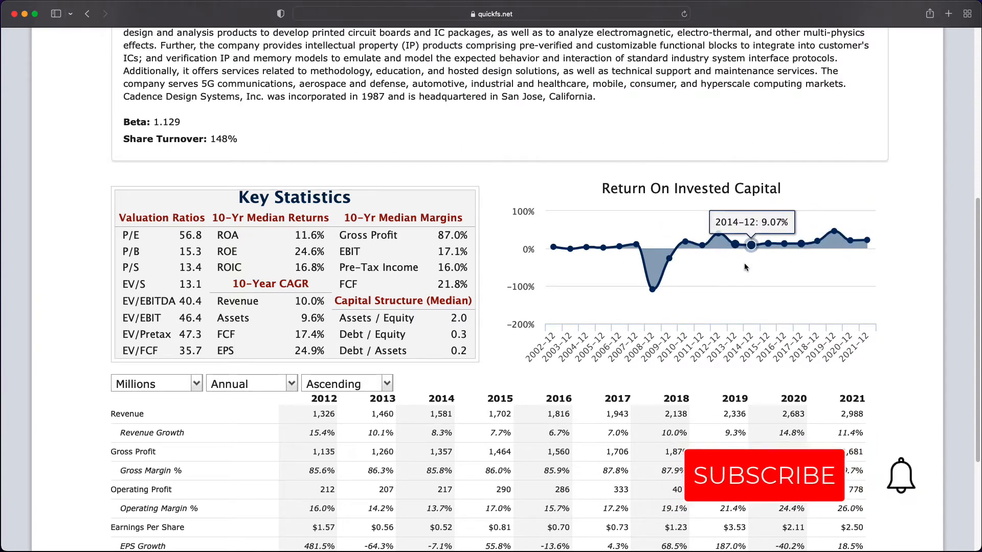
{"action": "scroll", "scroll_direction": "down", "scroll_amount": 3}
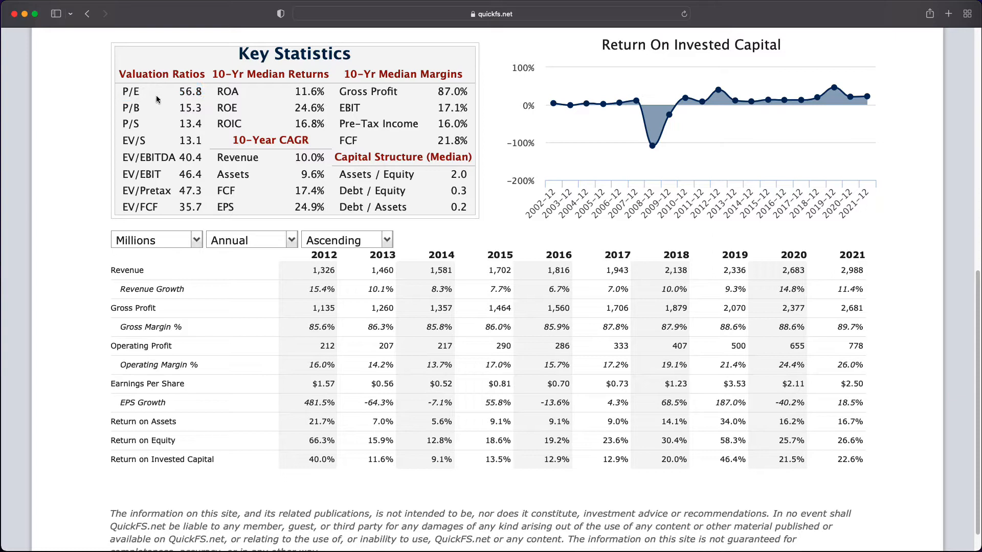
{"action": "double_click", "coordinate": [190, 123]}
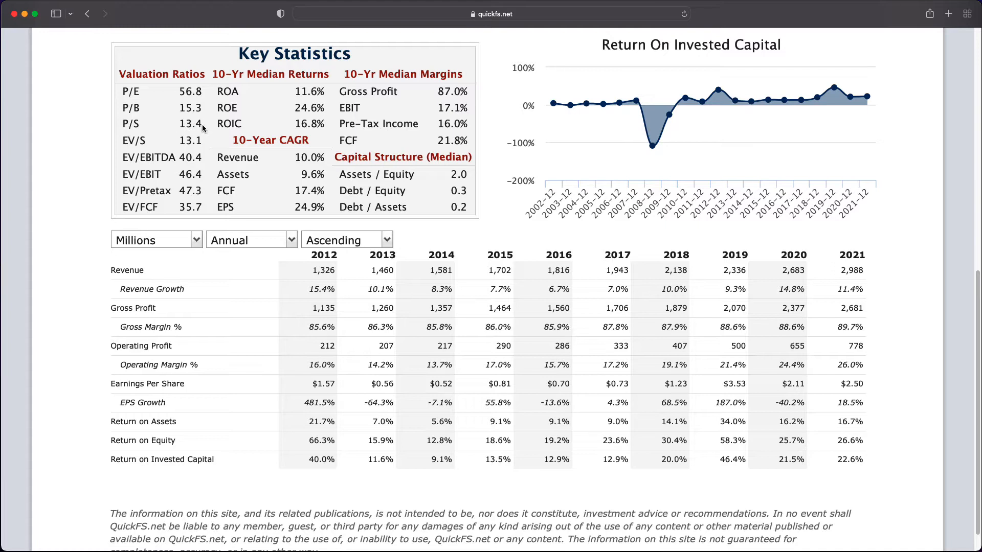
{"action": "double_click", "coordinate": [190, 123]}
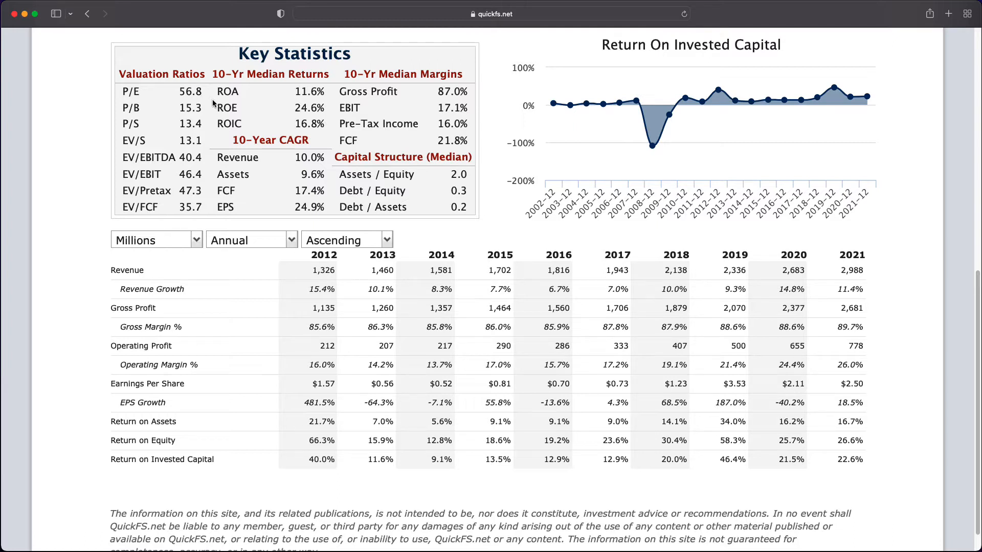
{"action": "mouse_move", "coordinate": [209, 103]}
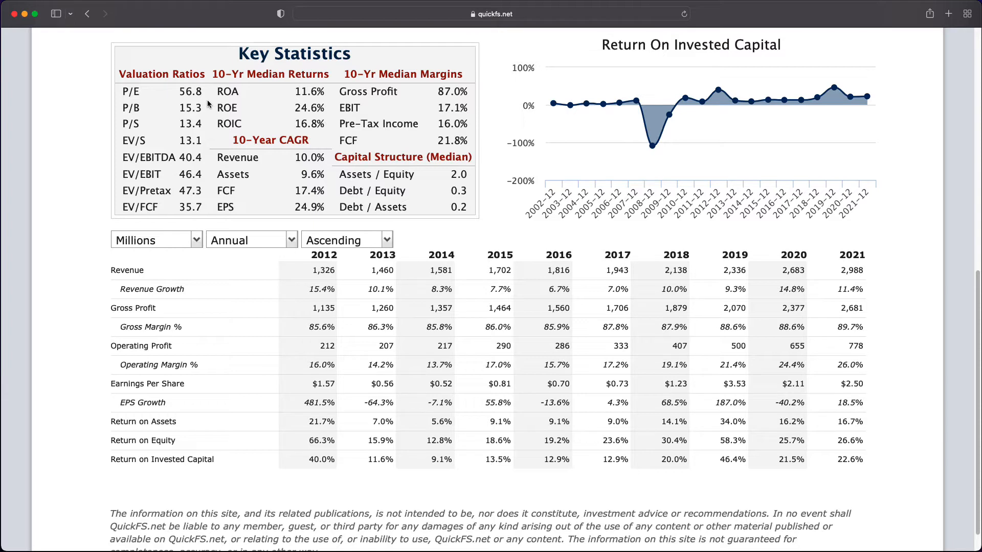
{"action": "mouse_move", "coordinate": [204, 112]}
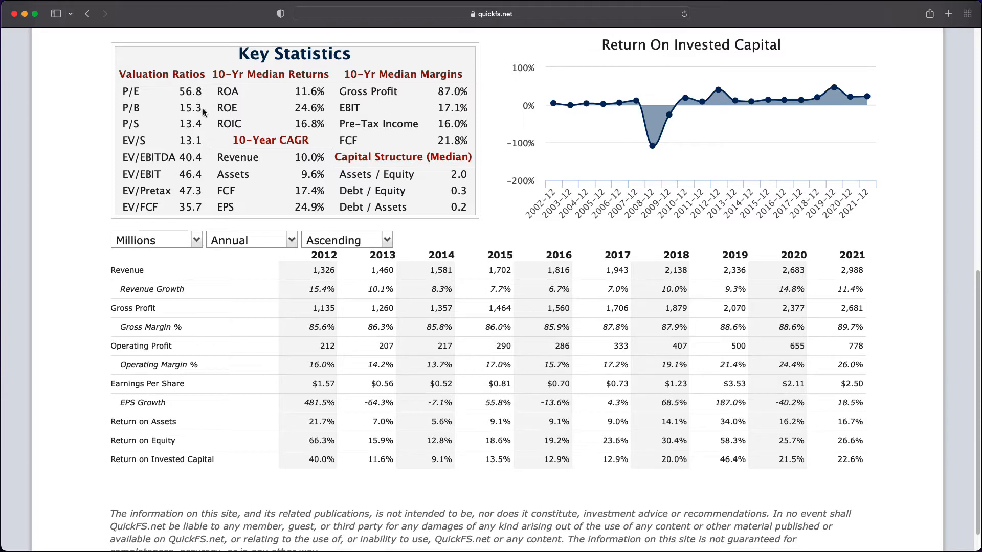
{"action": "mouse_move", "coordinate": [207, 98]}
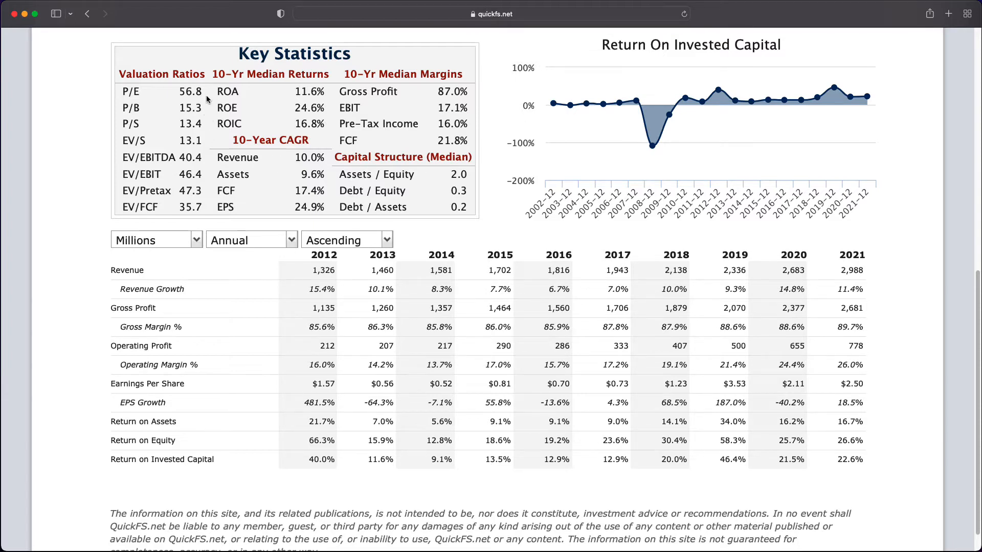
{"action": "mouse_move", "coordinate": [263, 150]}
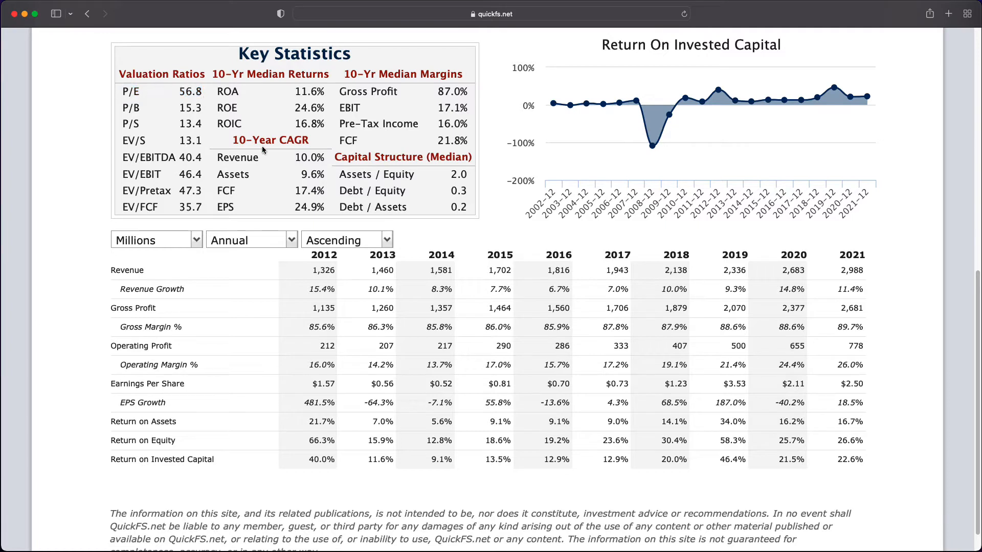
{"action": "mouse_move", "coordinate": [237, 151]}
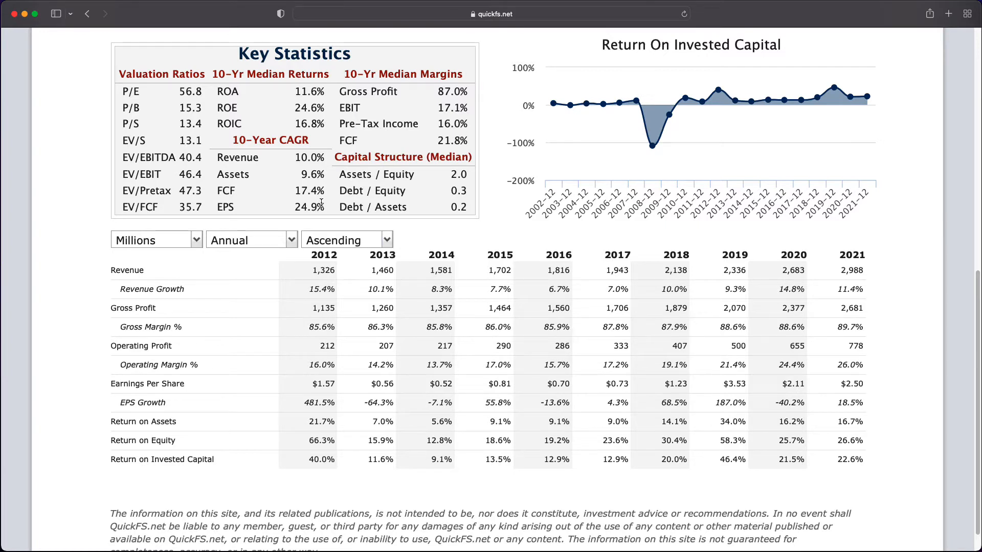
{"action": "mouse_move", "coordinate": [444, 343]}
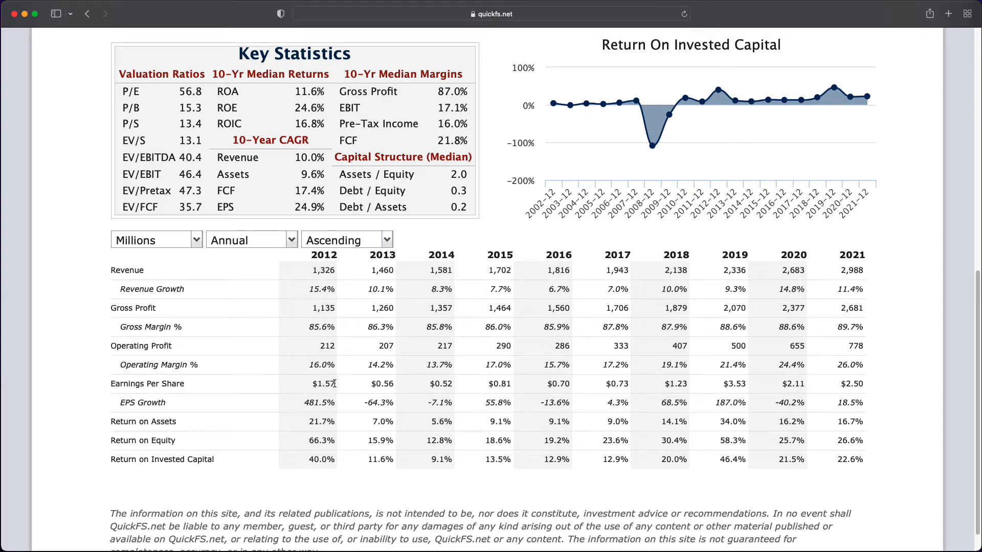
{"action": "double_click", "coordinate": [323, 383]}
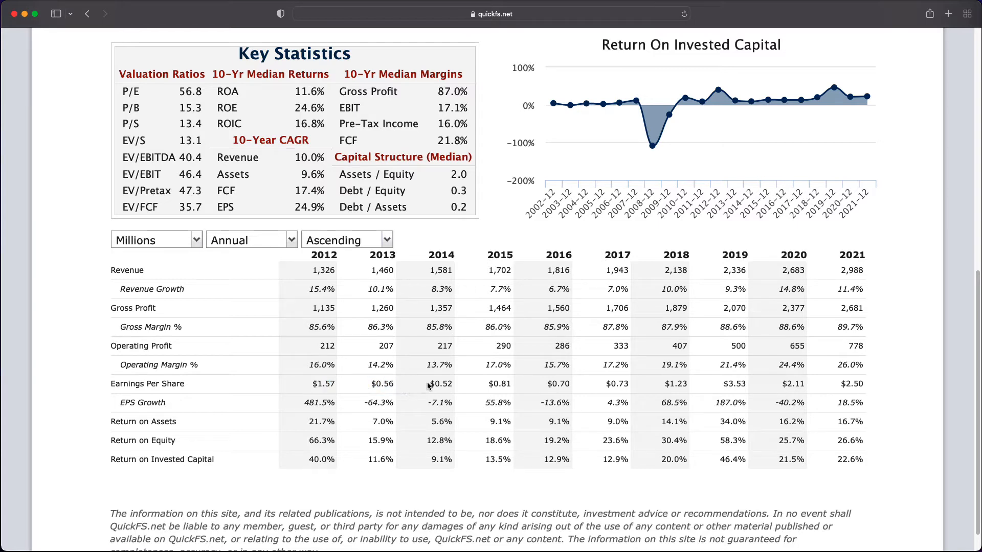
{"action": "double_click", "coordinate": [499, 384]}
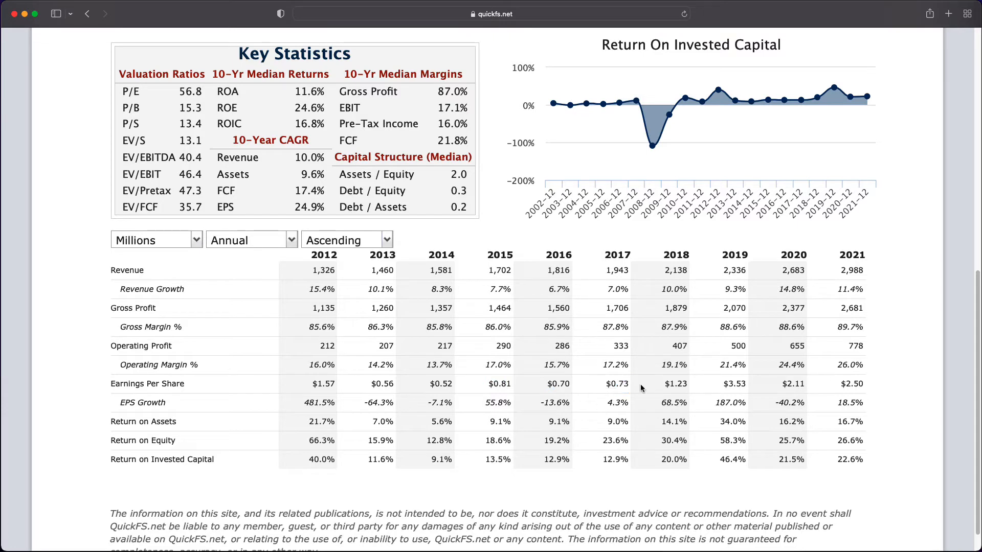
{"action": "double_click", "coordinate": [326, 384]}
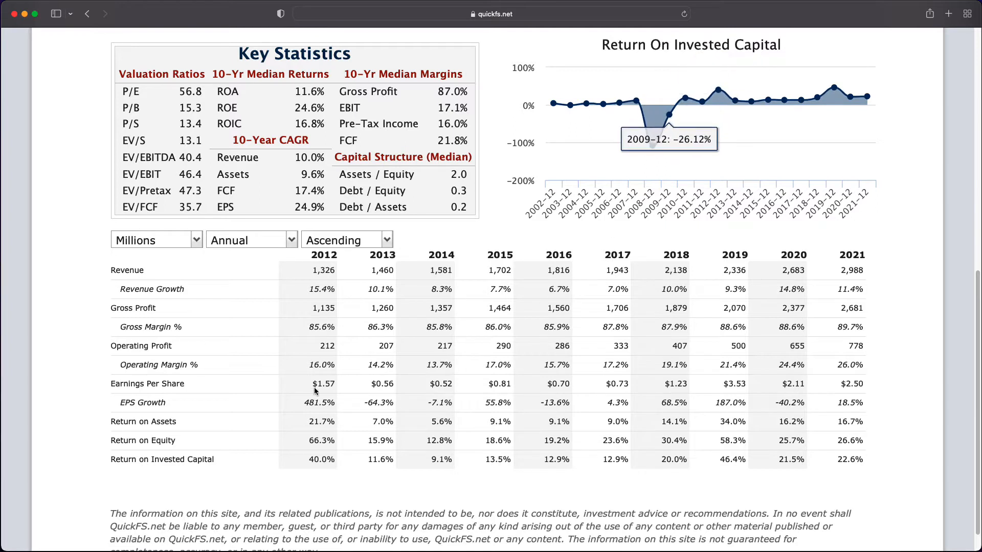
{"action": "mouse_move", "coordinate": [324, 384]}
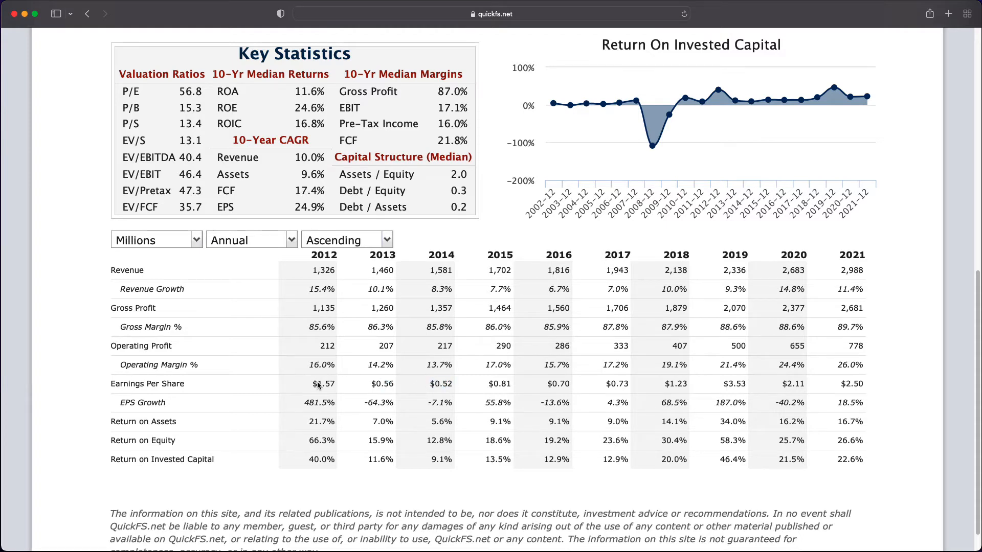
{"action": "mouse_move", "coordinate": [399, 394]}
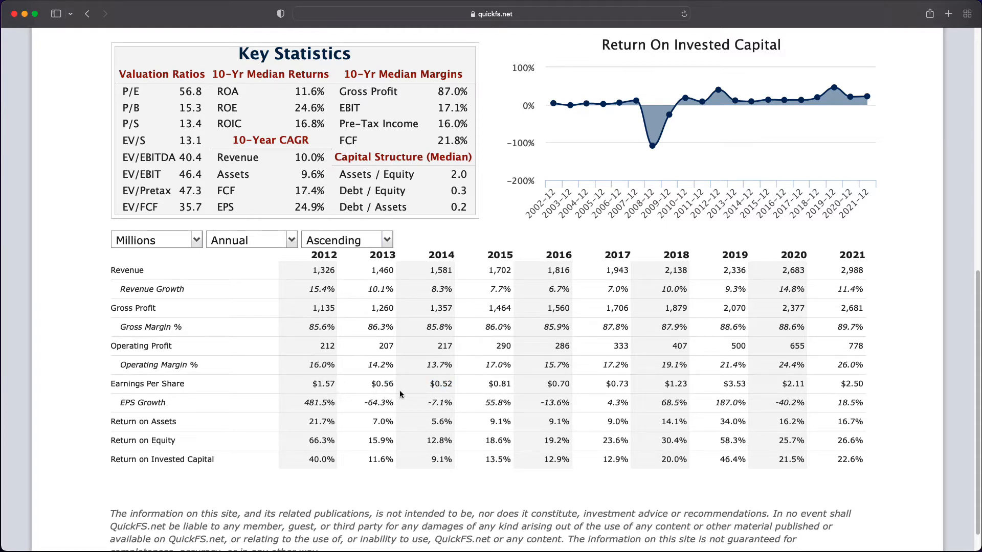
{"action": "mouse_move", "coordinate": [417, 282]}
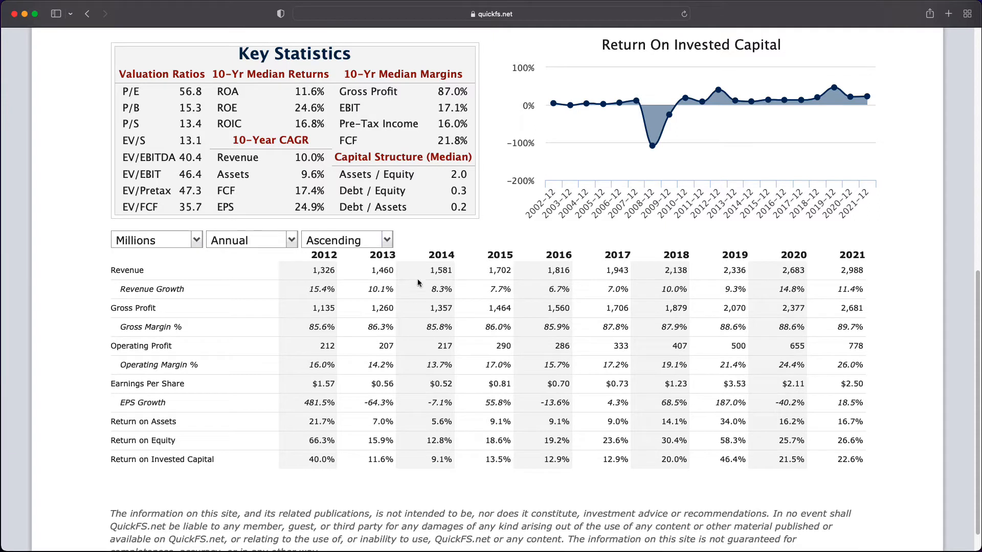
{"action": "mouse_move", "coordinate": [365, 380]}
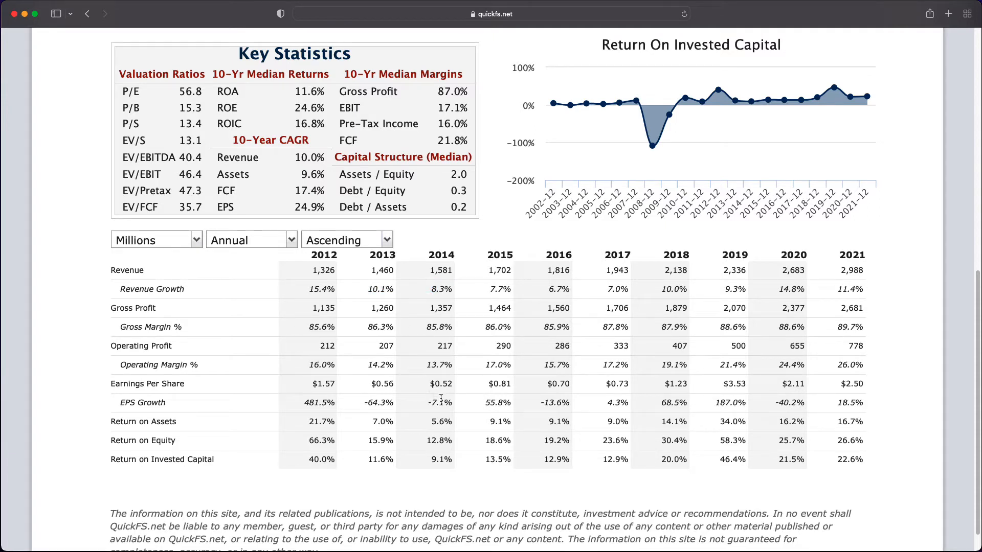
{"action": "mouse_move", "coordinate": [496, 393]}
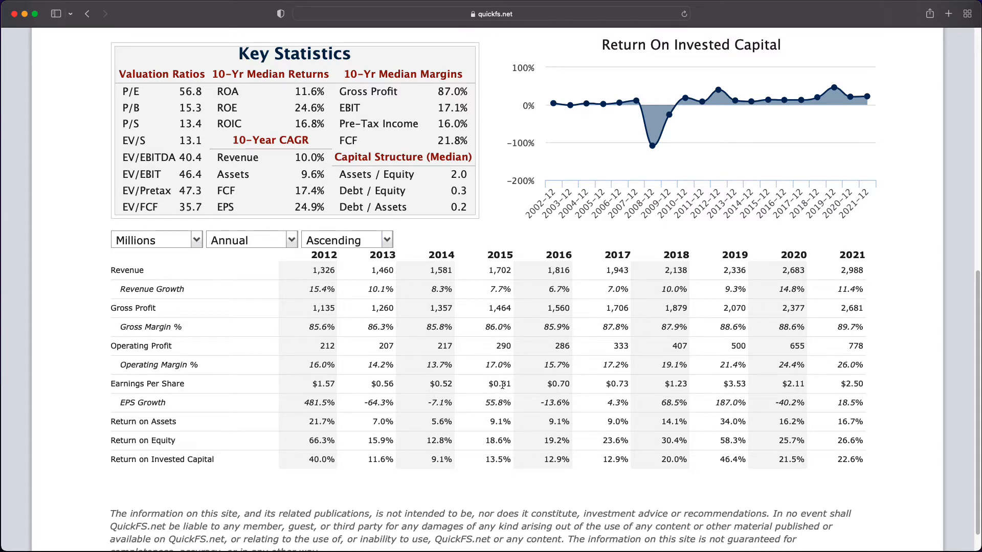
{"action": "double_click", "coordinate": [499, 384]}
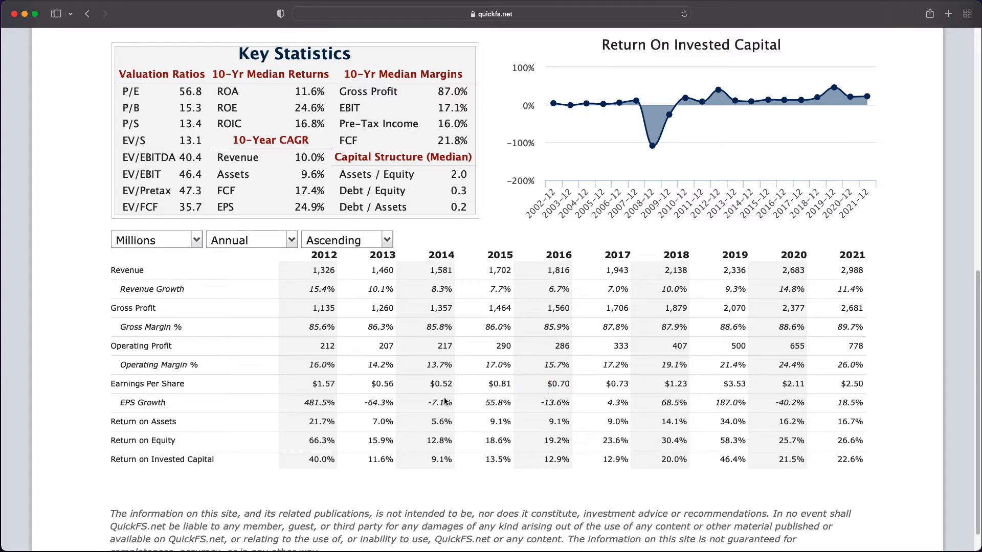
{"action": "mouse_move", "coordinate": [631, 399]}
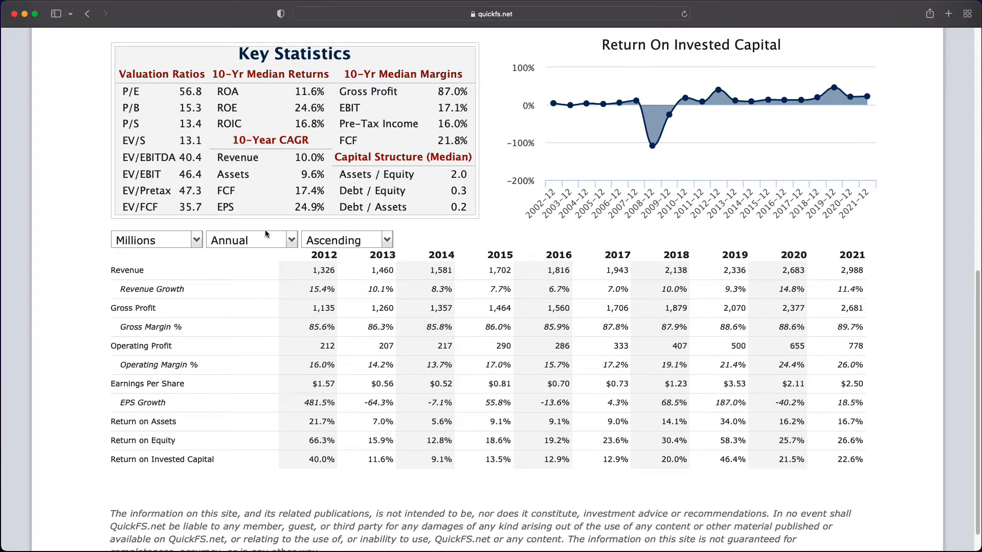
{"action": "mouse_move", "coordinate": [330, 209]}
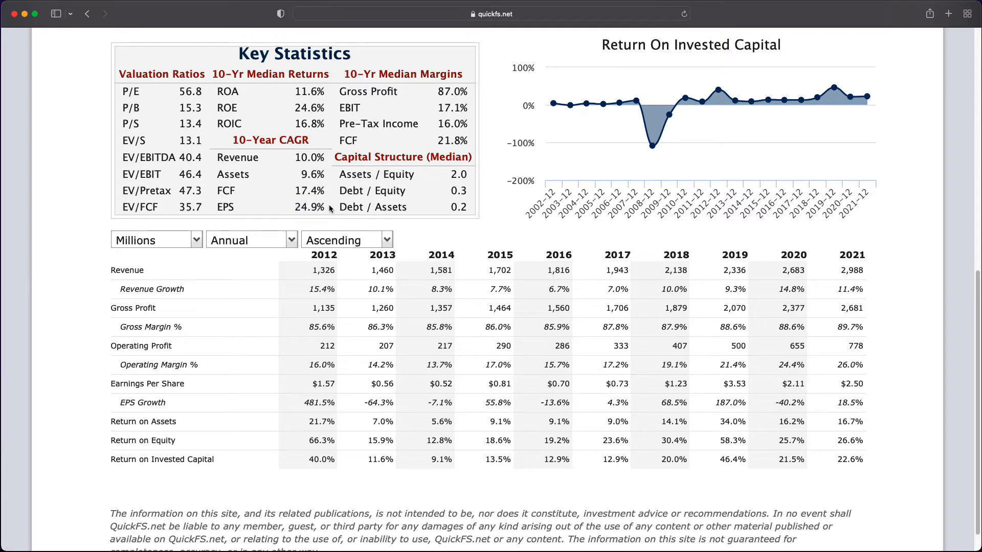
{"action": "double_click", "coordinate": [323, 383]}
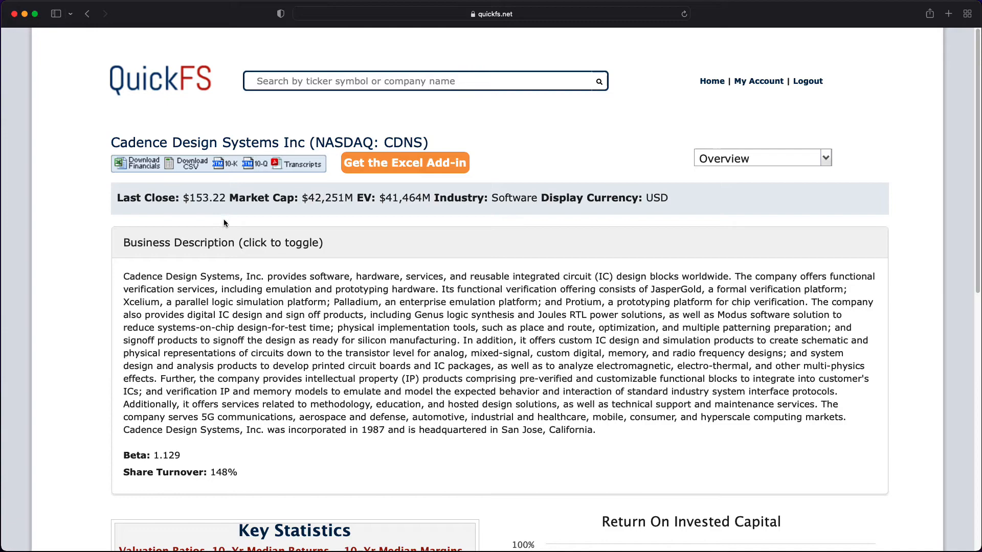
{"action": "scroll", "scroll_direction": "down", "scroll_amount": 3}
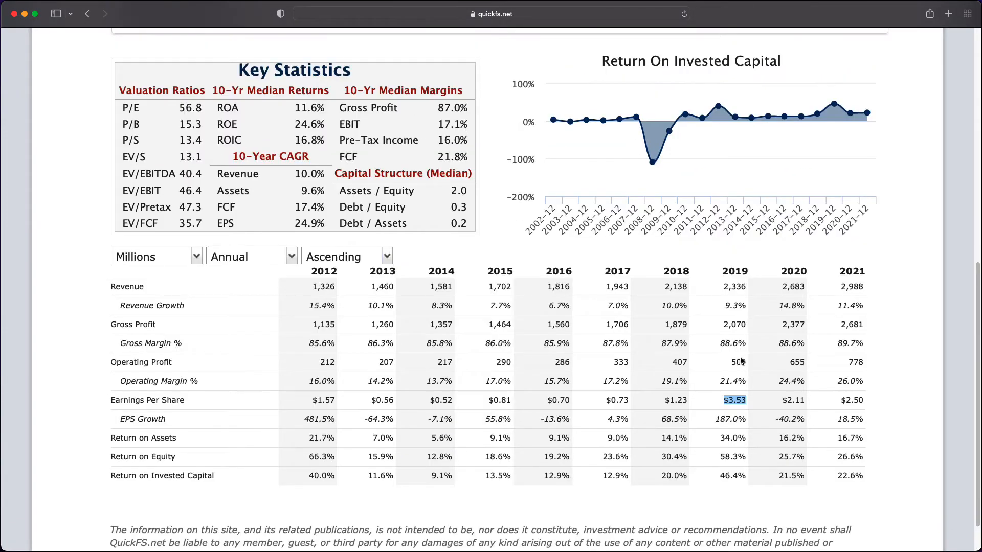
{"action": "mouse_move", "coordinate": [745, 290]}
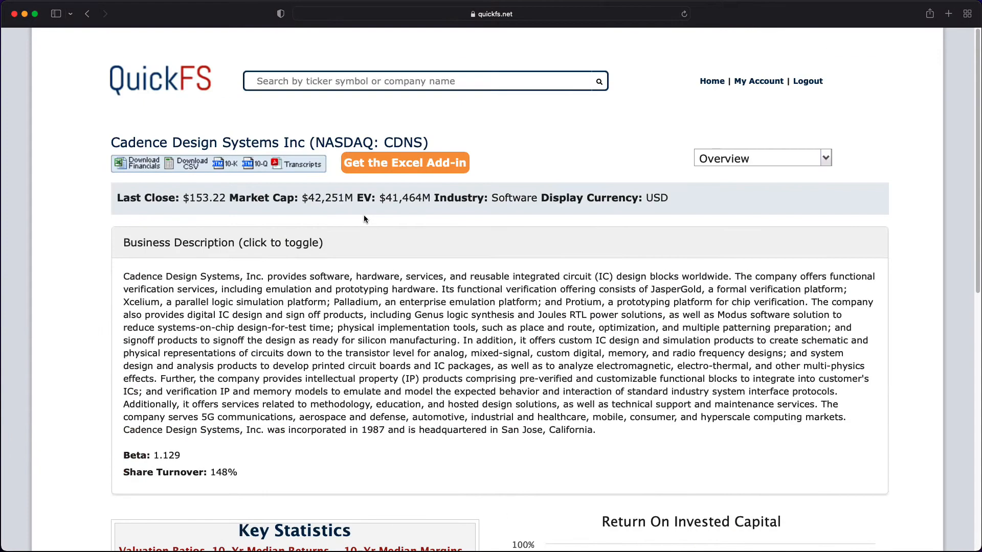
{"action": "double_click", "coordinate": [319, 198]}
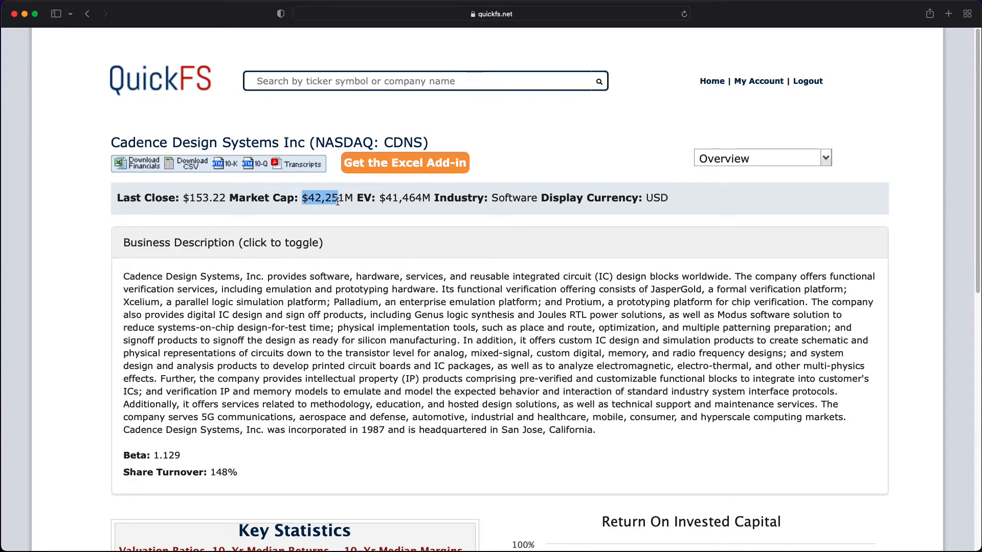
{"action": "scroll", "scroll_direction": "down", "scroll_amount": 3}
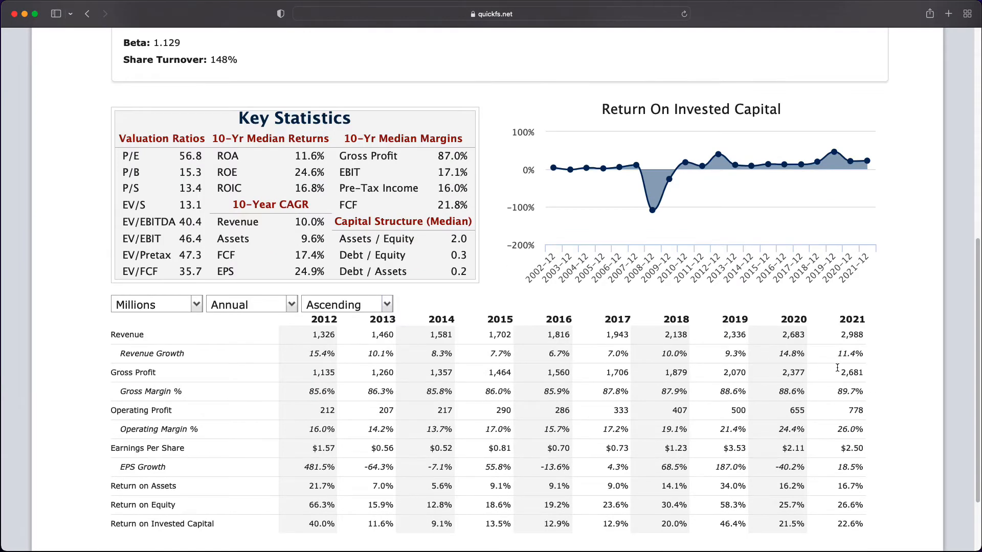
{"action": "double_click", "coordinate": [851, 334]}
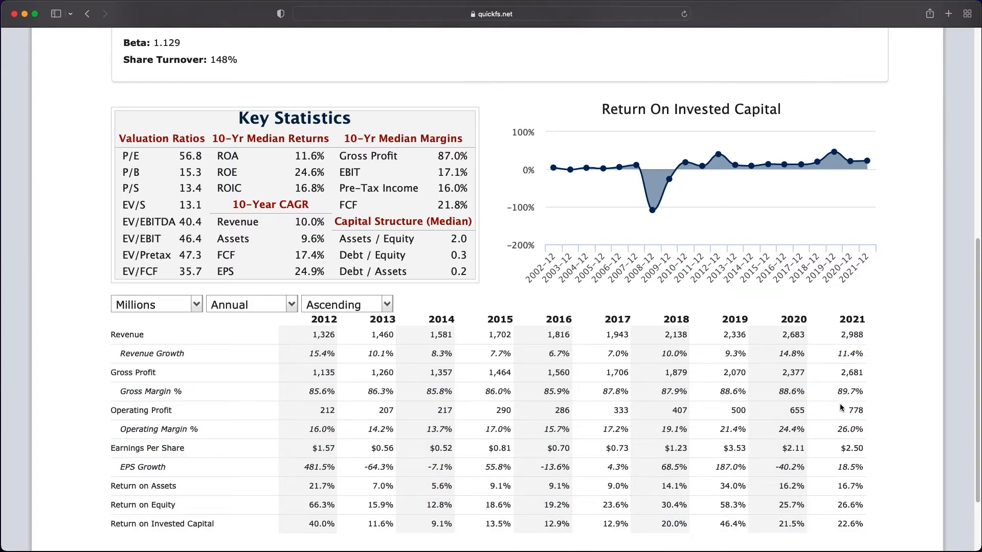
{"action": "double_click", "coordinate": [852, 410]}
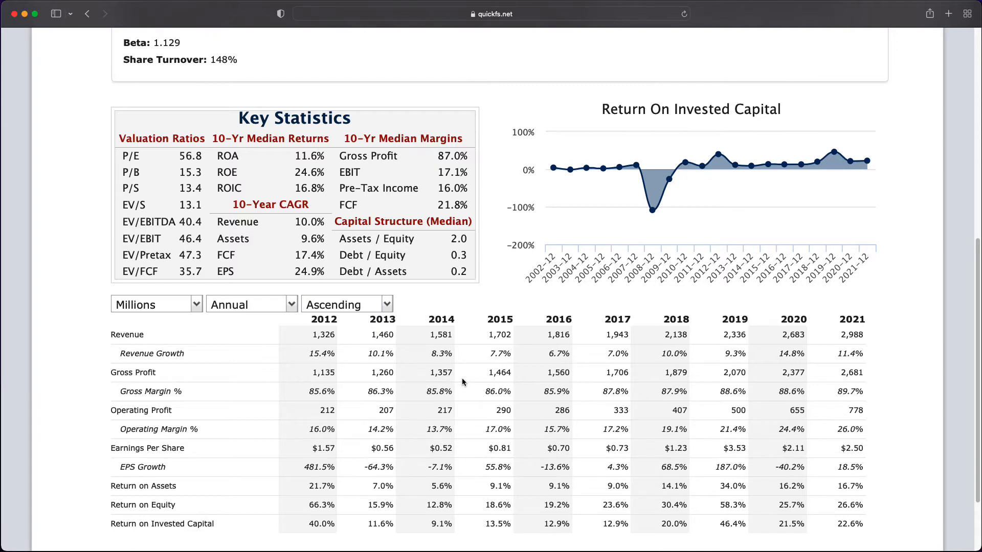
{"action": "left_click_drag", "start_coordinate": [845, 371], "coordinate": [845, 523]}
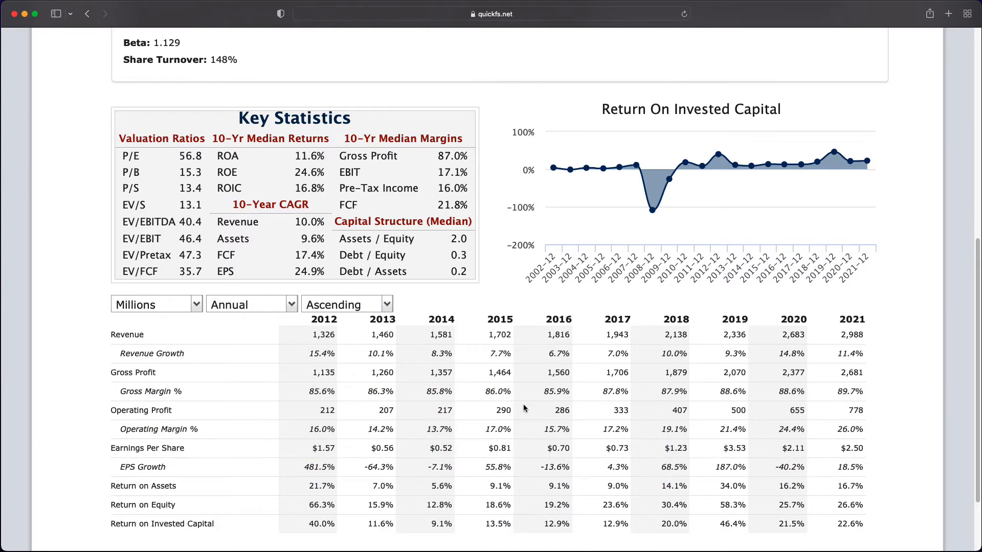
{"action": "scroll", "scroll_direction": "down", "scroll_amount": 3}
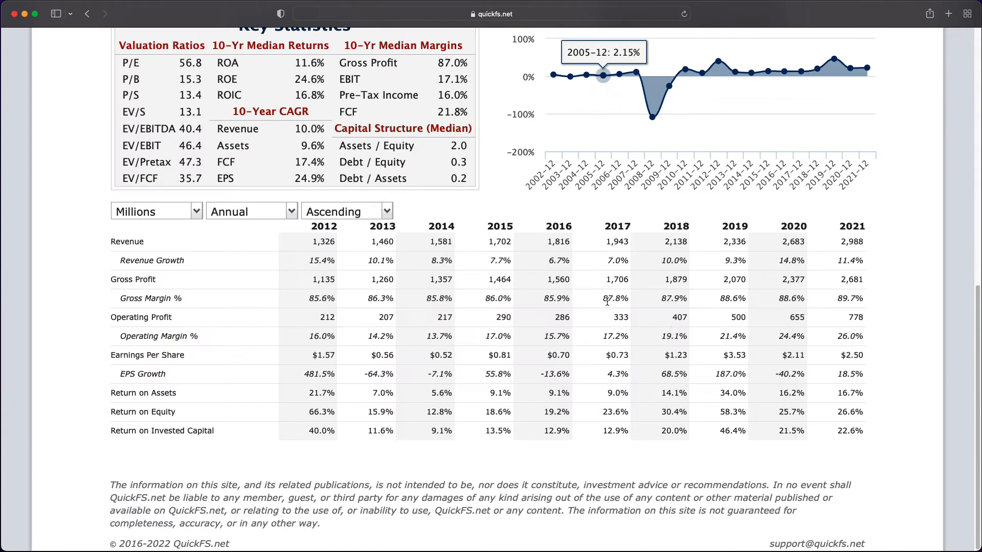
{"action": "scroll", "scroll_direction": "up", "scroll_amount": 3}
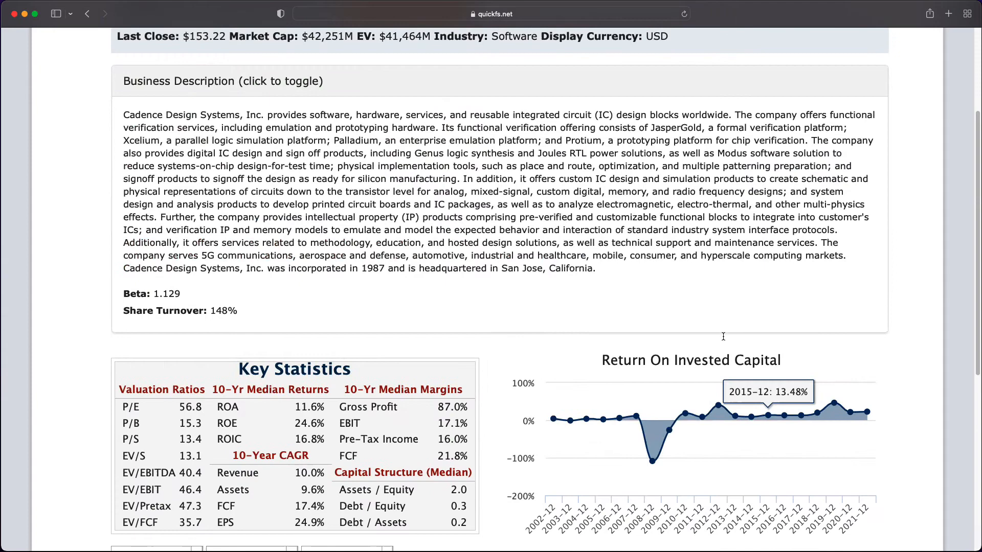
{"action": "left_click", "coordinate": [761, 158]}
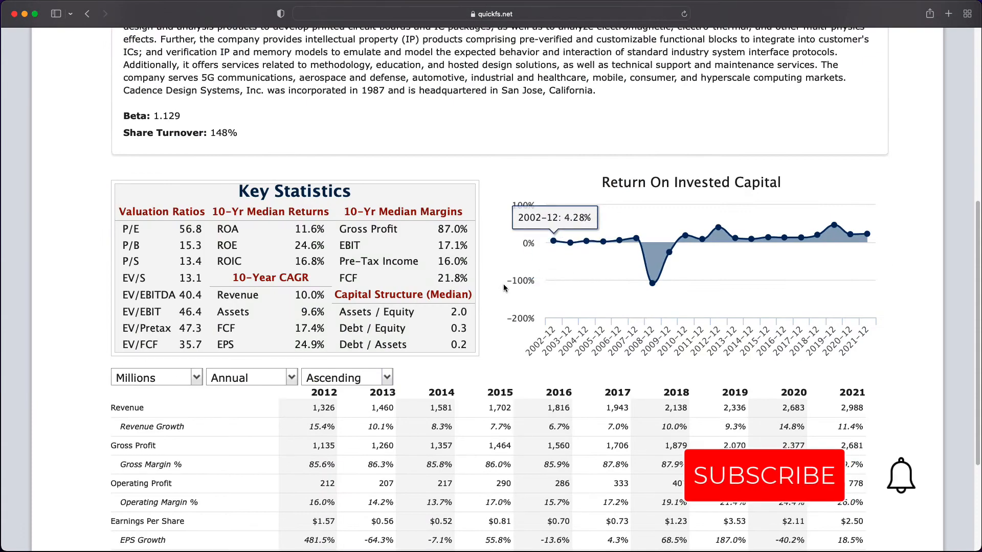
{"action": "left_click", "coordinate": [763, 475]}
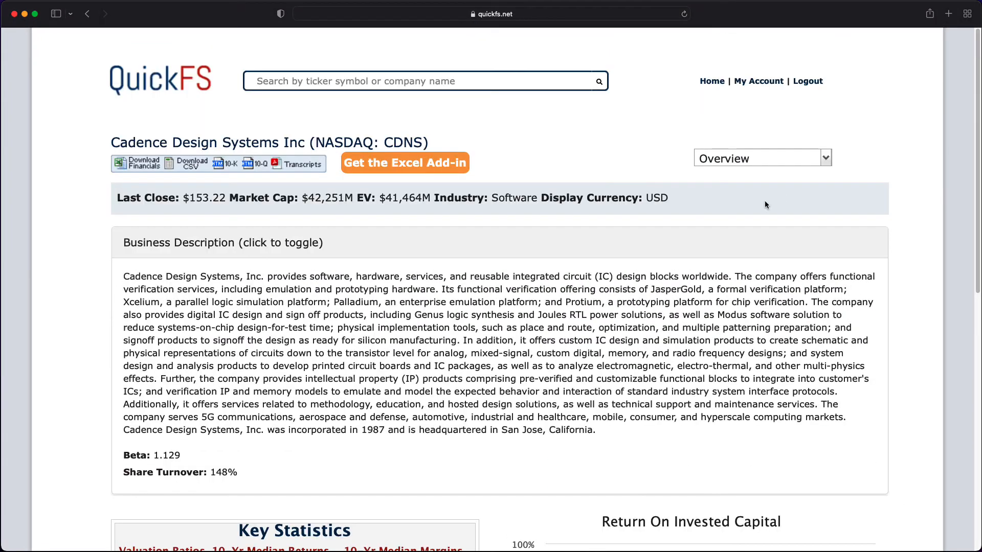
{"action": "left_click", "coordinate": [762, 157]}
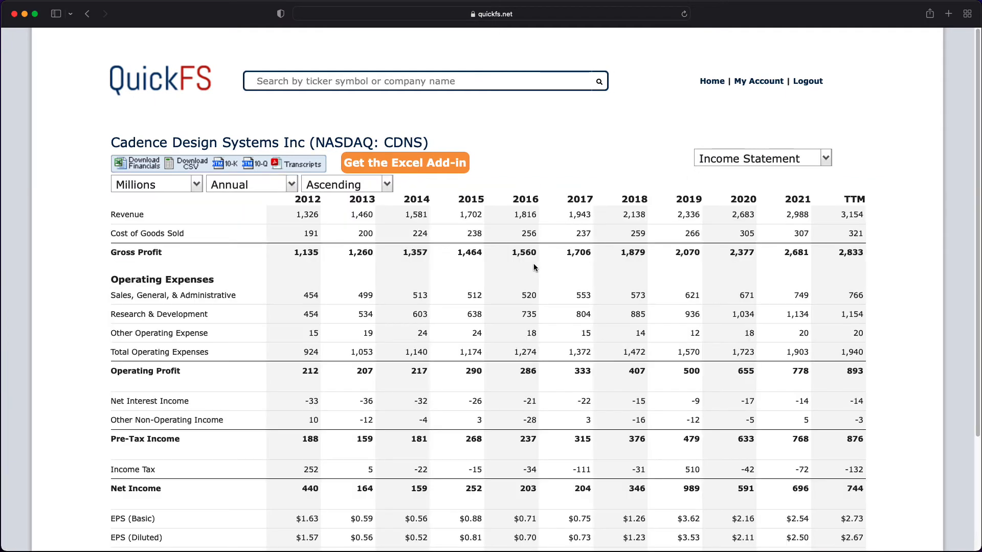
{"action": "mouse_move", "coordinate": [298, 240]}
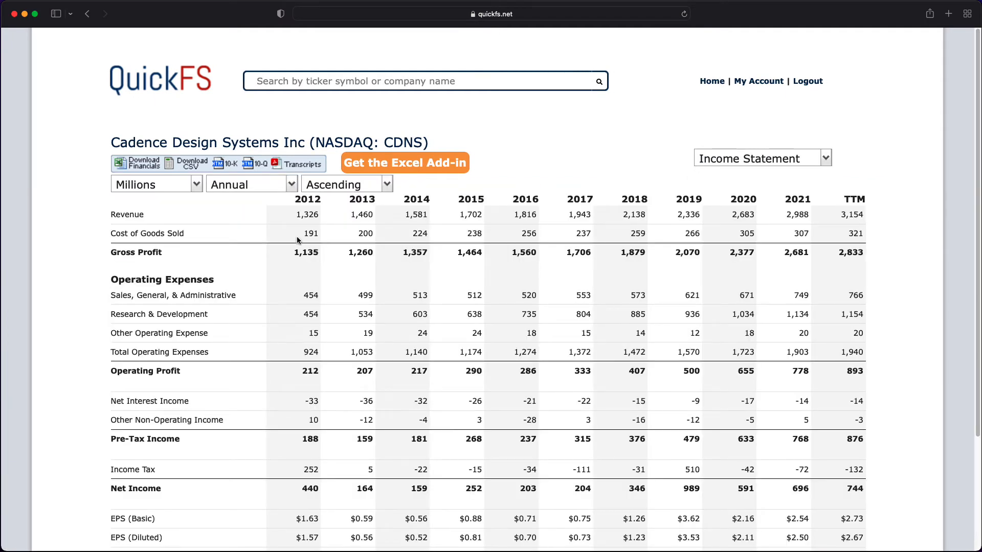
{"action": "mouse_move", "coordinate": [439, 297]}
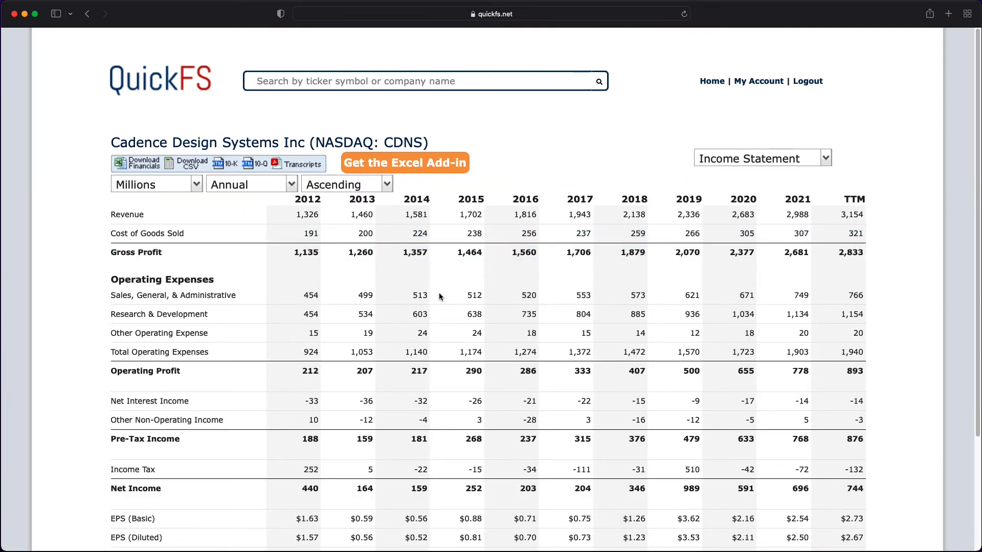
{"action": "scroll", "scroll_direction": "down", "scroll_amount": 3}
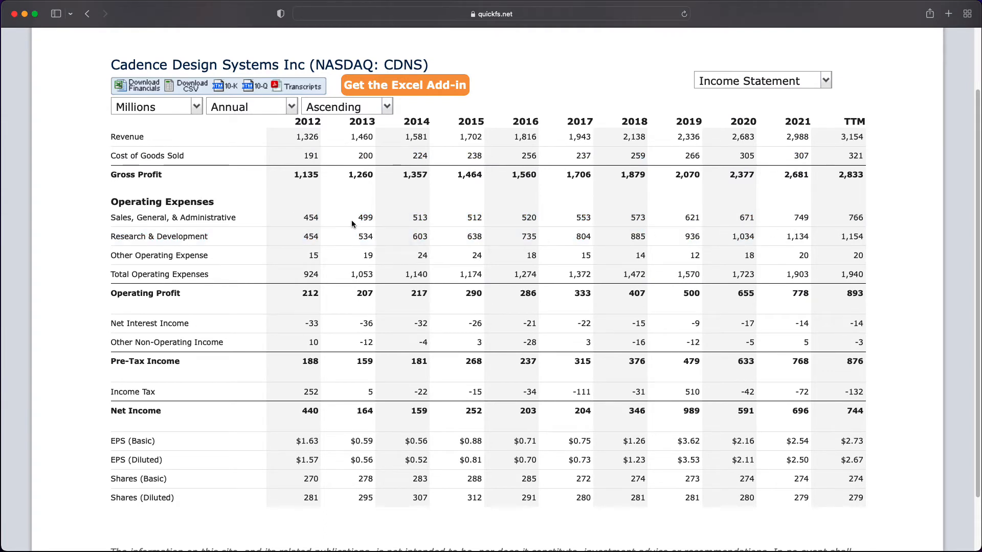
{"action": "mouse_move", "coordinate": [859, 240]}
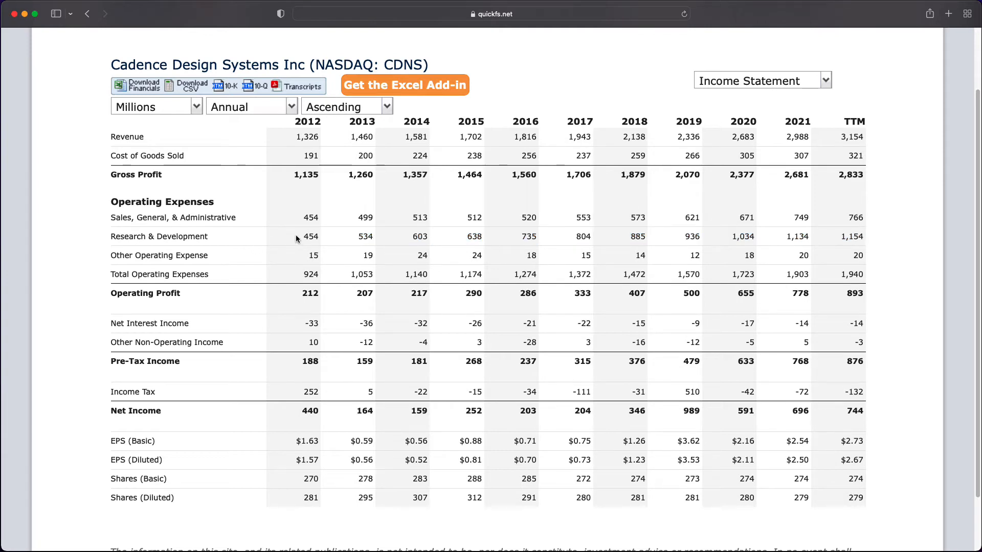
{"action": "left_click_drag", "start_coordinate": [307, 236], "coordinate": [848, 236]}
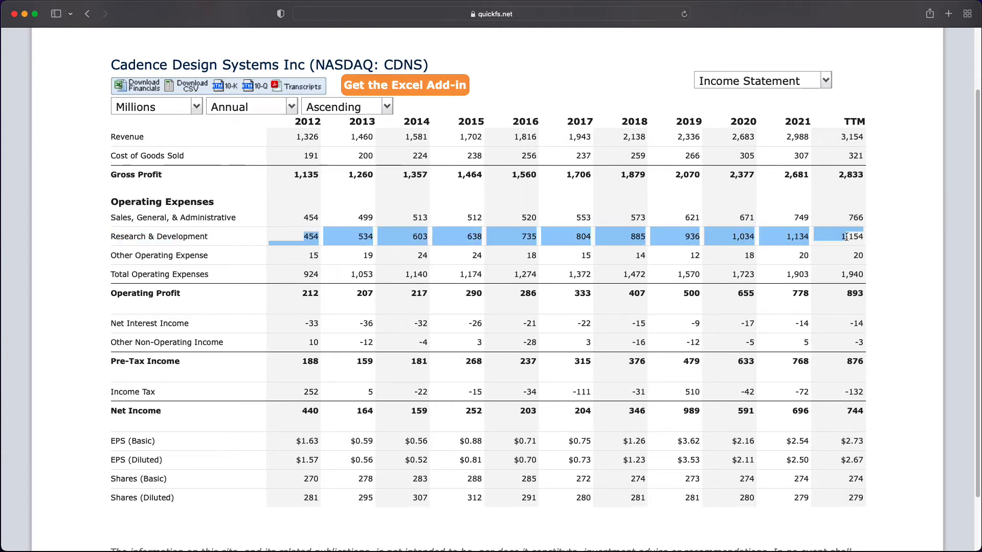
{"action": "mouse_move", "coordinate": [865, 240]}
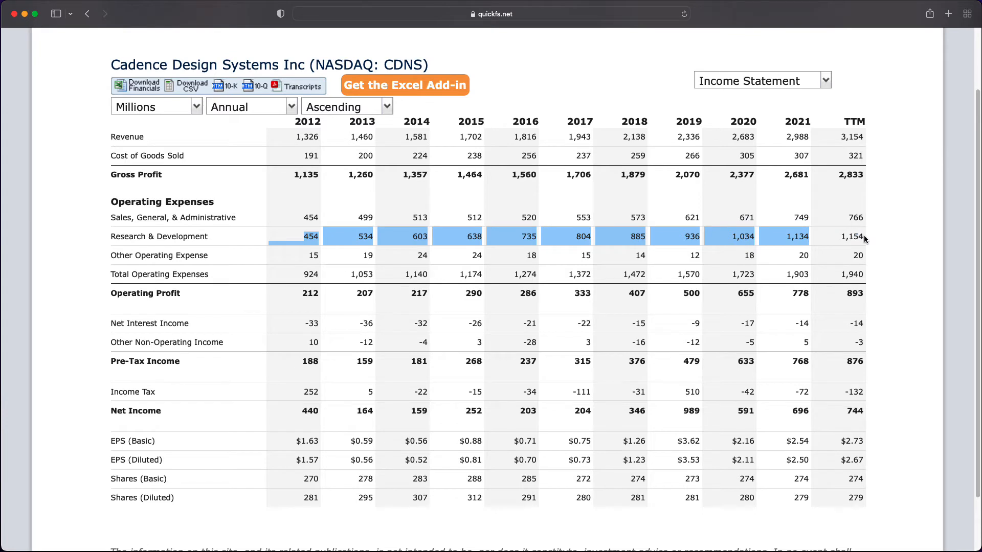
{"action": "left_click", "coordinate": [307, 293]}
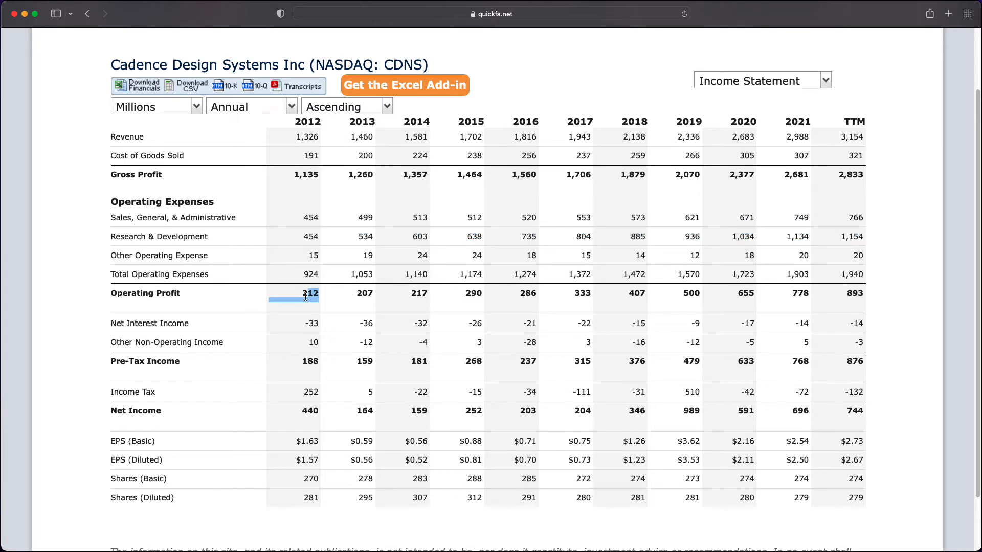
{"action": "mouse_move", "coordinate": [834, 300]}
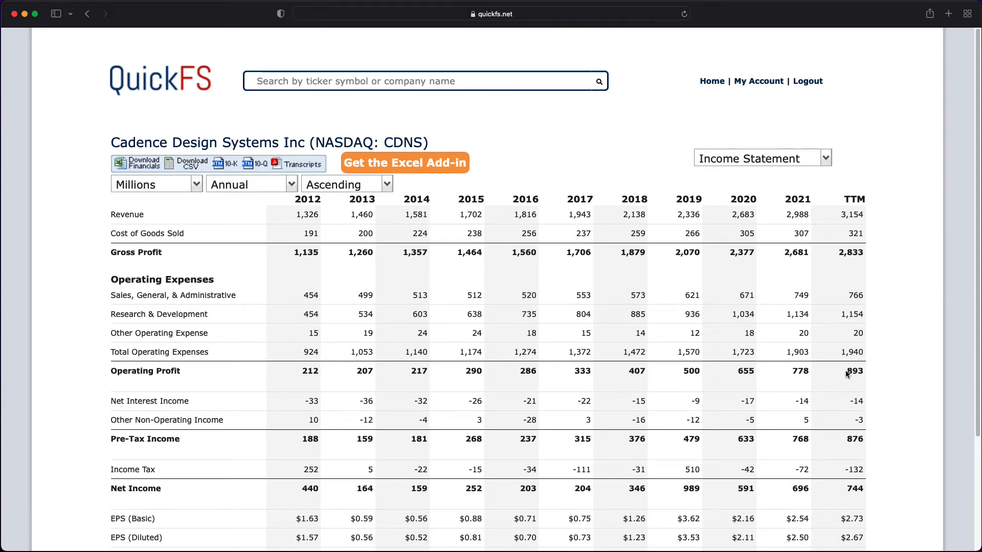
{"action": "scroll", "scroll_direction": "down", "scroll_amount": 3}
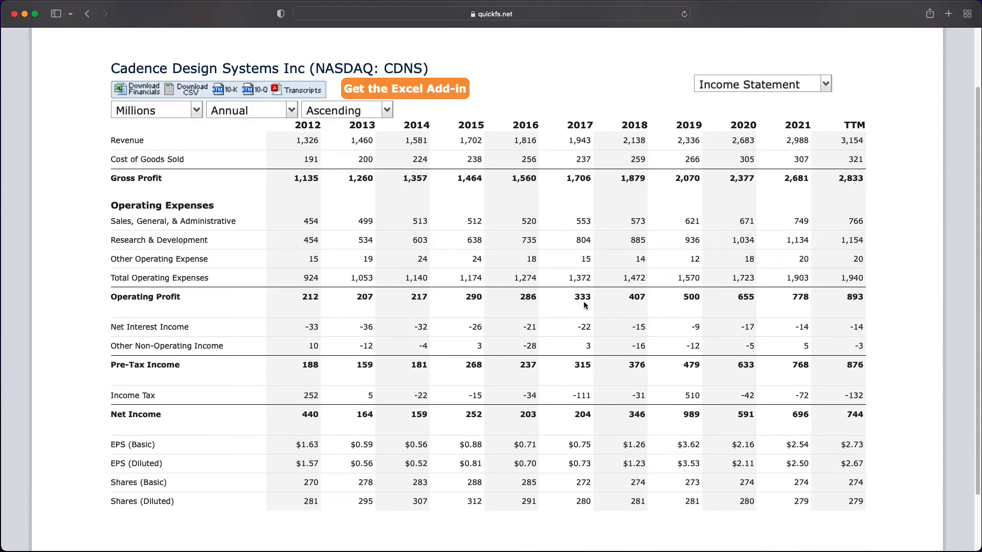
{"action": "mouse_move", "coordinate": [827, 309]}
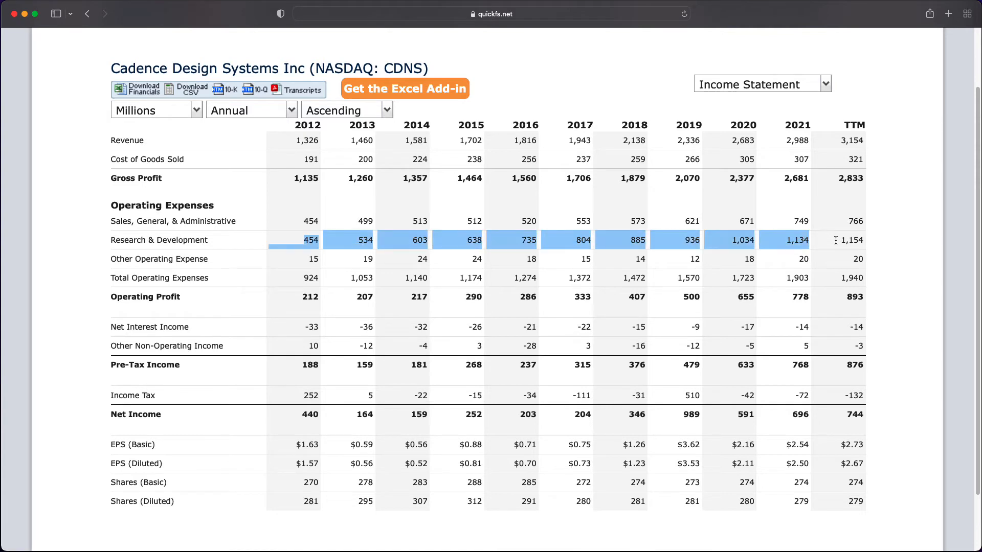
{"action": "left_click", "coordinate": [310, 240]}
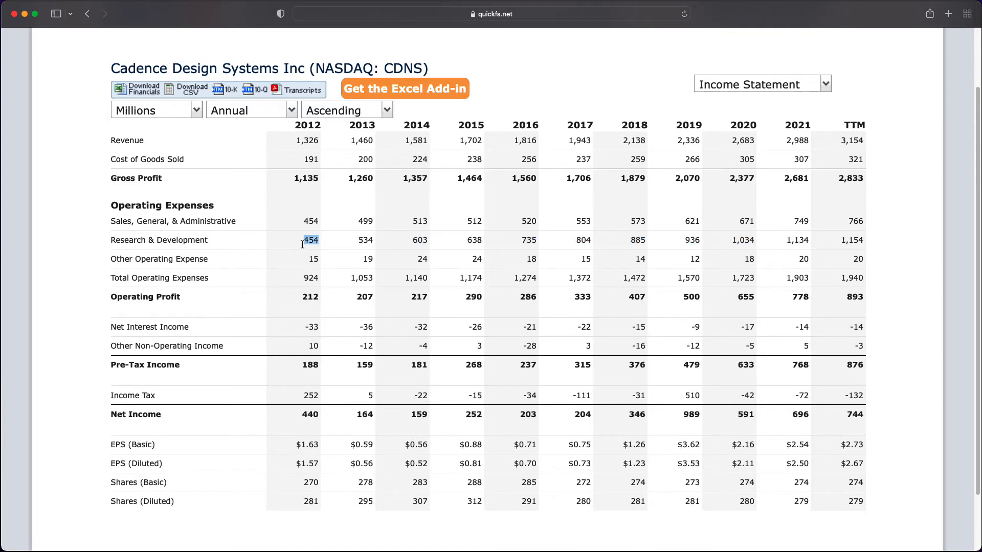
{"action": "left_click_drag", "start_coordinate": [309, 239], "coordinate": [852, 240]}
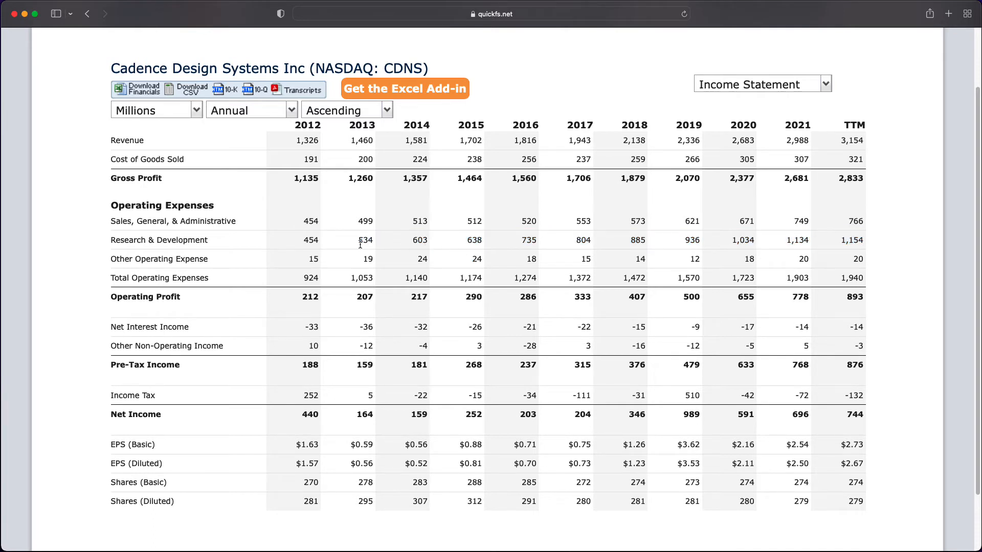
{"action": "mouse_move", "coordinate": [334, 244]}
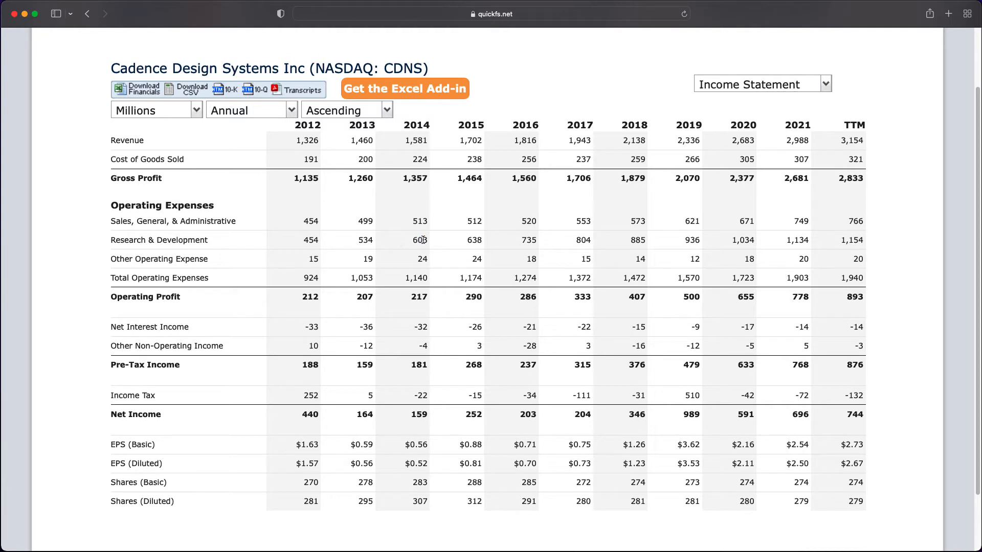
{"action": "double_click", "coordinate": [474, 240]}
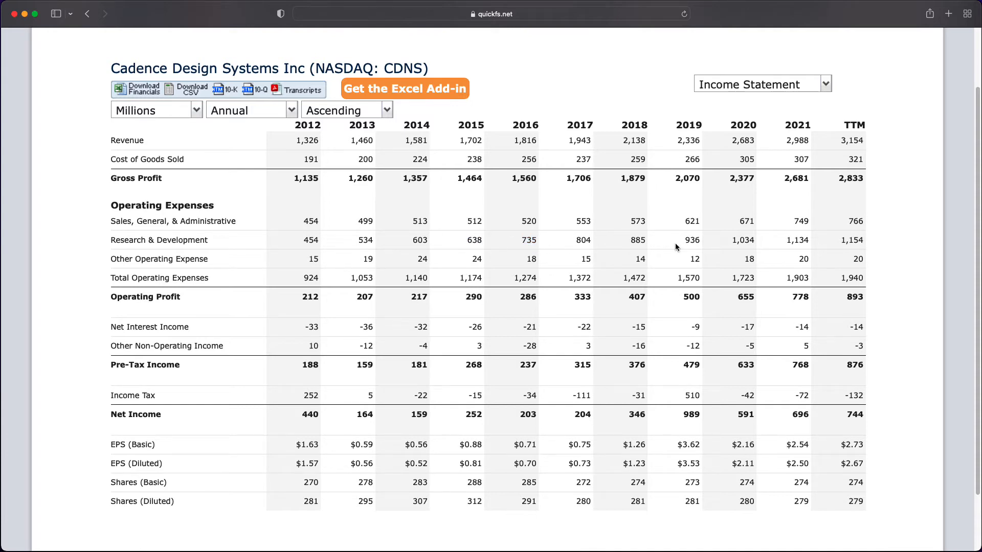
{"action": "mouse_move", "coordinate": [754, 249]}
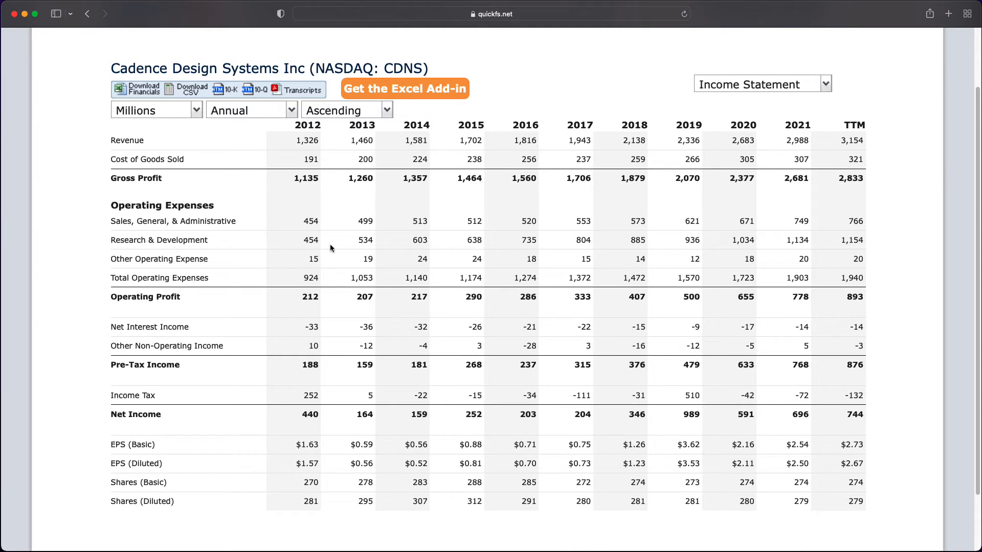
{"action": "mouse_move", "coordinate": [529, 151]}
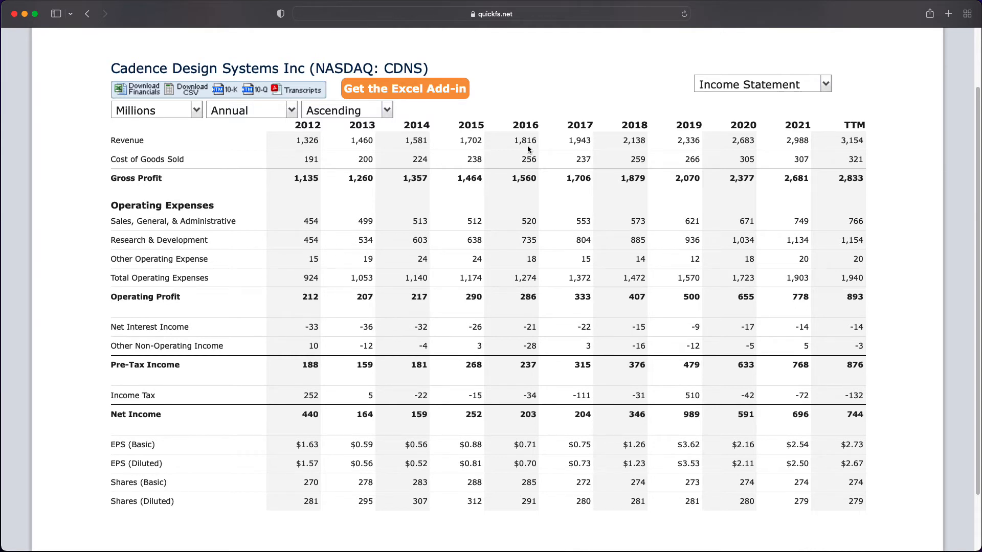
{"action": "mouse_move", "coordinate": [604, 249]}
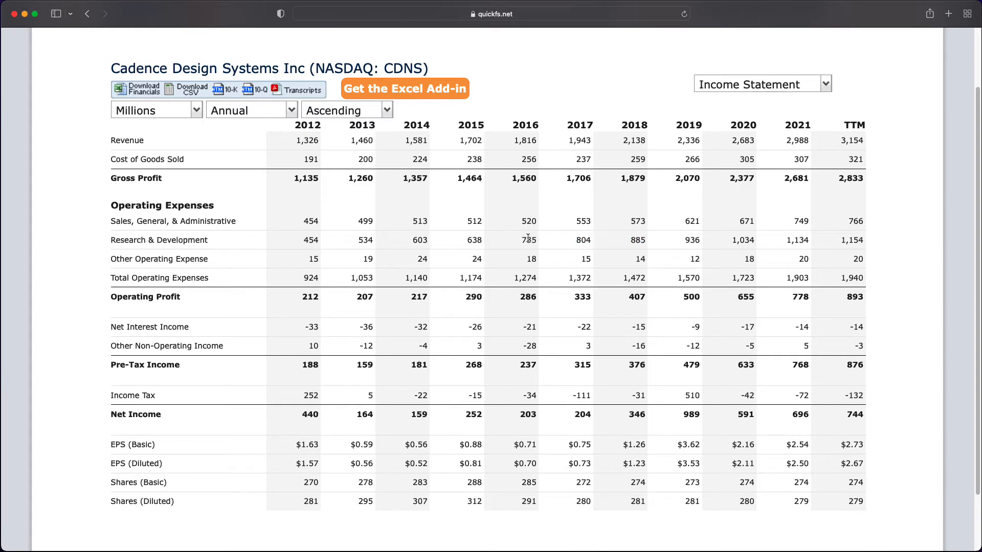
{"action": "mouse_move", "coordinate": [589, 151]}
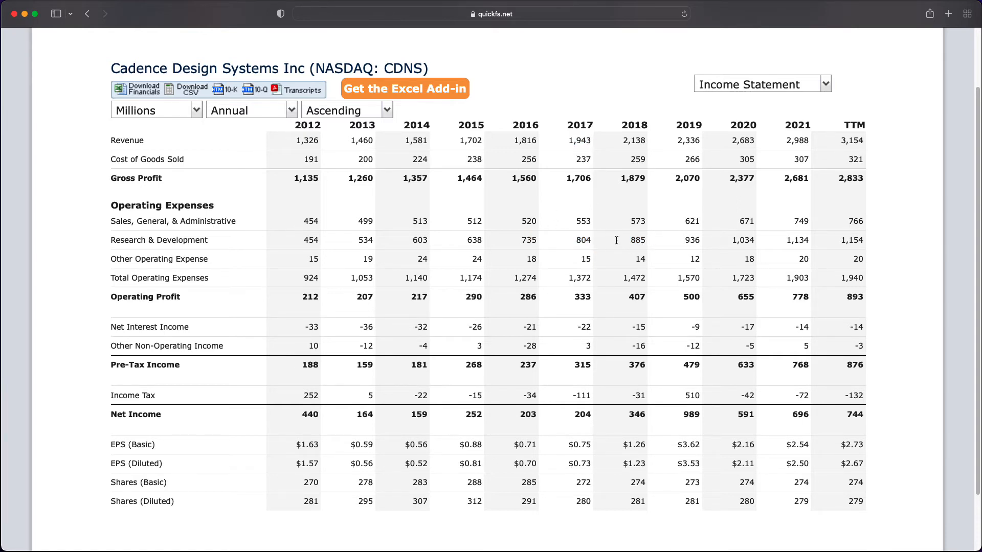
{"action": "mouse_move", "coordinate": [720, 245]}
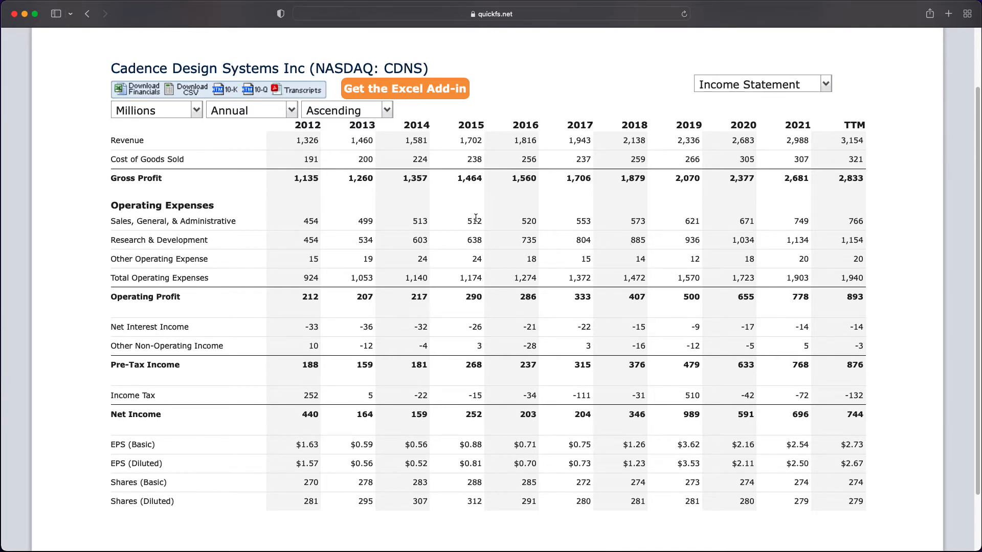
{"action": "mouse_move", "coordinate": [686, 211]}
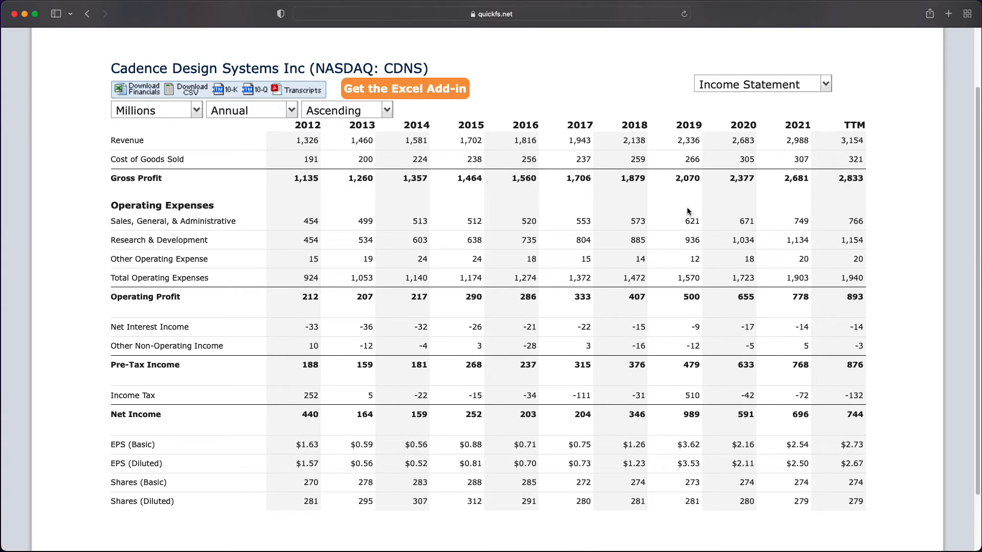
{"action": "mouse_move", "coordinate": [517, 325]}
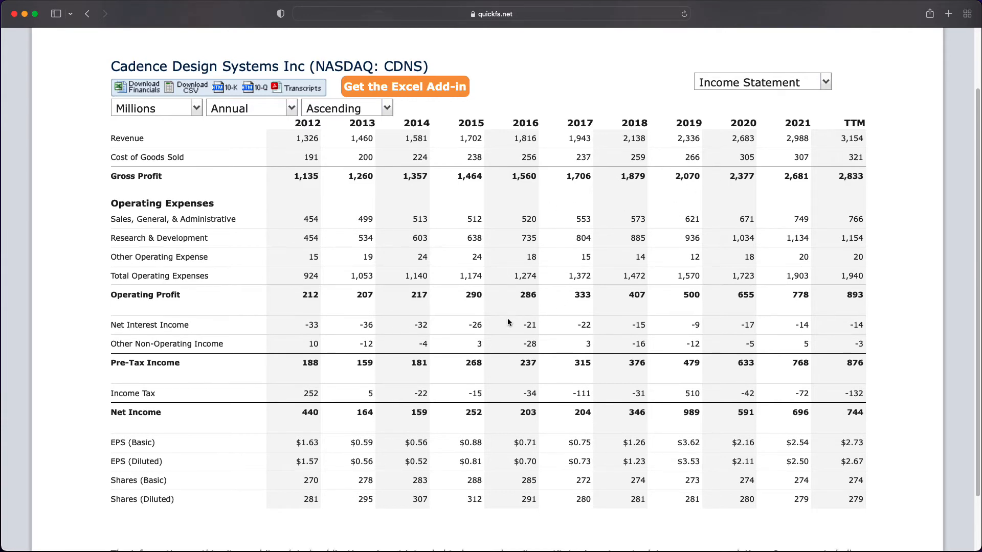
{"action": "scroll", "scroll_direction": "down", "scroll_amount": 3}
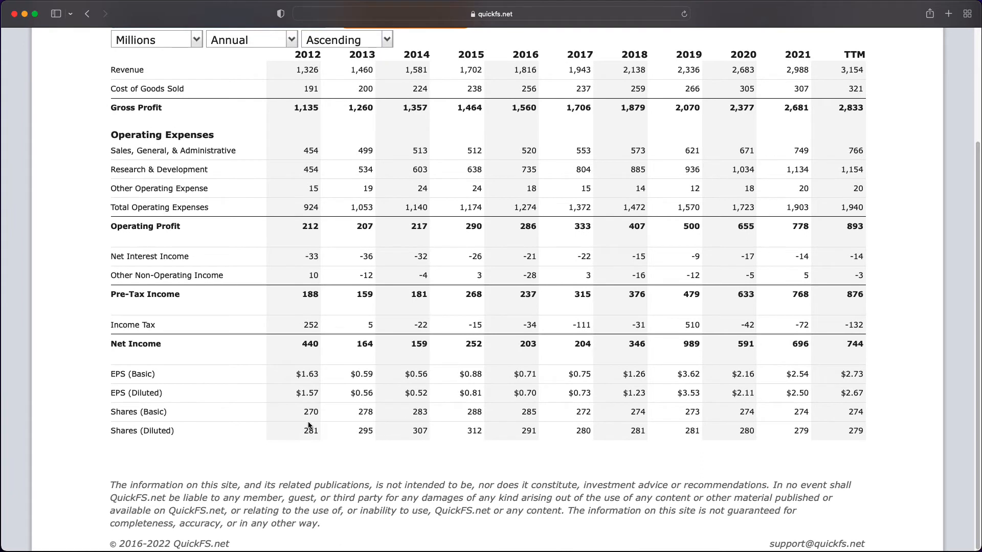
{"action": "mouse_move", "coordinate": [306, 420]}
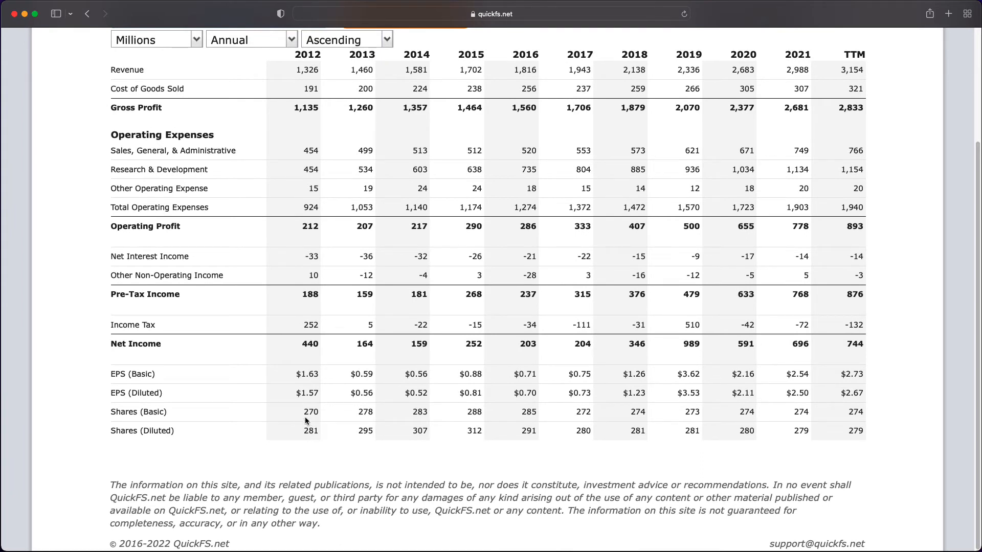
{"action": "mouse_move", "coordinate": [454, 432]}
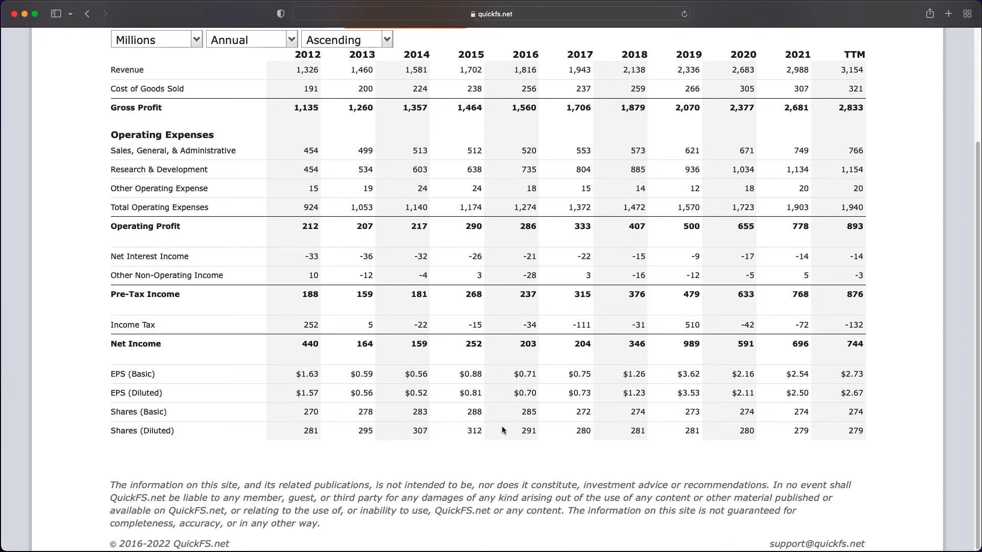
{"action": "scroll", "scroll_direction": "up", "scroll_amount": 3}
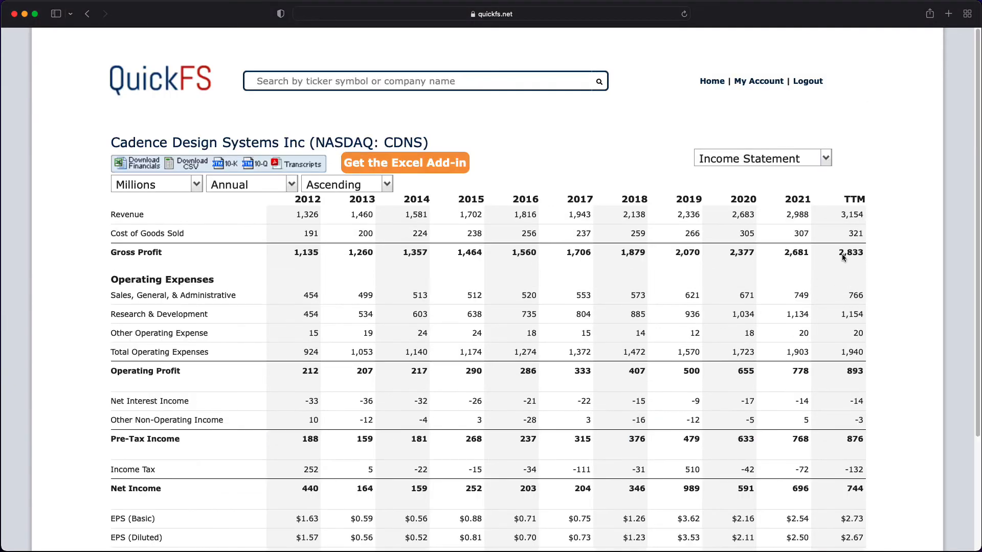
Step: Switch to Cadence's annual Balance Sheet and scroll through assets and liabilities for 2011–2021
{"action": "left_click", "coordinate": [761, 158]}
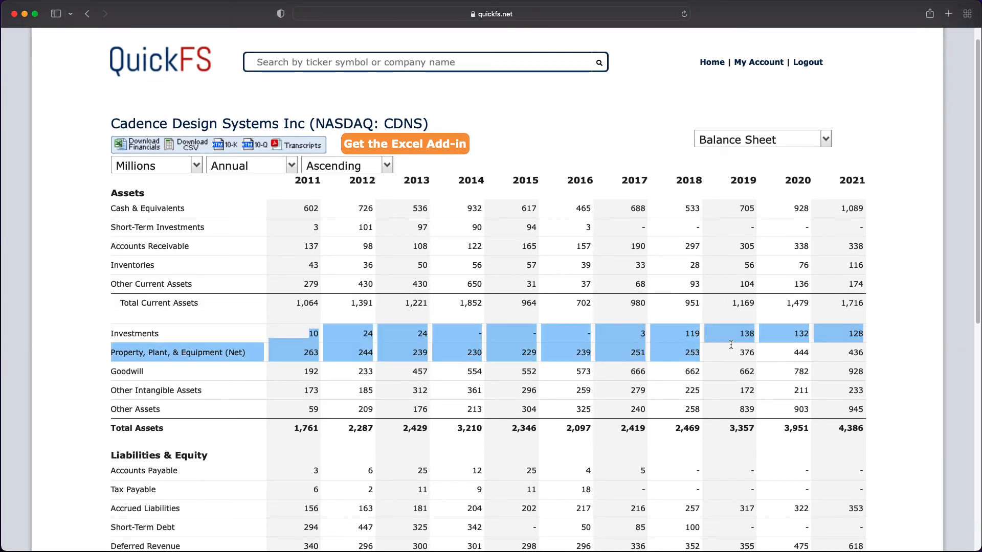
{"action": "left_click", "coordinate": [619, 362]}
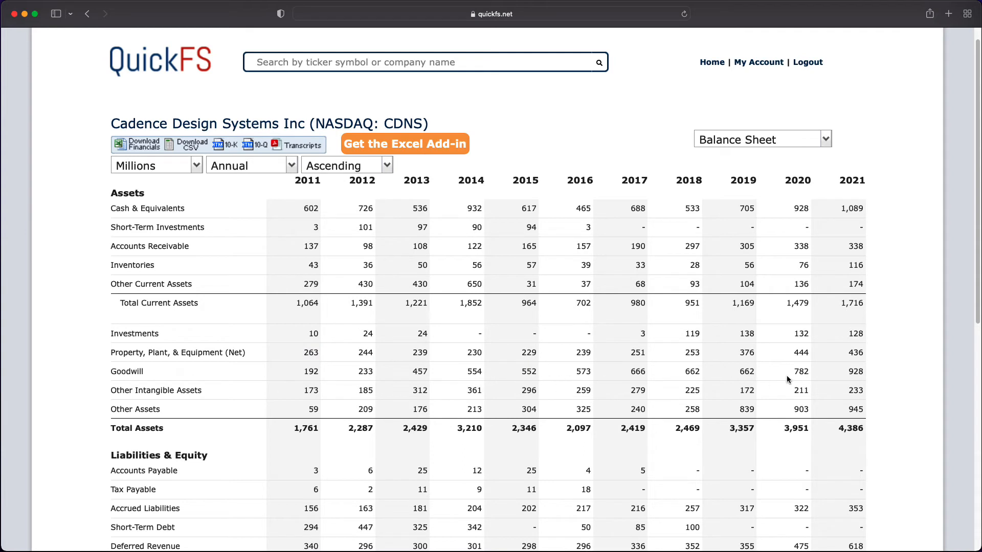
{"action": "mouse_move", "coordinate": [423, 385]}
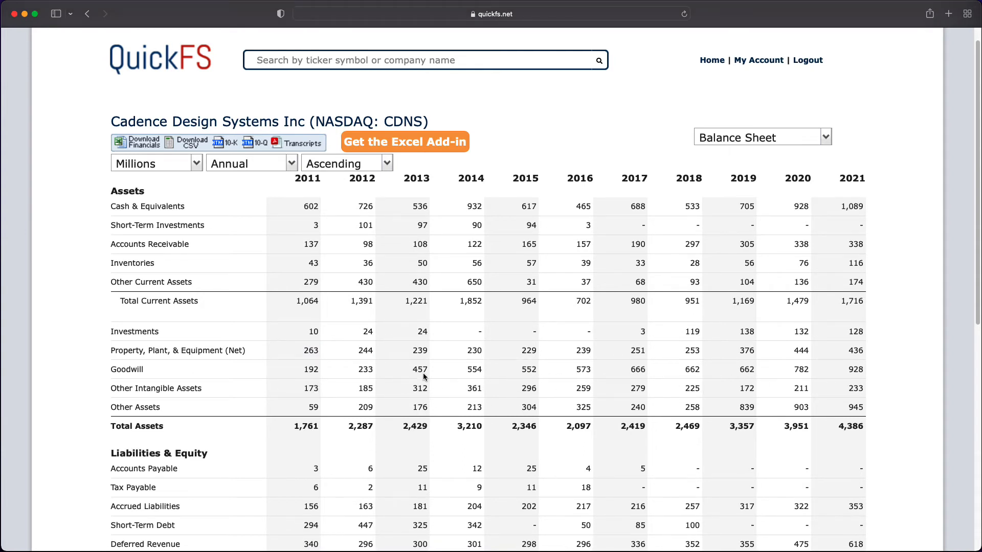
{"action": "scroll", "scroll_direction": "down", "scroll_amount": 3}
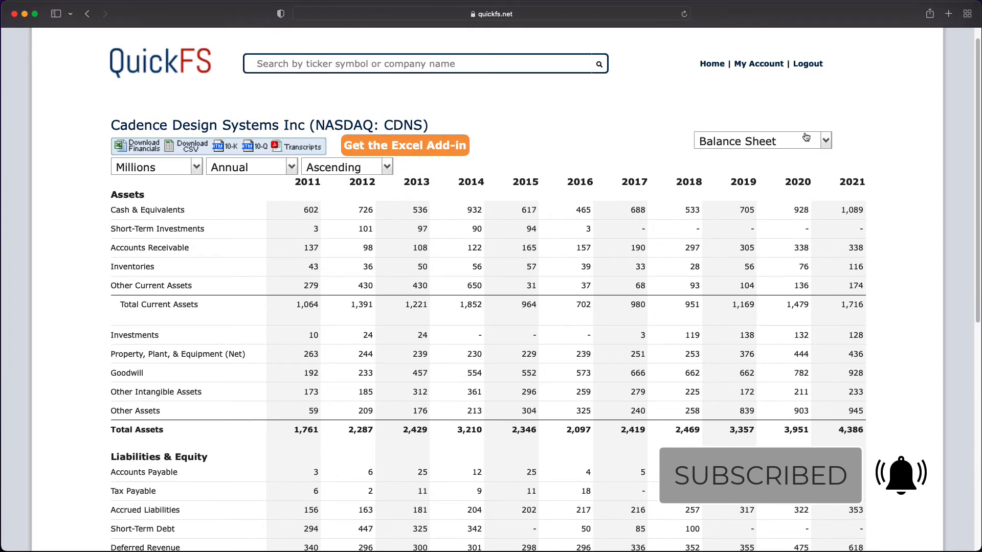
{"action": "left_click", "coordinate": [762, 140]}
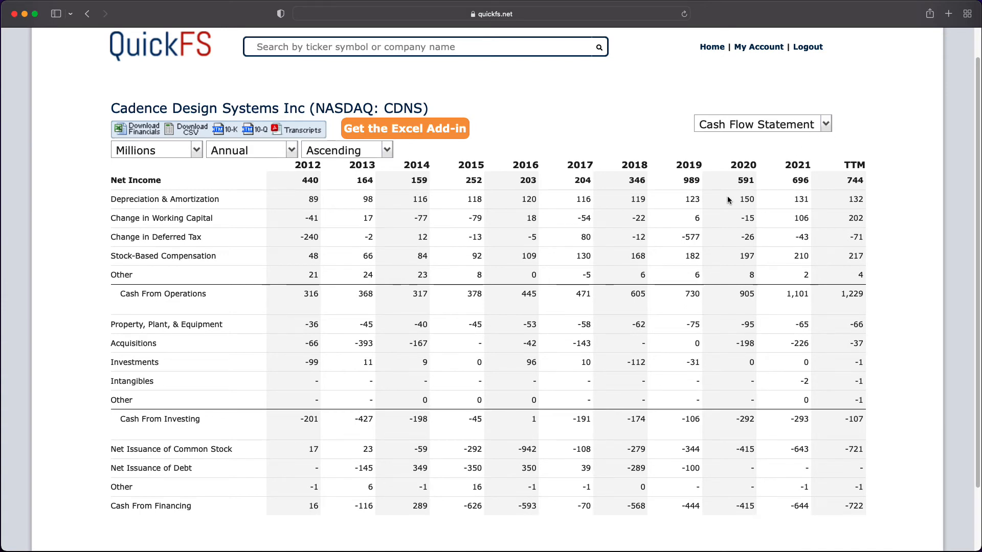
{"action": "mouse_move", "coordinate": [351, 338]}
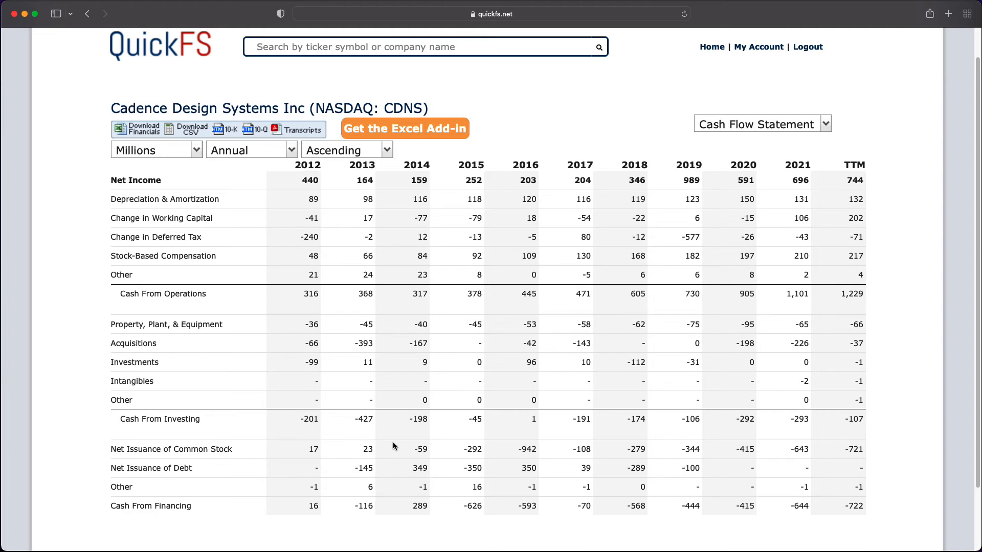
{"action": "mouse_move", "coordinate": [580, 444]}
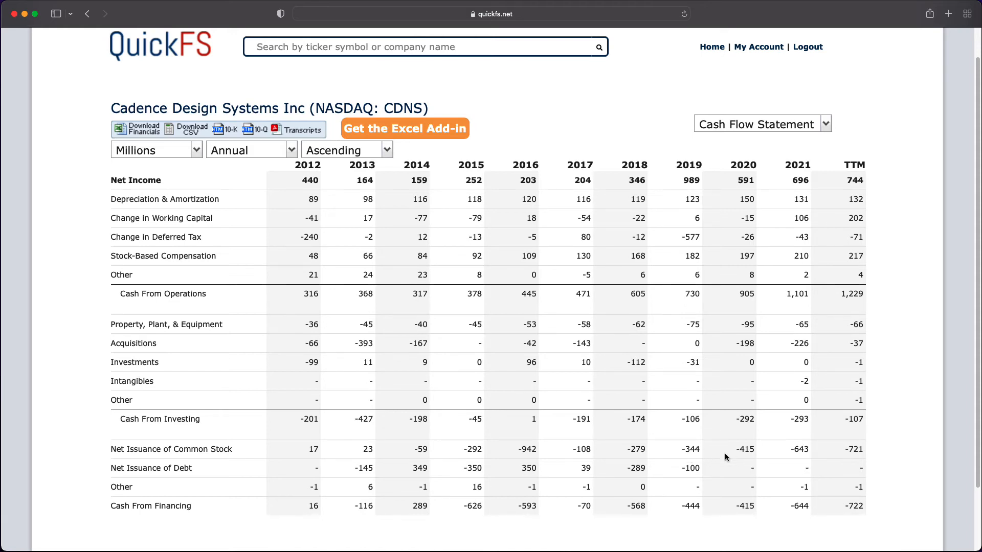
{"action": "left_click_drag", "start_coordinate": [692, 256], "coordinate": [754, 255]}
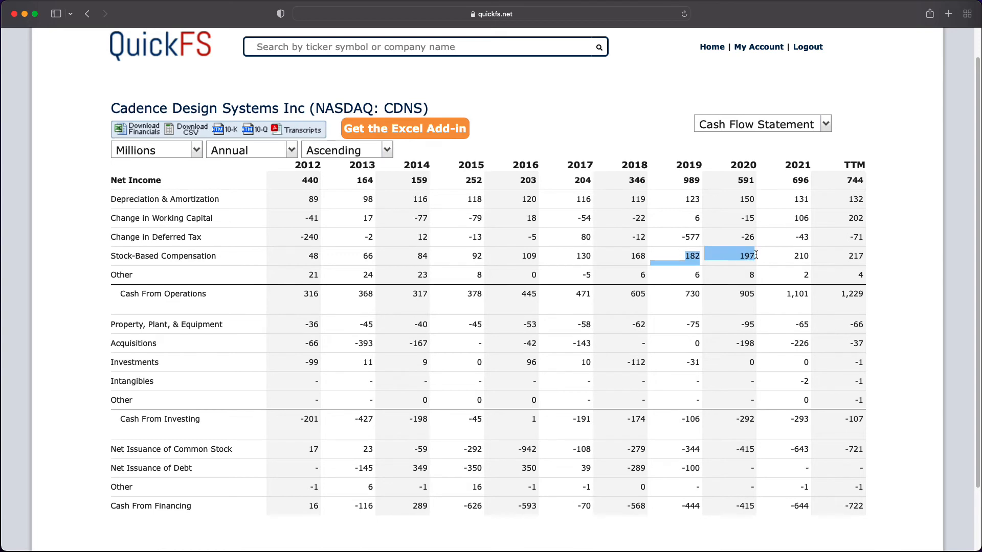
{"action": "left_click", "coordinate": [761, 123]}
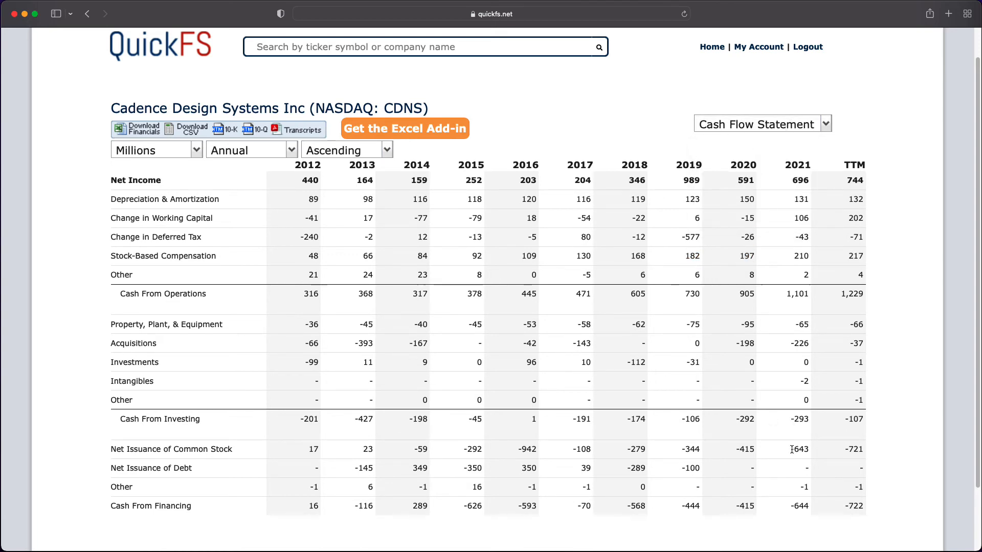
{"action": "mouse_move", "coordinate": [816, 347]}
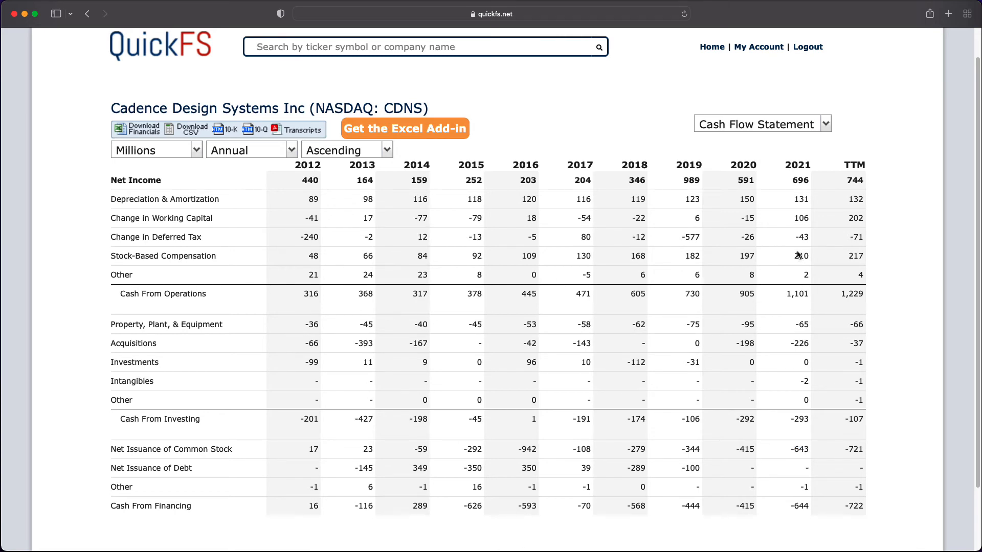
{"action": "mouse_move", "coordinate": [794, 139]}
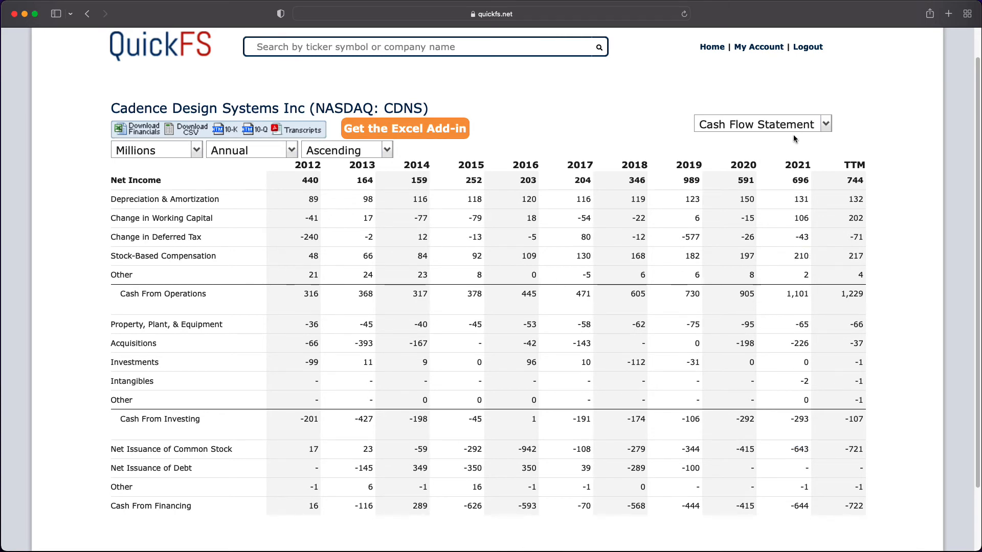
Step: Switch back to the annual Income Statement and scroll through revenue, net income, EPS and shares
{"action": "left_click", "coordinate": [762, 123]}
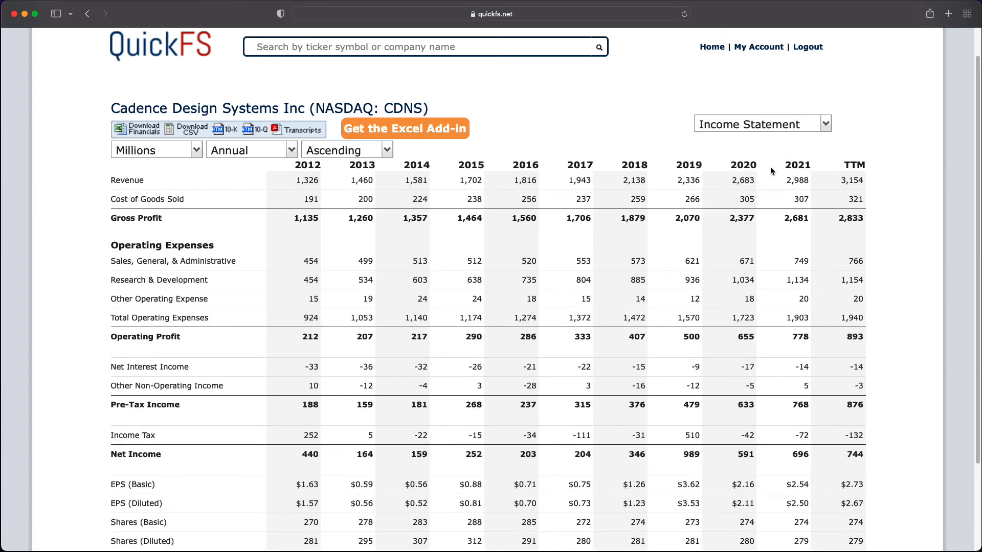
{"action": "scroll", "scroll_direction": "down", "scroll_amount": 3}
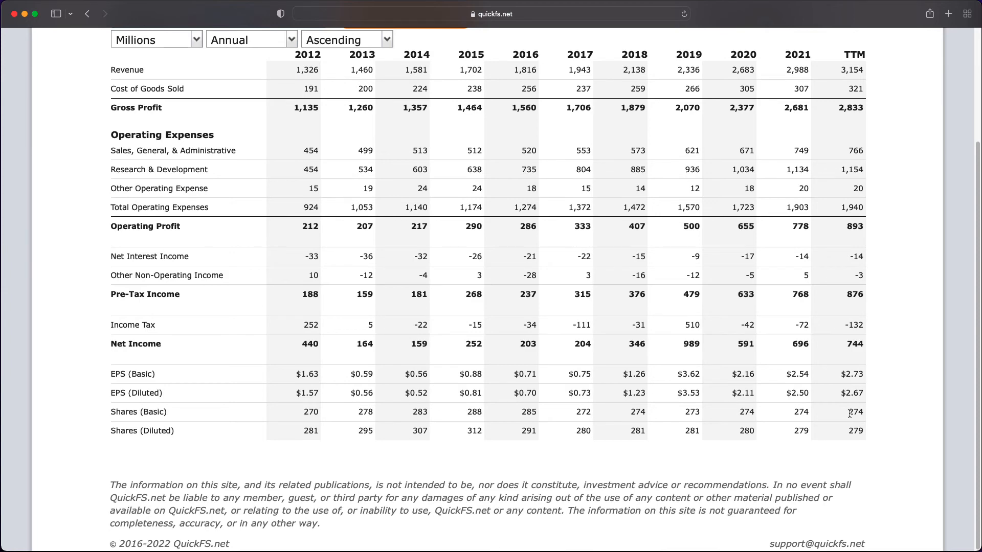
{"action": "mouse_move", "coordinate": [826, 402]}
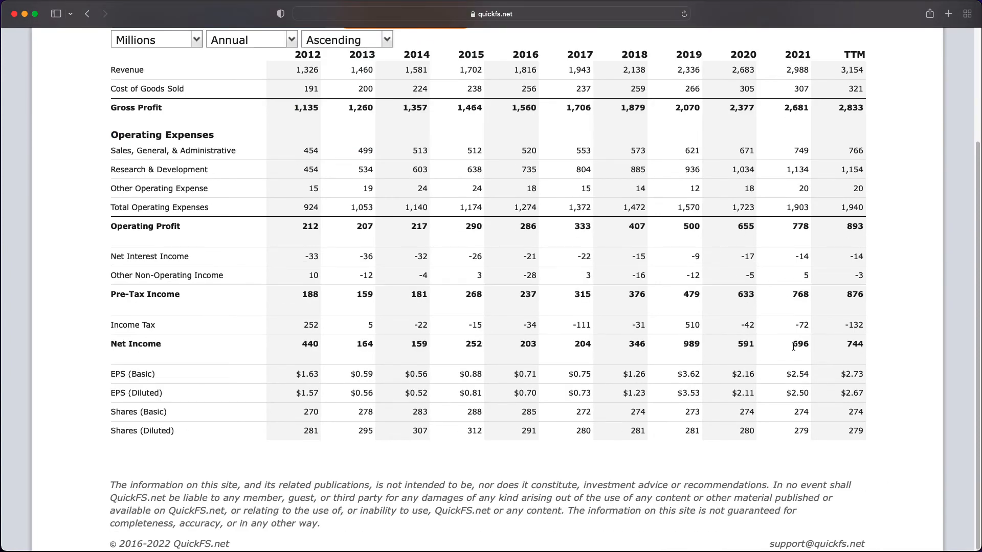
{"action": "scroll", "scroll_direction": "up", "scroll_amount": 3}
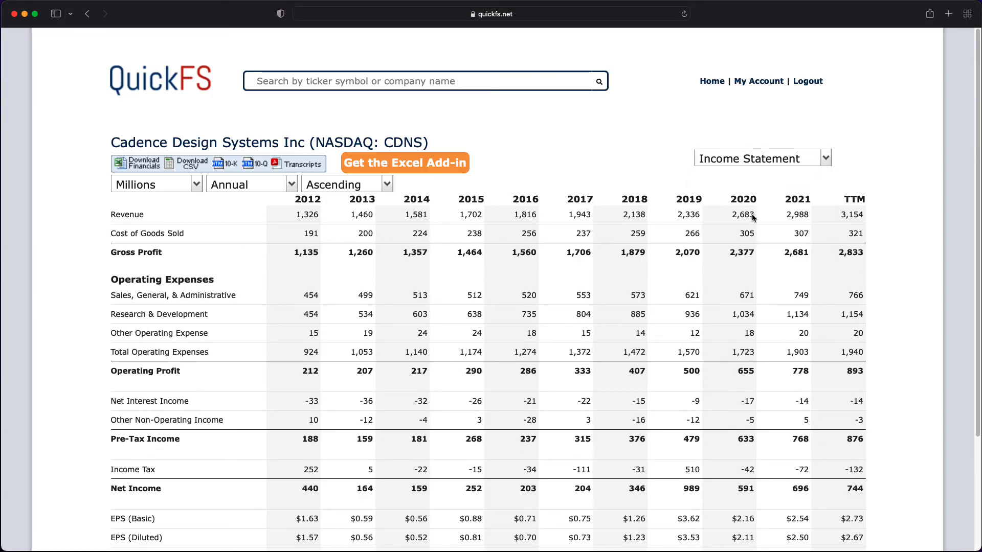
Step: Return to the CDNS Overview and scroll through key statistics, the ROIC chart and summary table
{"action": "left_click", "coordinate": [761, 158]}
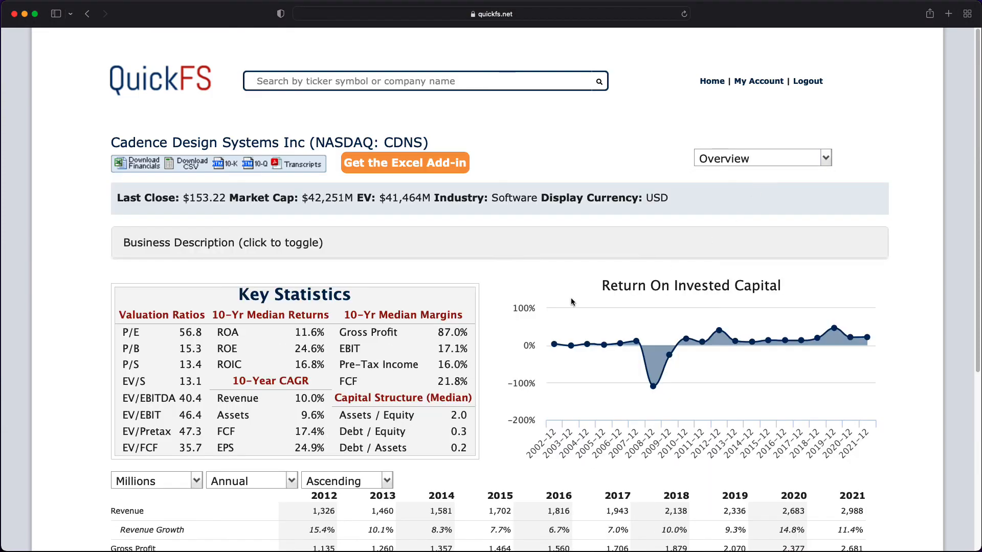
{"action": "scroll", "scroll_direction": "down", "scroll_amount": 3}
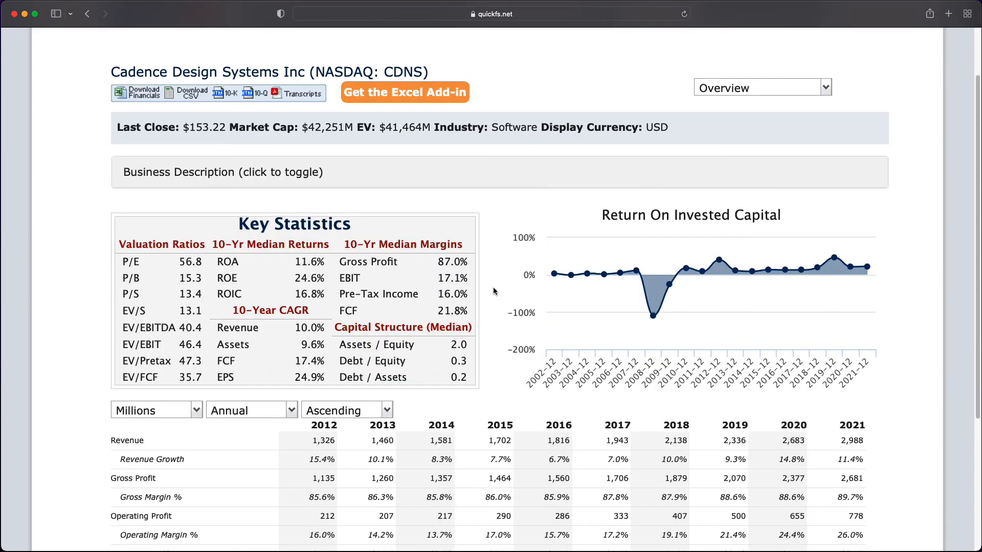
{"action": "scroll", "scroll_direction": "down", "scroll_amount": 3}
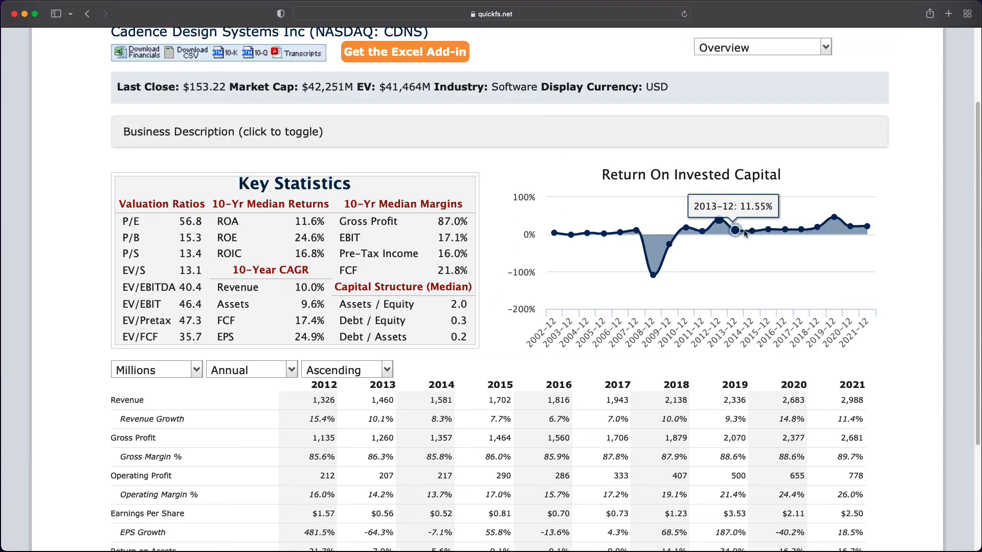
{"action": "mouse_move", "coordinate": [850, 227]}
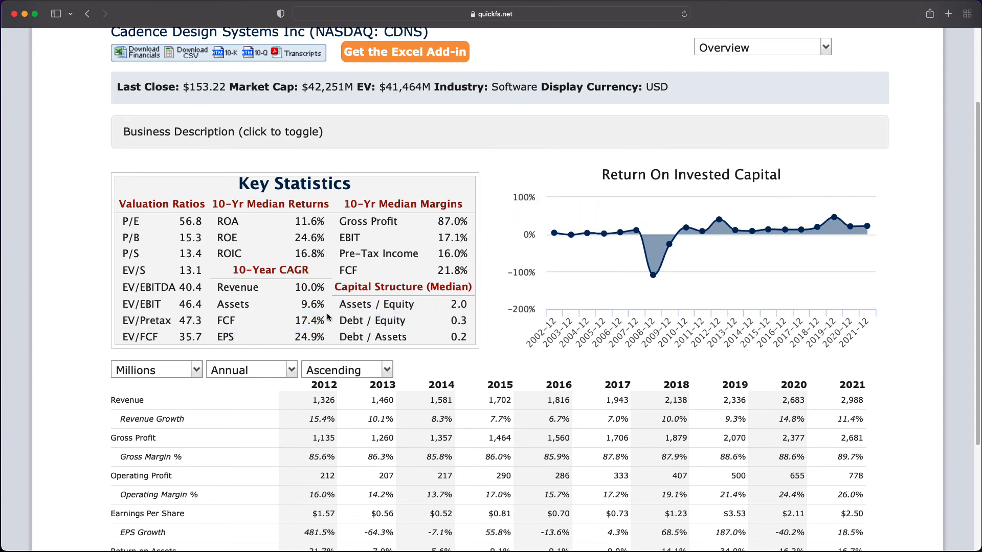
{"action": "mouse_move", "coordinate": [666, 243]}
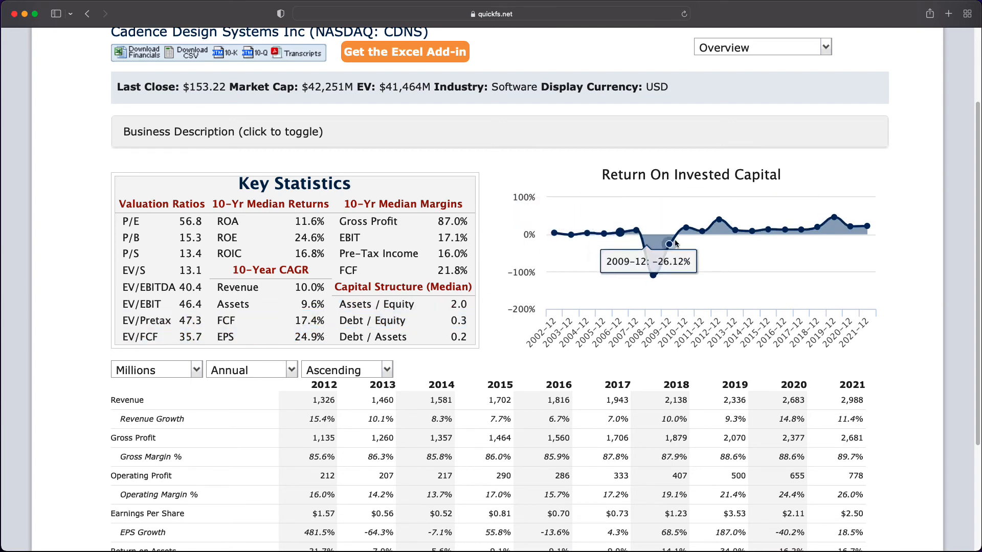
{"action": "mouse_move", "coordinate": [847, 227]}
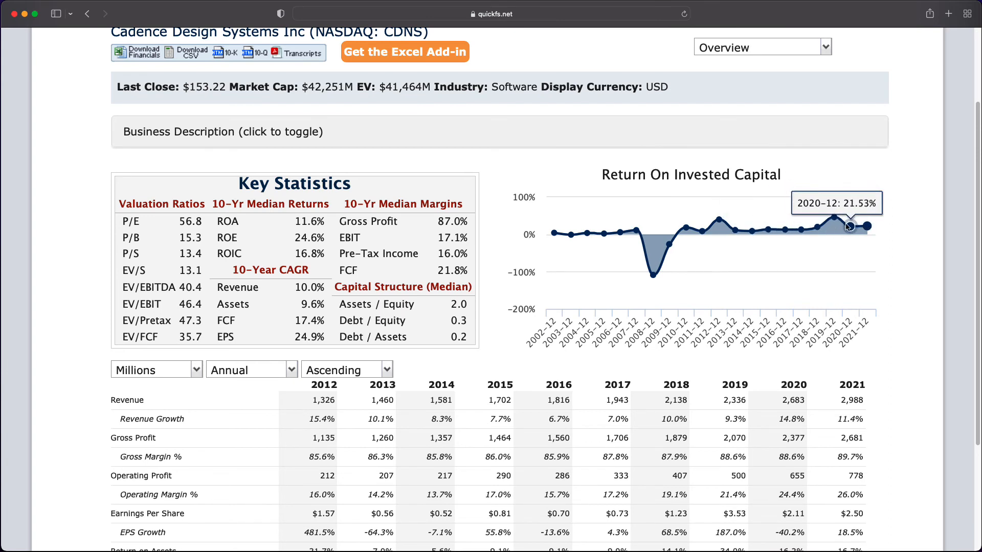
{"action": "mouse_move", "coordinate": [767, 230]}
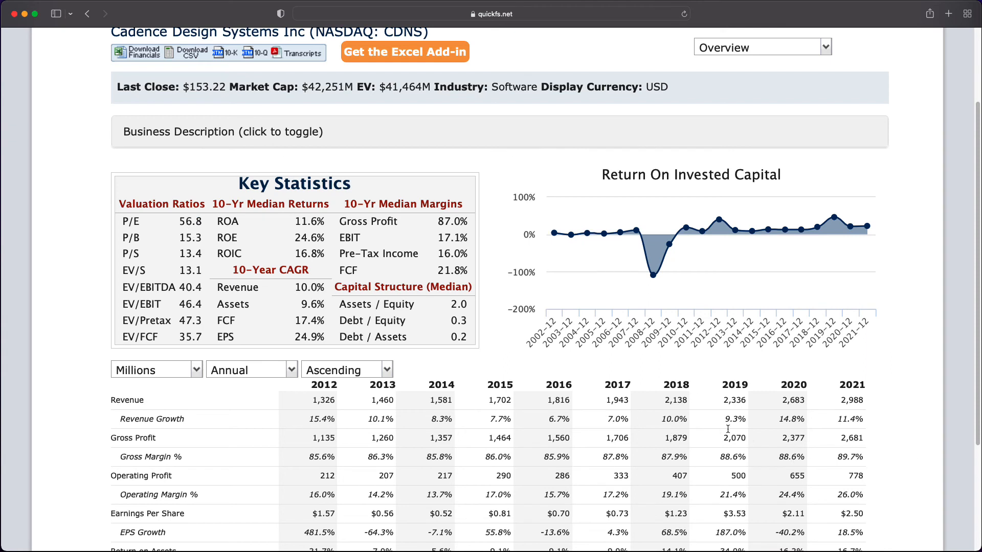
{"action": "mouse_move", "coordinate": [657, 328]}
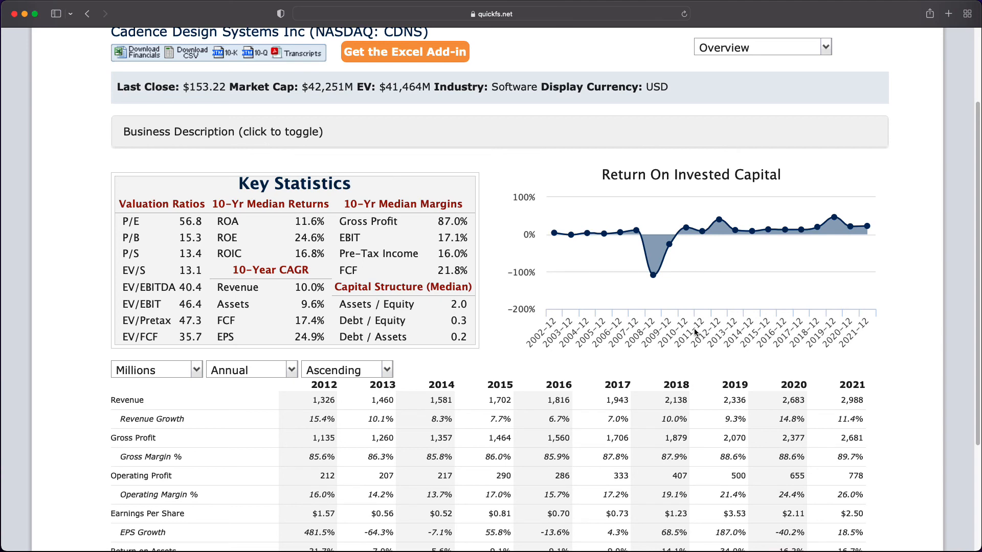
{"action": "mouse_move", "coordinate": [696, 357]}
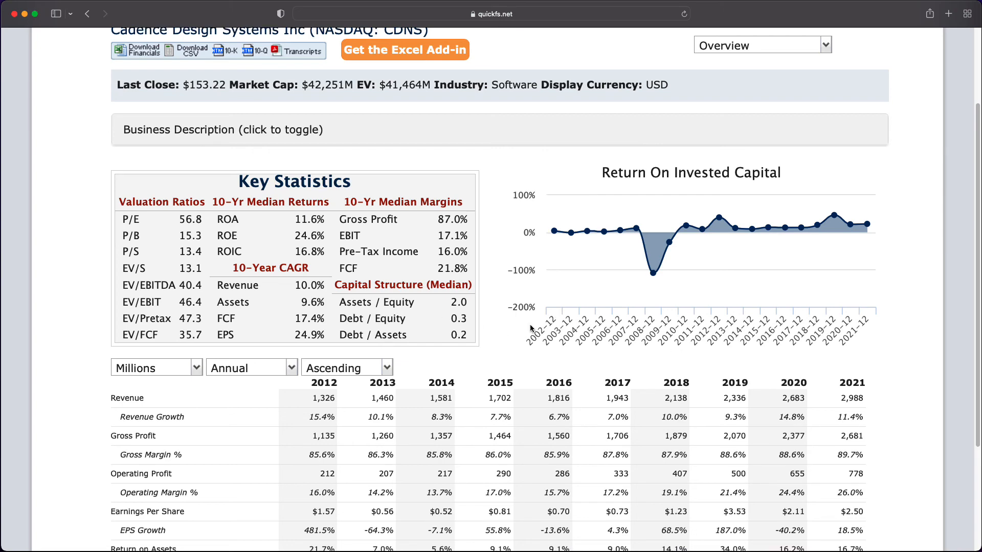
{"action": "scroll", "scroll_direction": "down", "scroll_amount": 3}
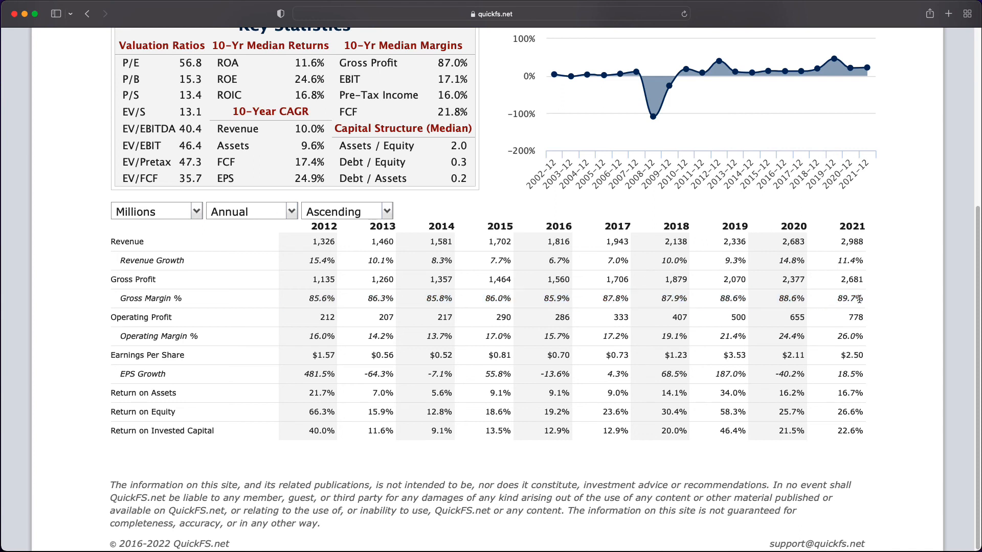
{"action": "mouse_move", "coordinate": [755, 326]}
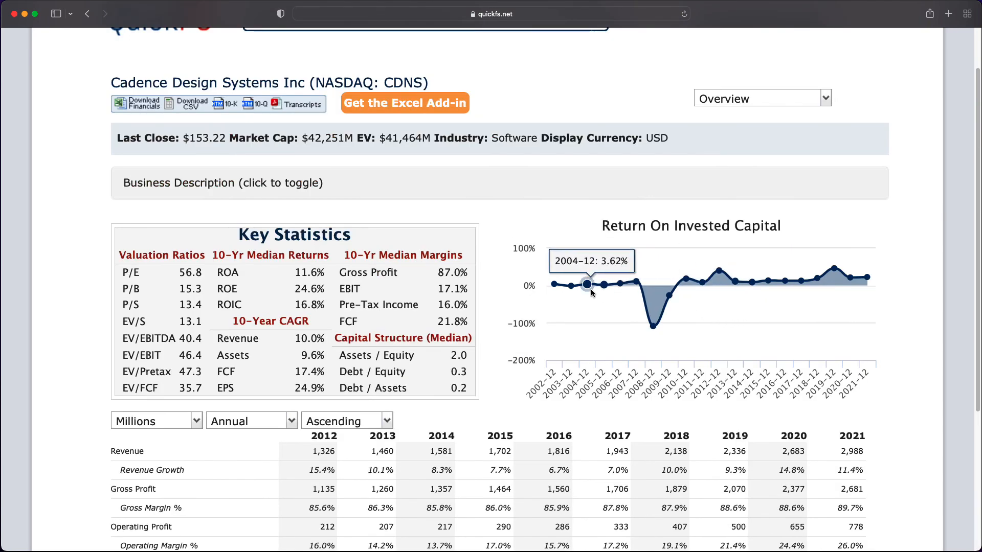
{"action": "mouse_move", "coordinate": [856, 279]}
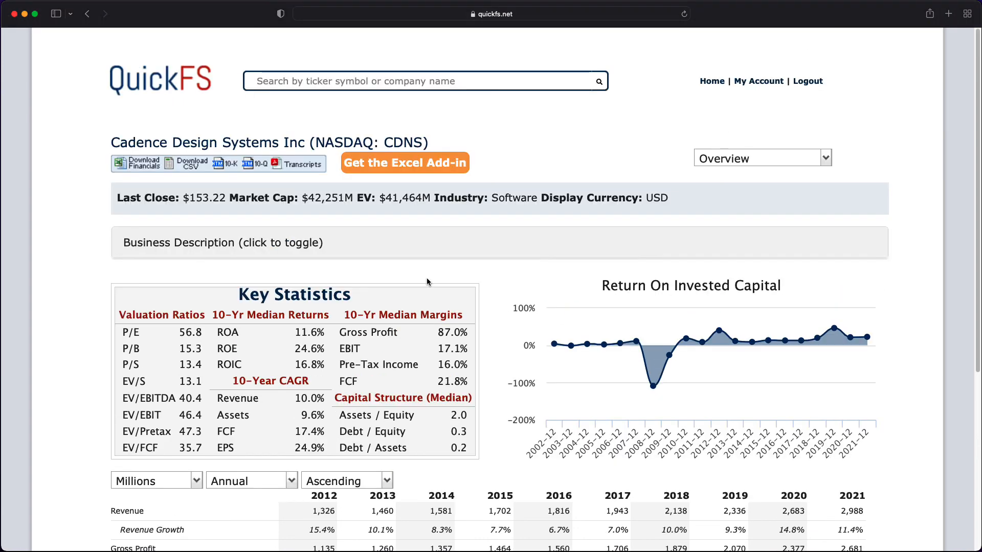
{"action": "scroll", "scroll_direction": "down", "scroll_amount": 3}
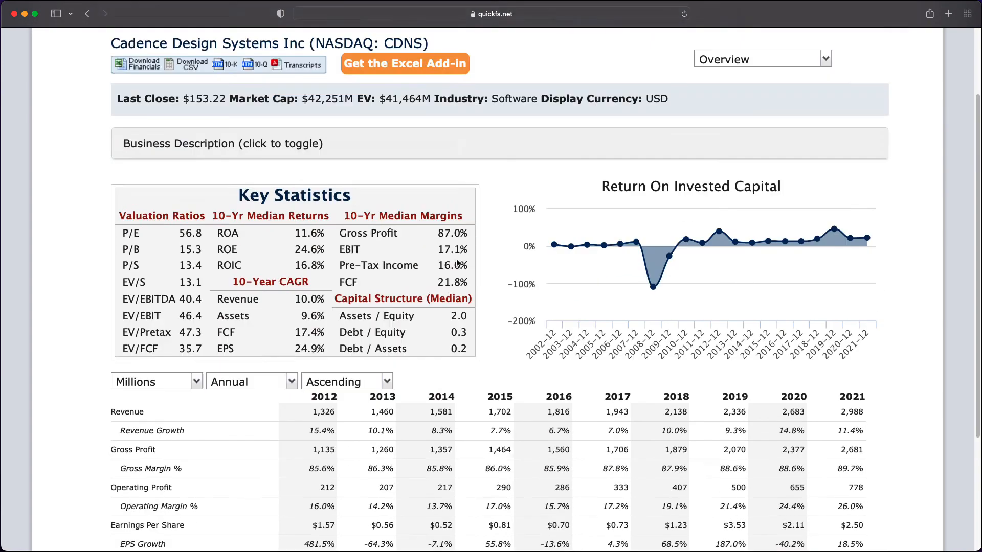
{"action": "scroll", "scroll_direction": "down", "scroll_amount": 3}
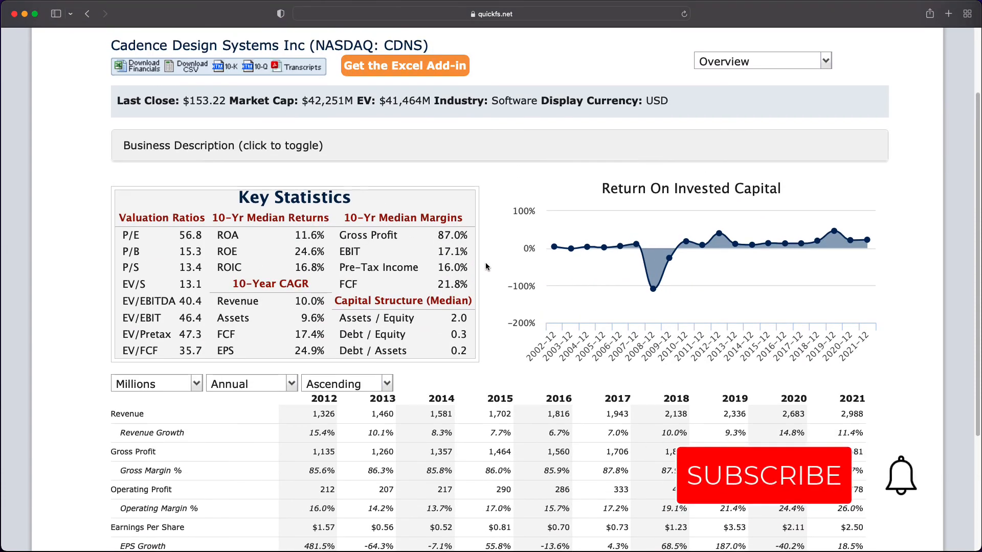
{"action": "left_click", "coordinate": [763, 475]}
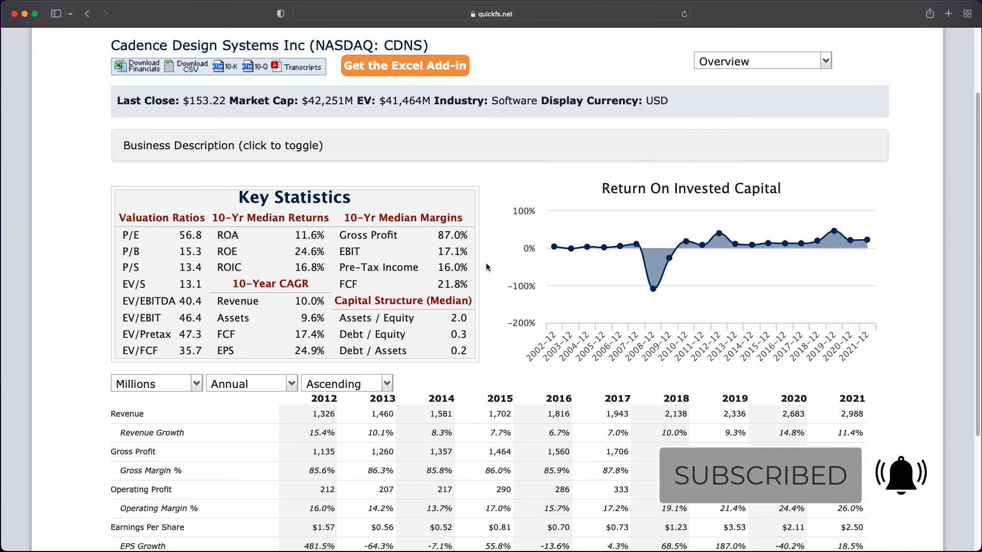
{"action": "mouse_move", "coordinate": [501, 261]}
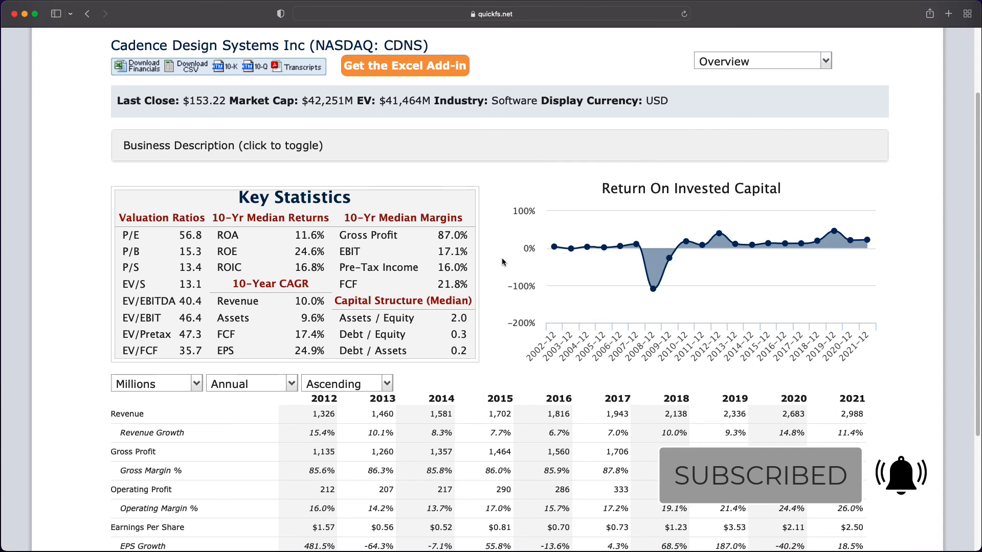